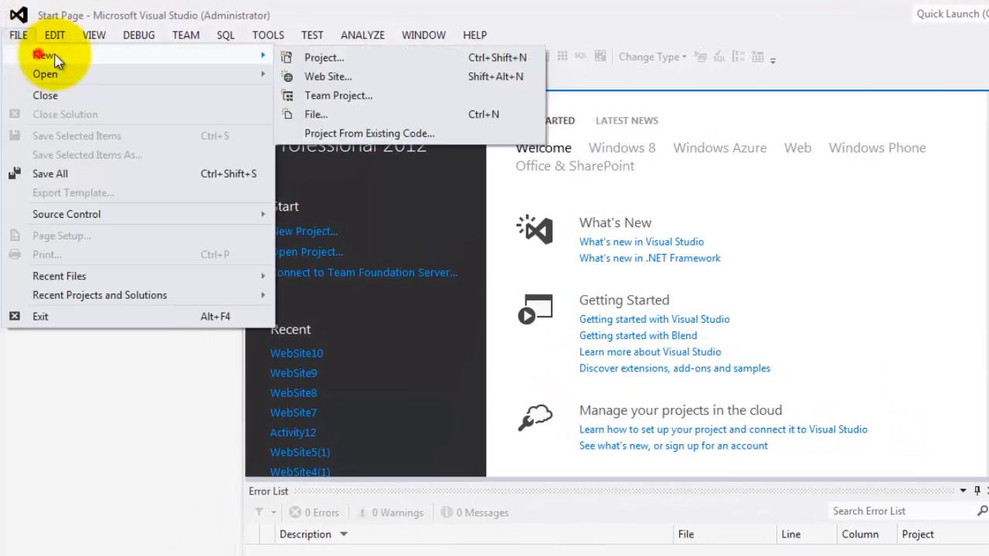
Create a new empty web site named Activity20.
click(328, 76)
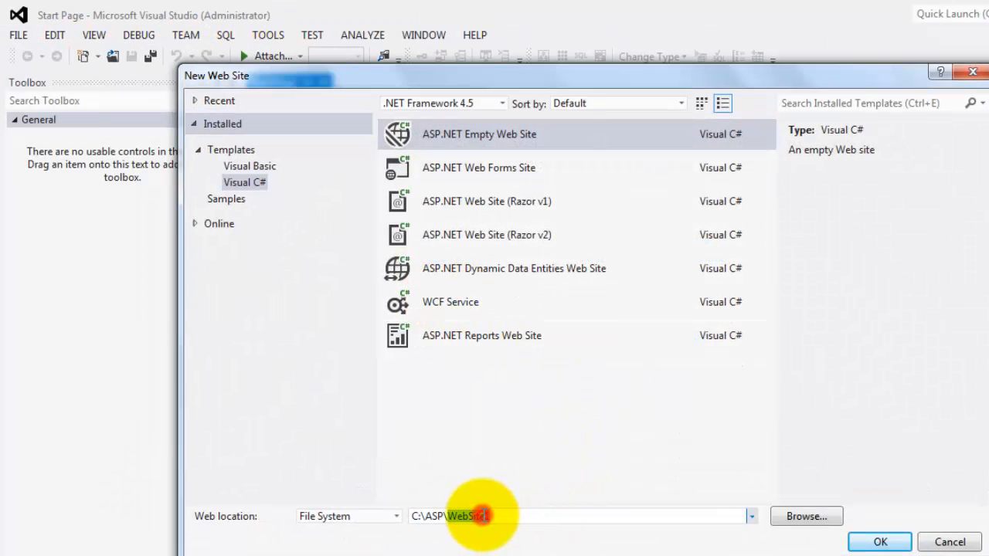
text(Activity20)
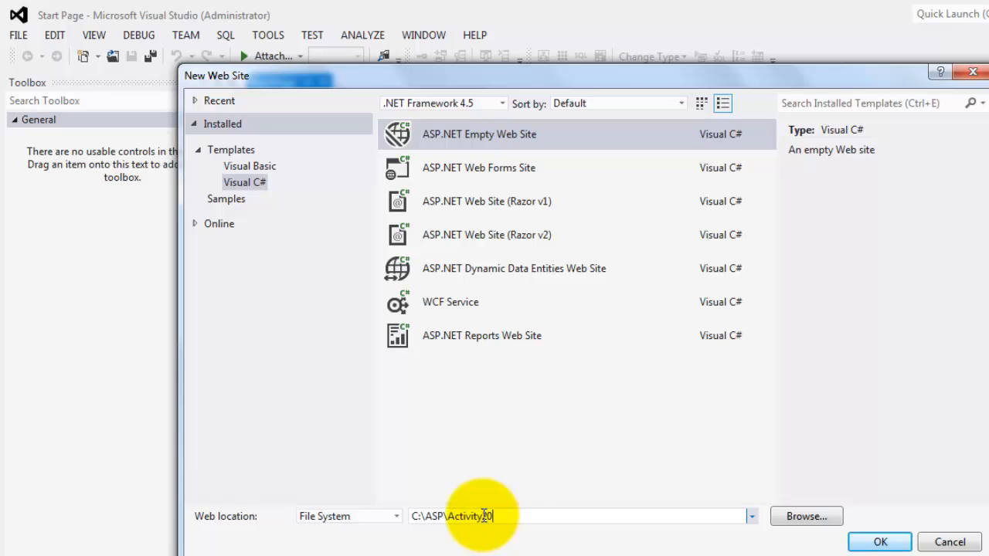
click(879, 541)
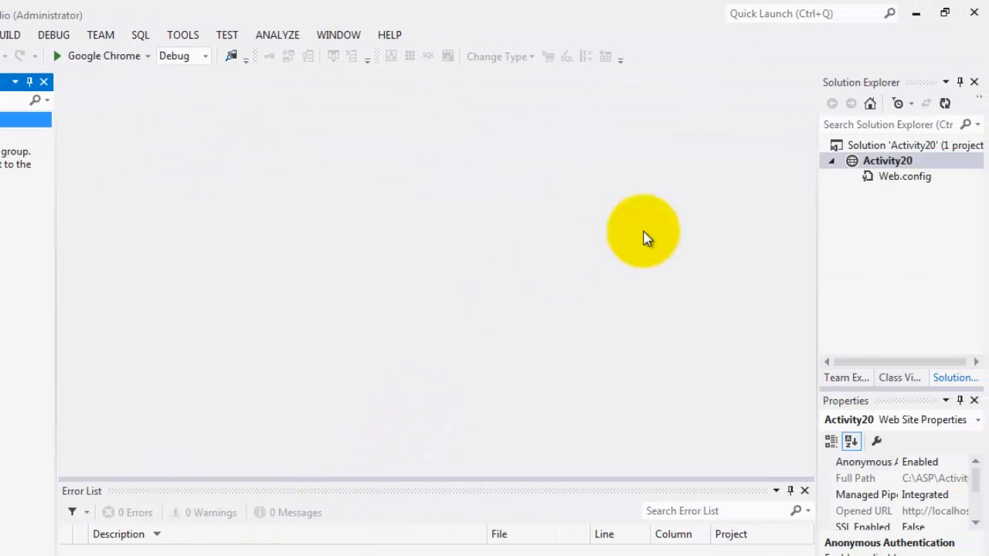
Add an App_Data folder holding a new SQL Server database named FirstDB.
right_click(886, 160)
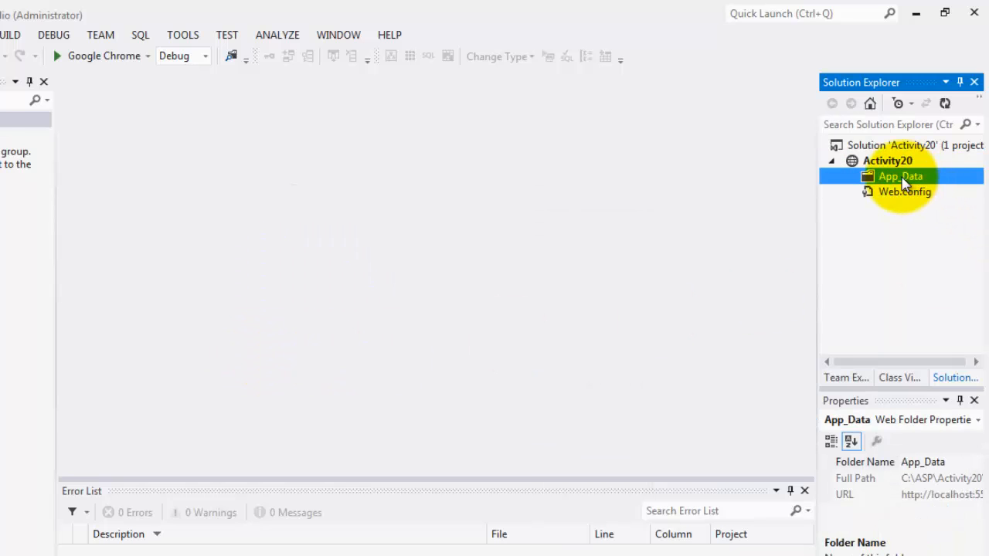
right_click(900, 176)
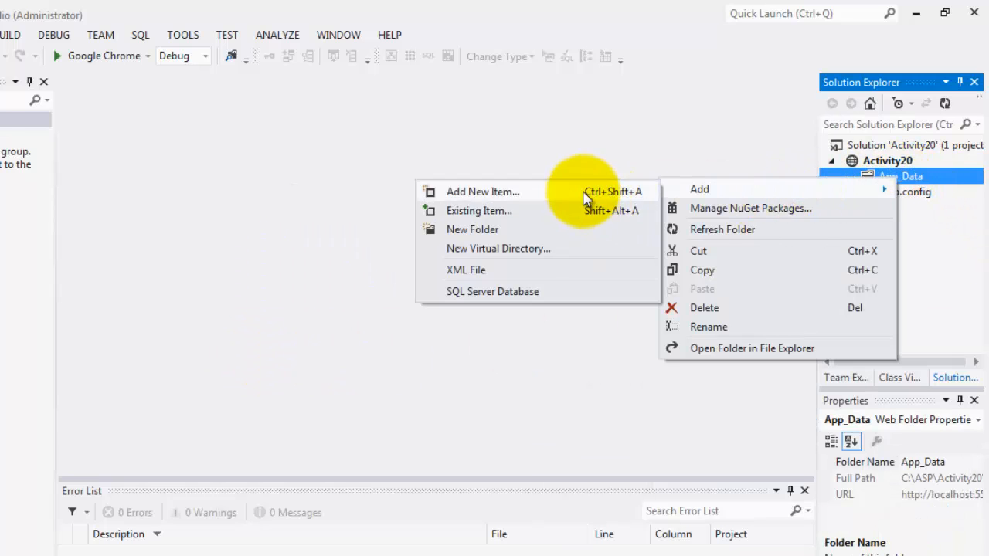
click(483, 192)
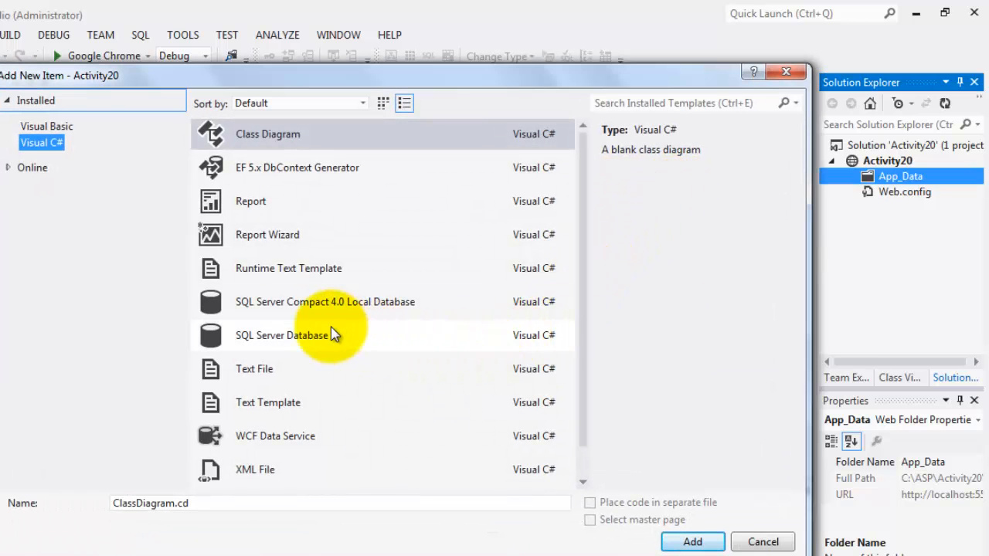
click(282, 335)
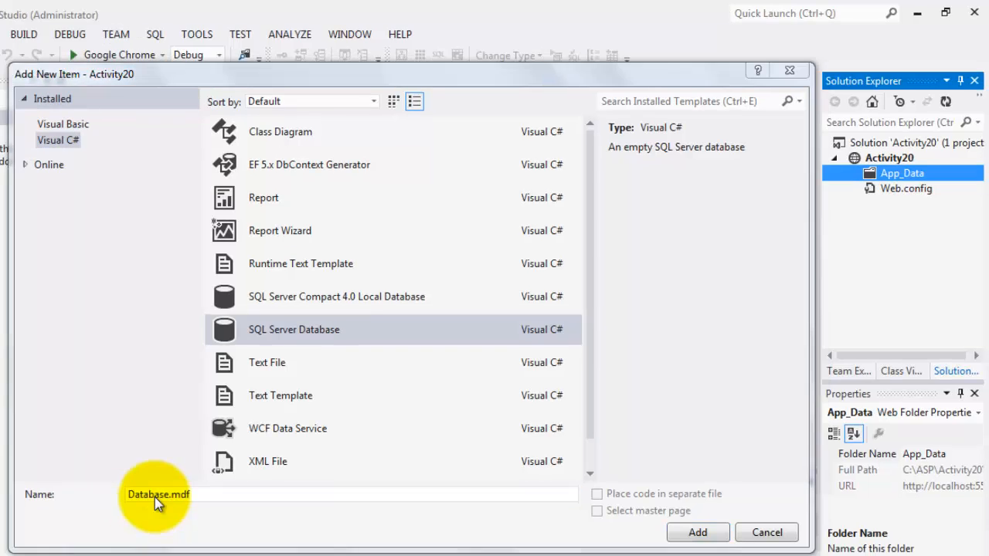
text(F)
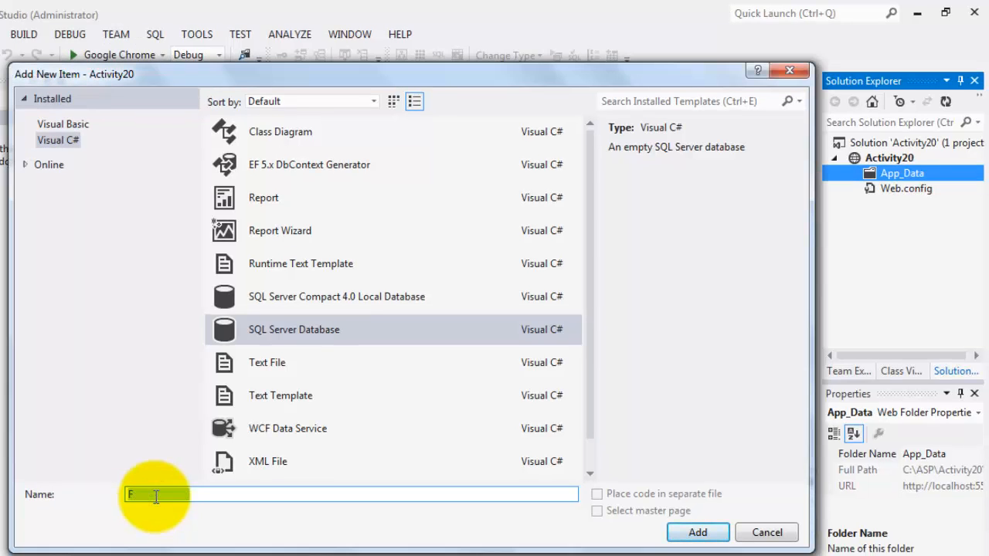
text(irstDB)
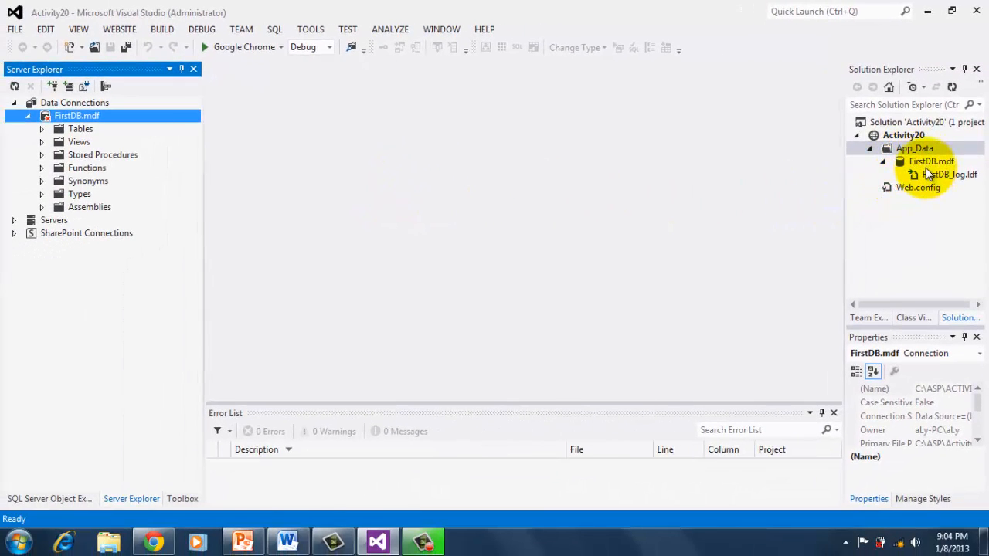
mouse_move(927, 168)
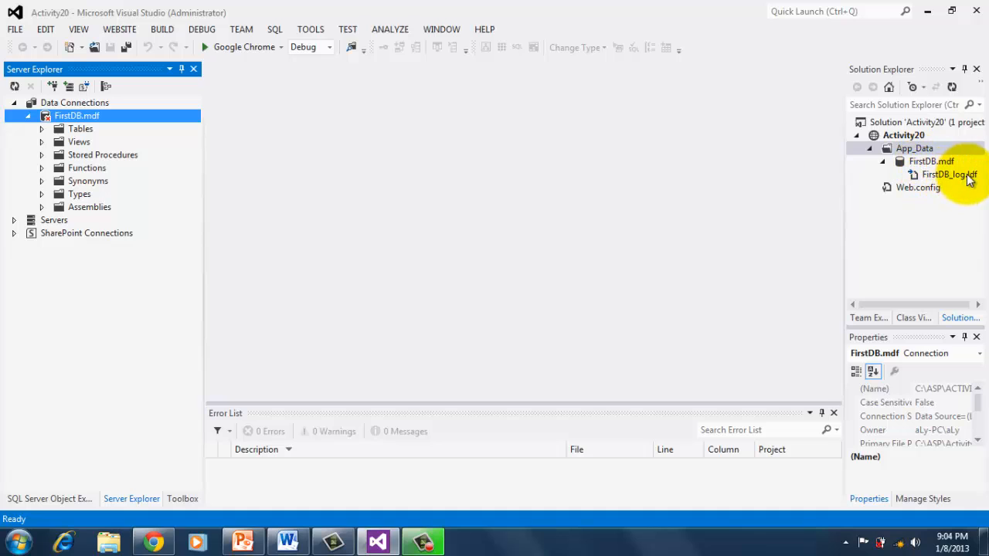
mouse_move(925, 161)
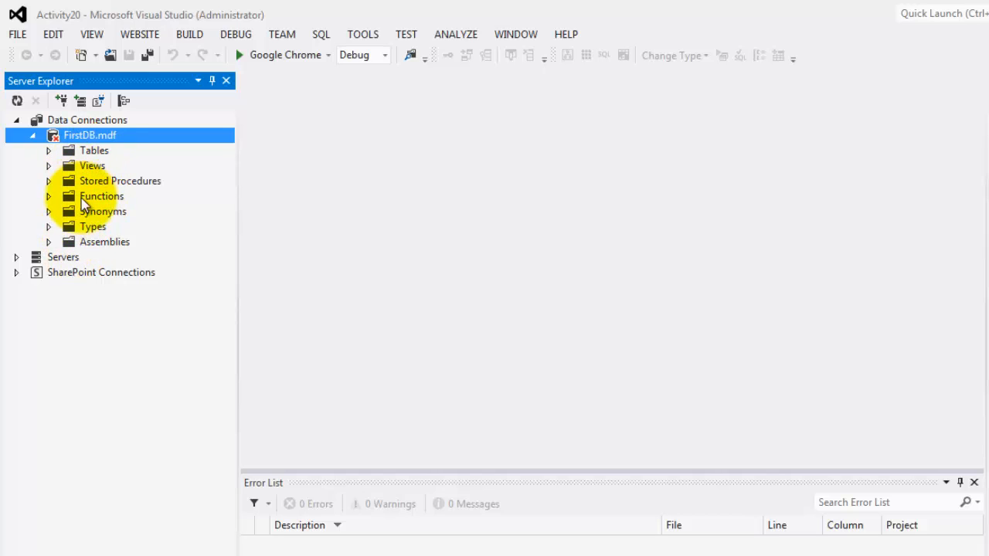
mouse_move(93, 236)
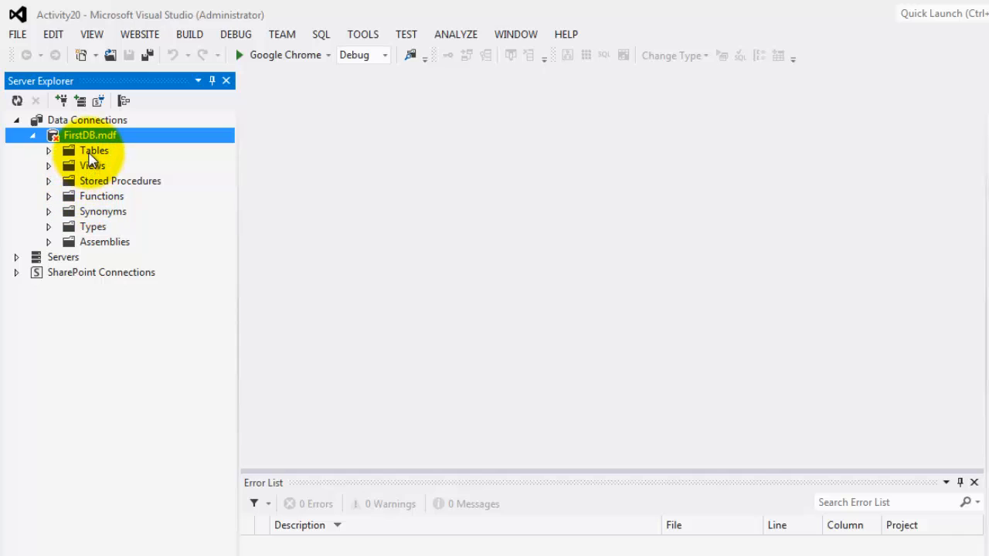
Start a new FirstDB table and rename its Id key to ProductId with identity enabled.
click(93, 151)
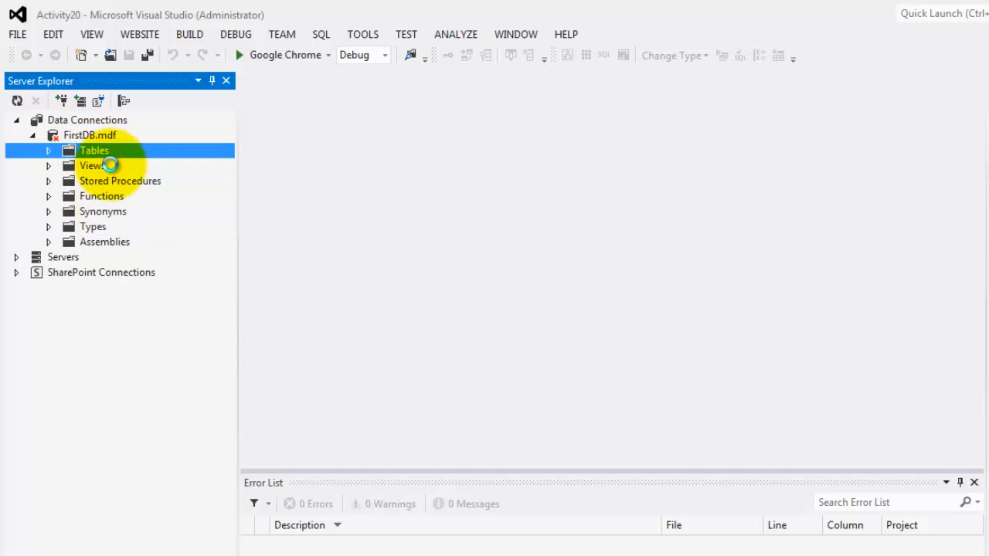
double_click(94, 149)
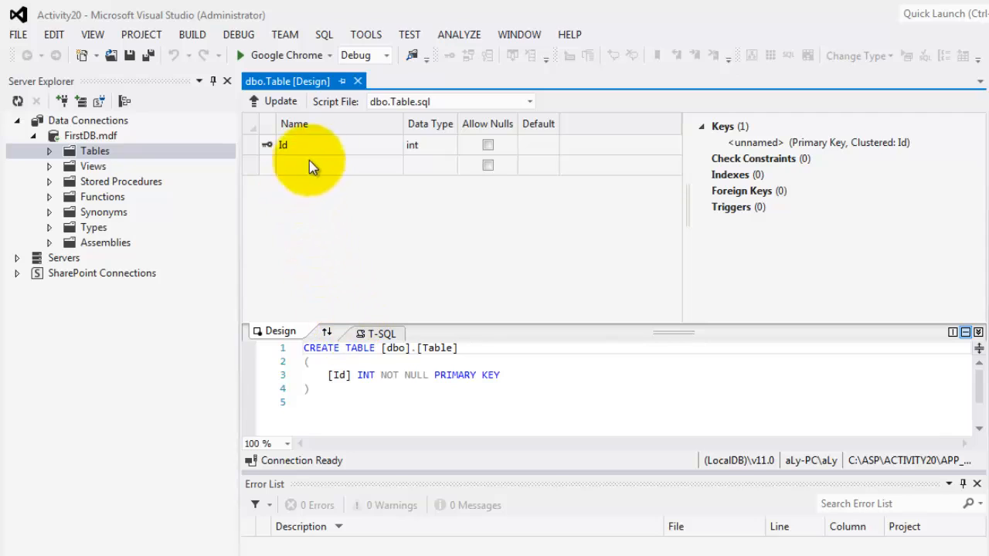
click(309, 145)
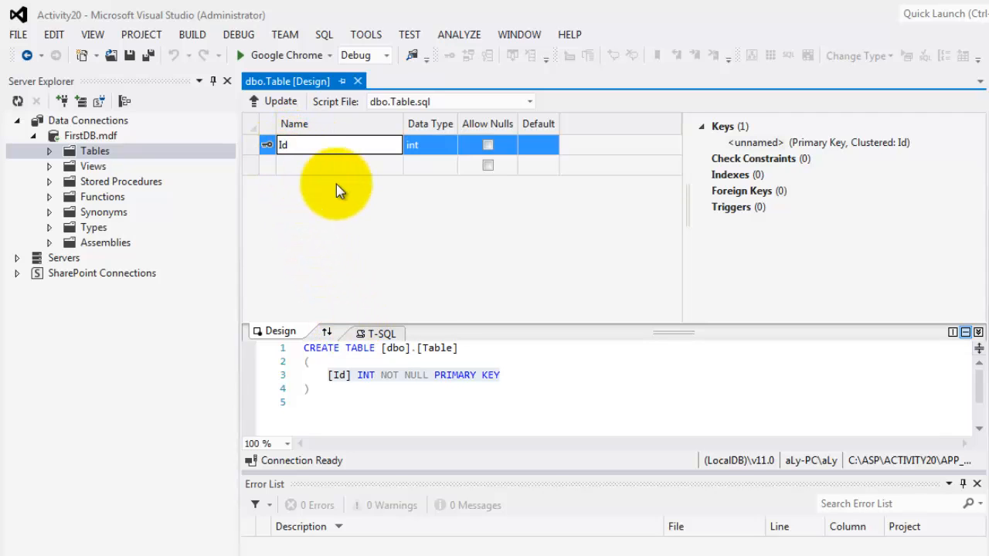
text(ProductId)
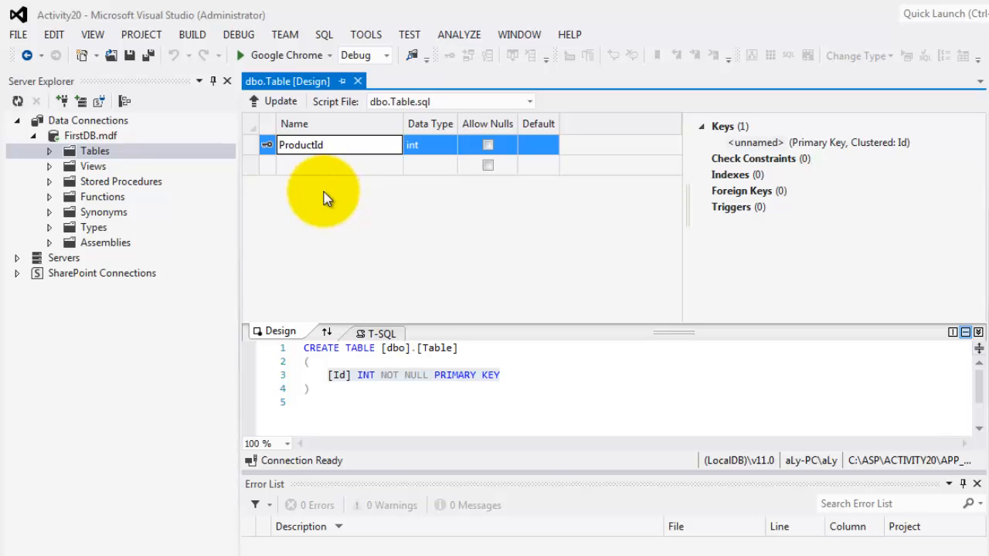
click(429, 145)
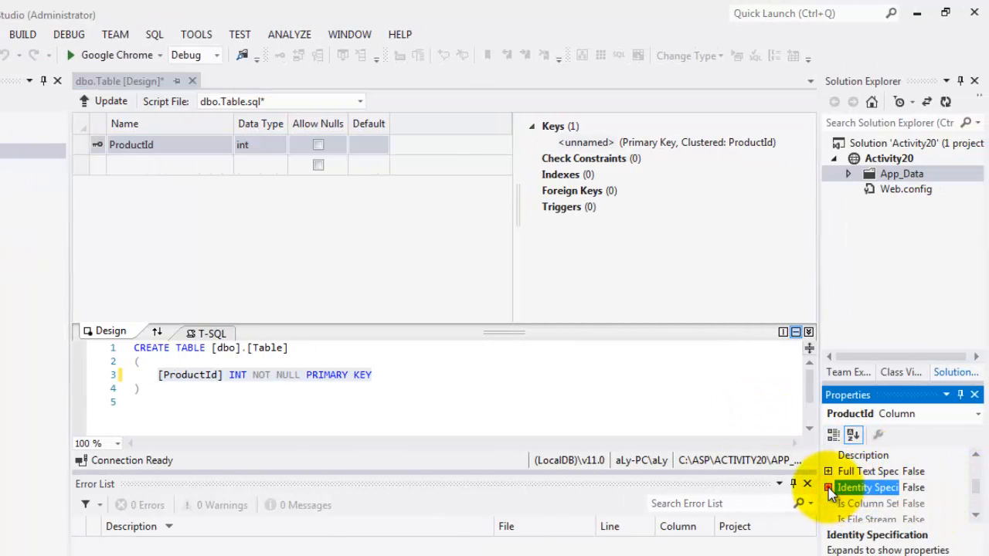
click(829, 488)
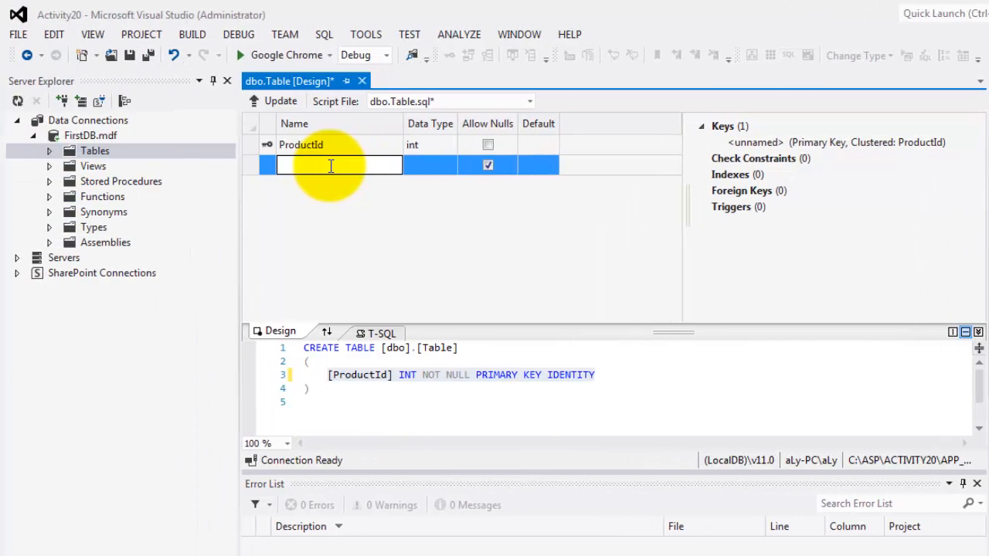
Add non-null ProductName, a Price column, and a non-null int SupplierID column.
text(ProductName)
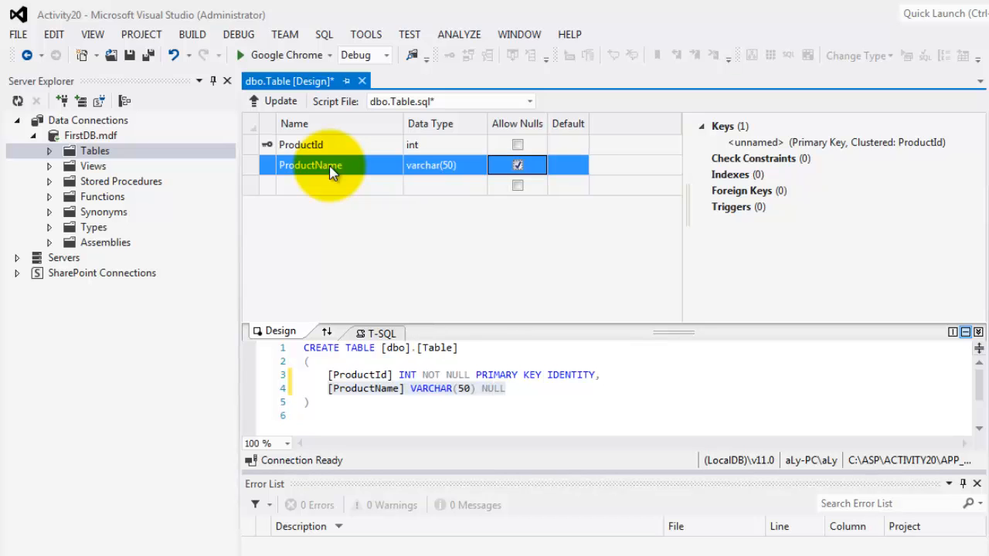
click(517, 165)
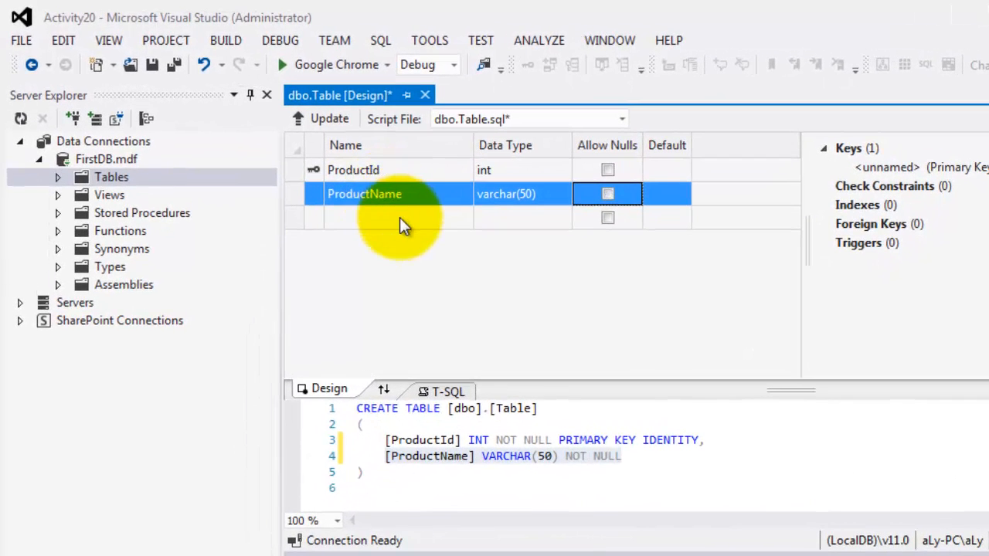
click(398, 217)
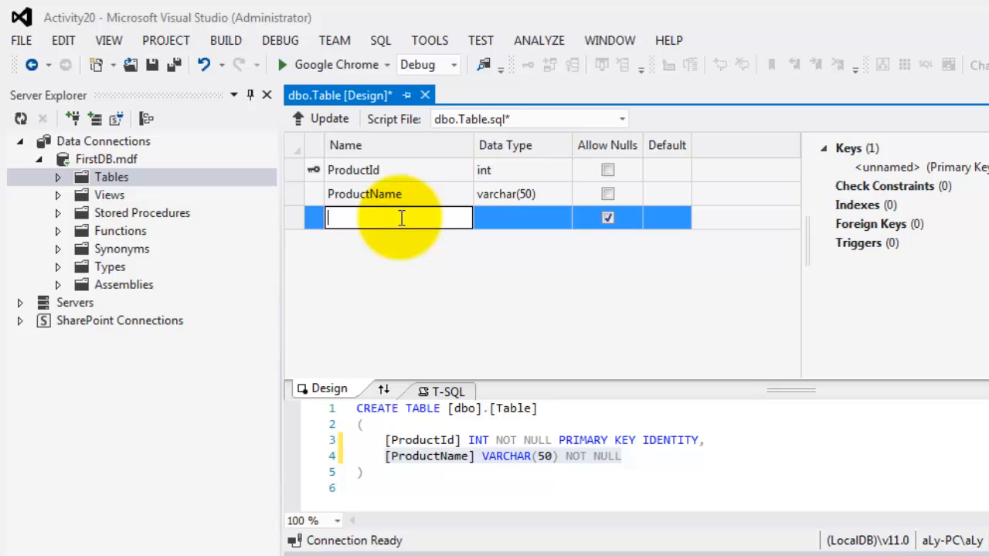
text(Price)
click(523, 218)
text(float)
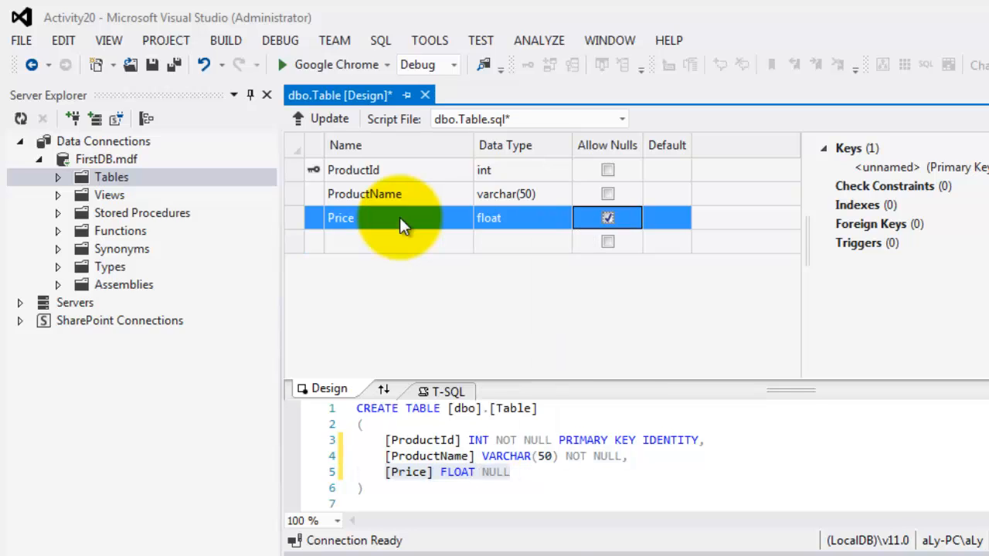
click(398, 241)
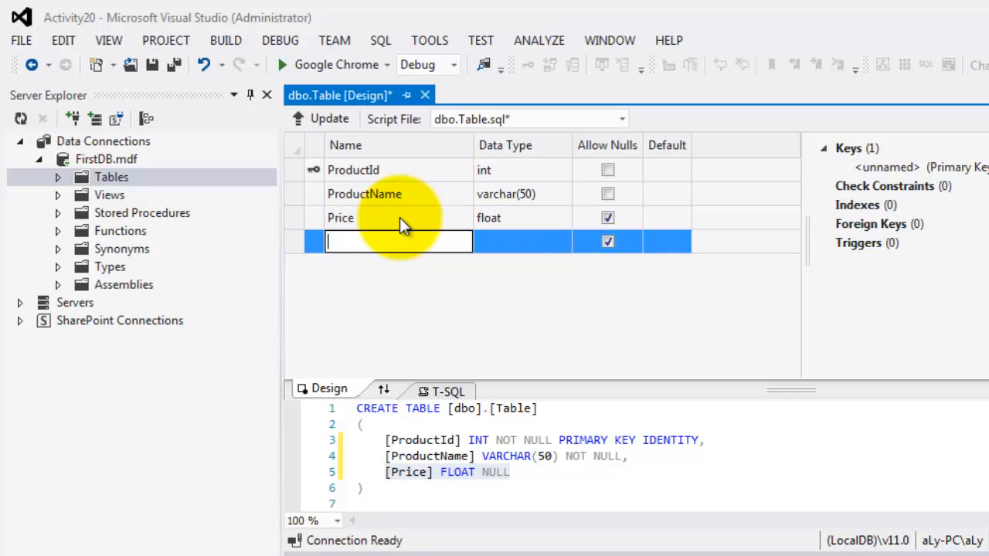
text(SupplierID)
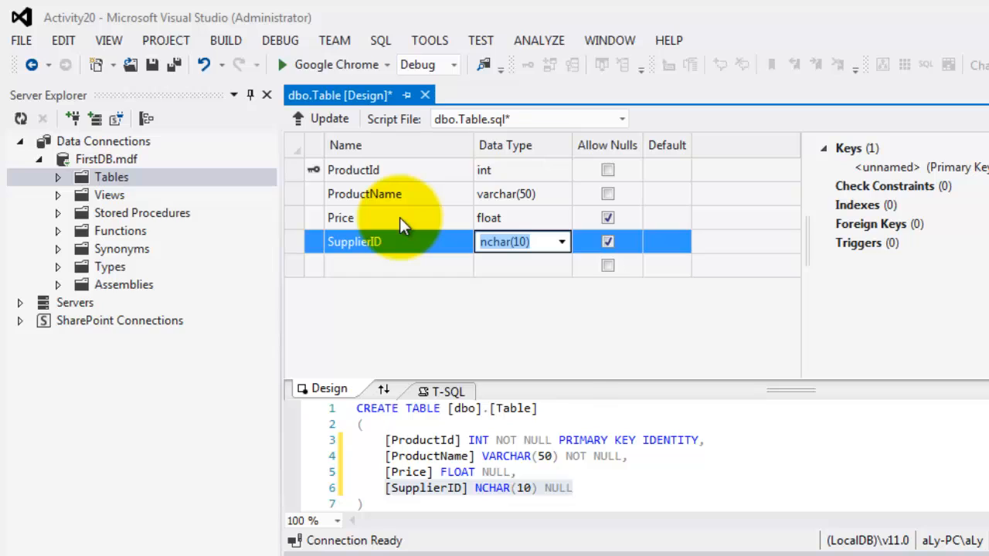
text(int)
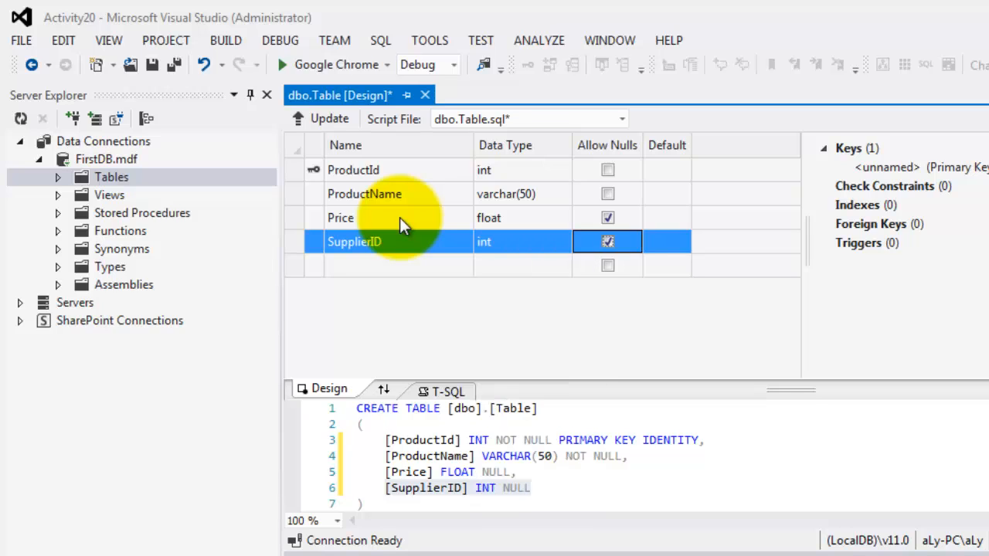
click(607, 242)
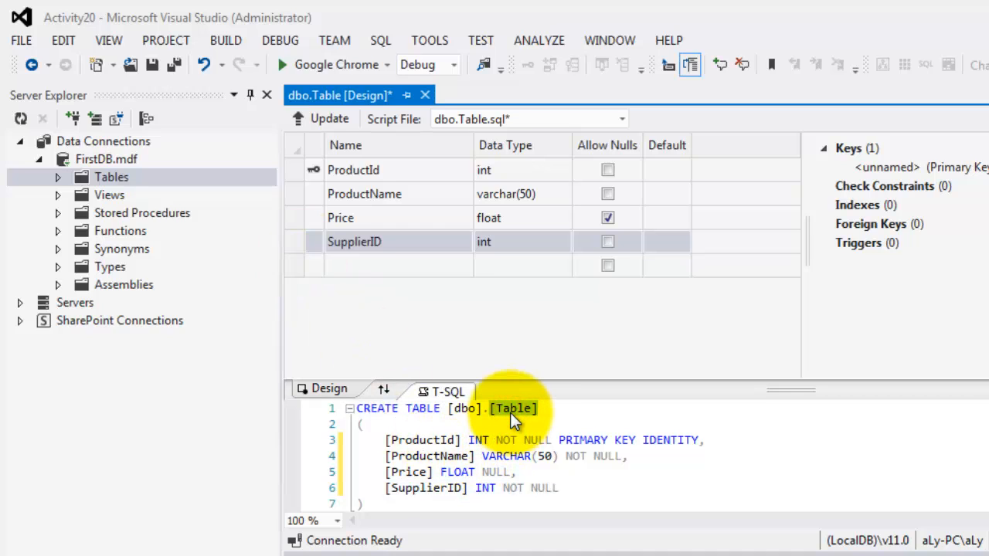
Name the table Products, save it to FirstDB, and expand it to list its columns.
text(Products)
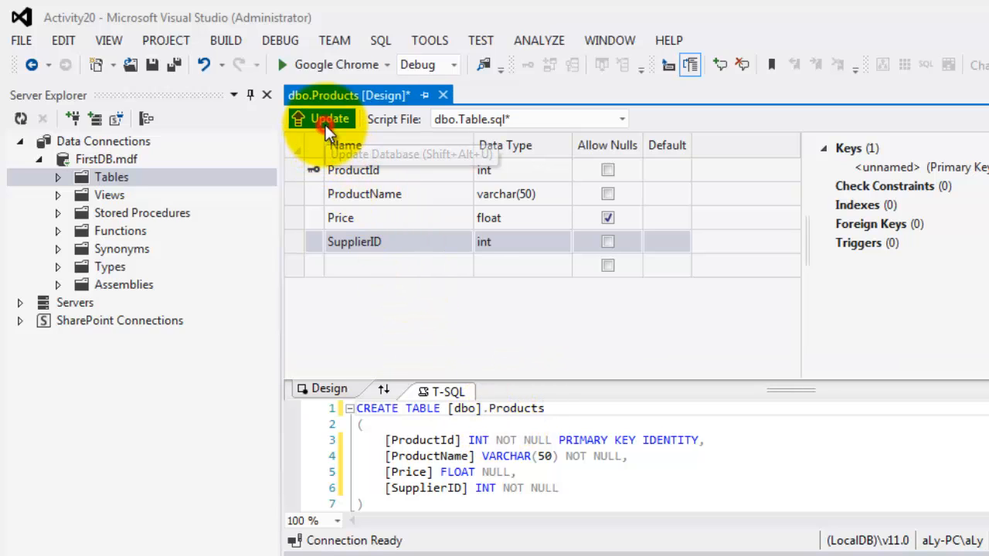
click(330, 119)
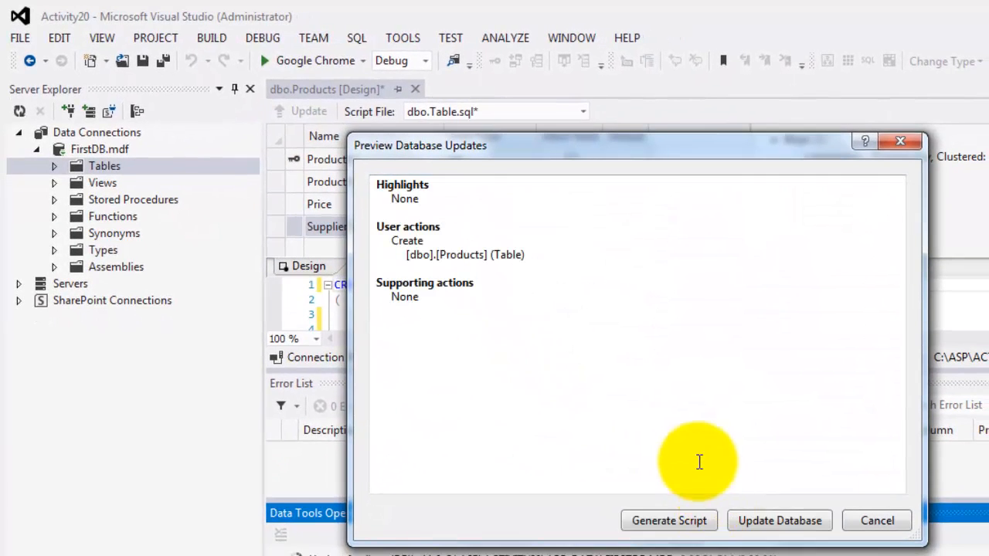
click(779, 520)
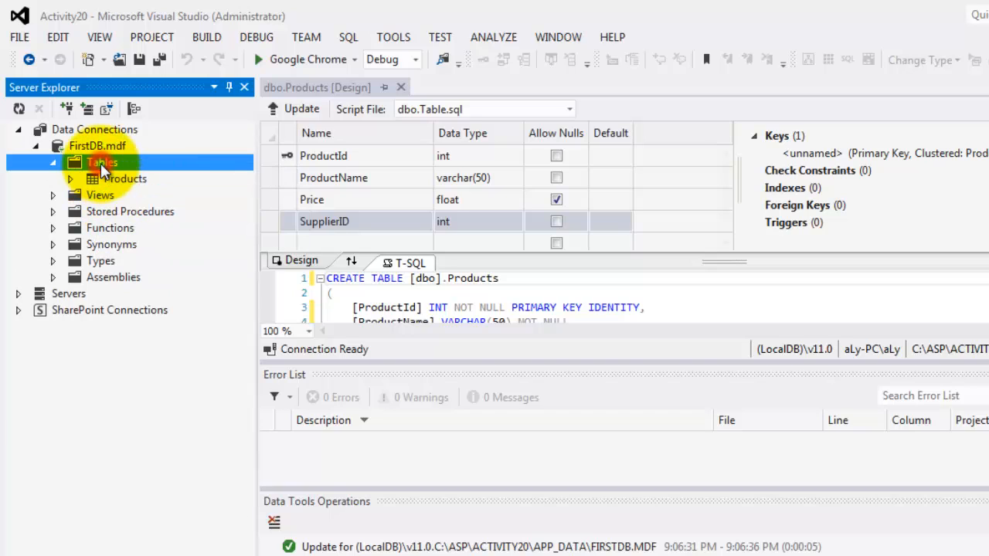
click(124, 179)
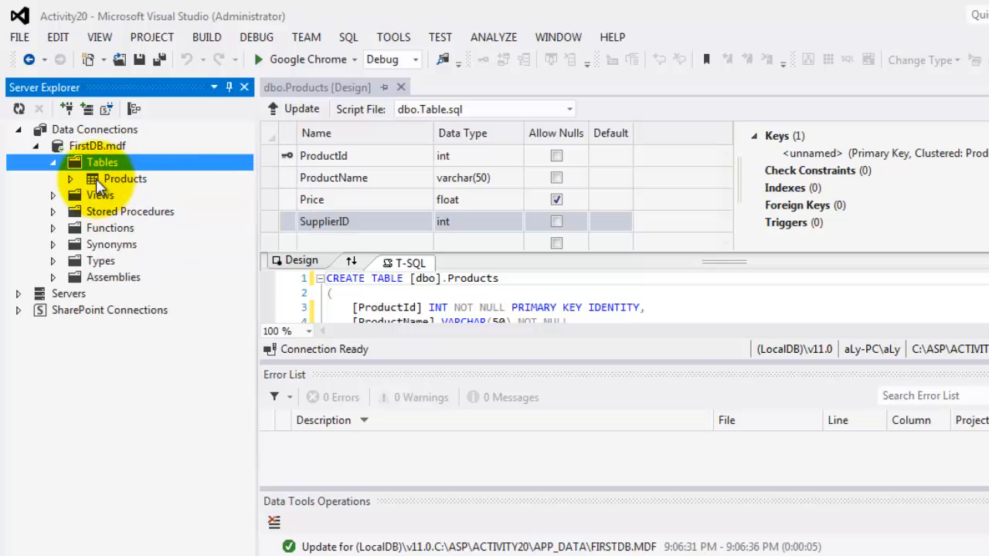
click(69, 179)
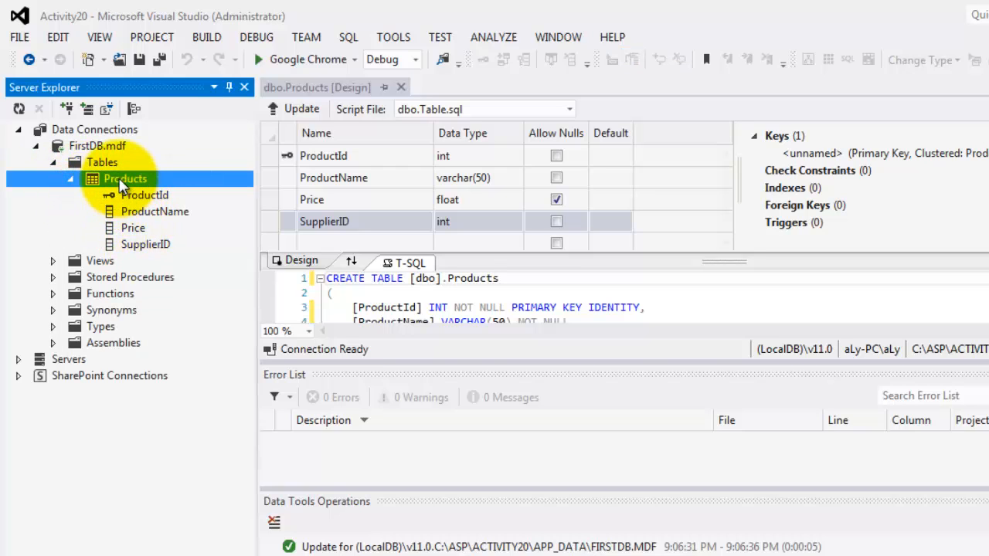
Open the Products table data and enter rows Pen (1.5), Eraser (1) and Paper (3).
right_click(124, 178)
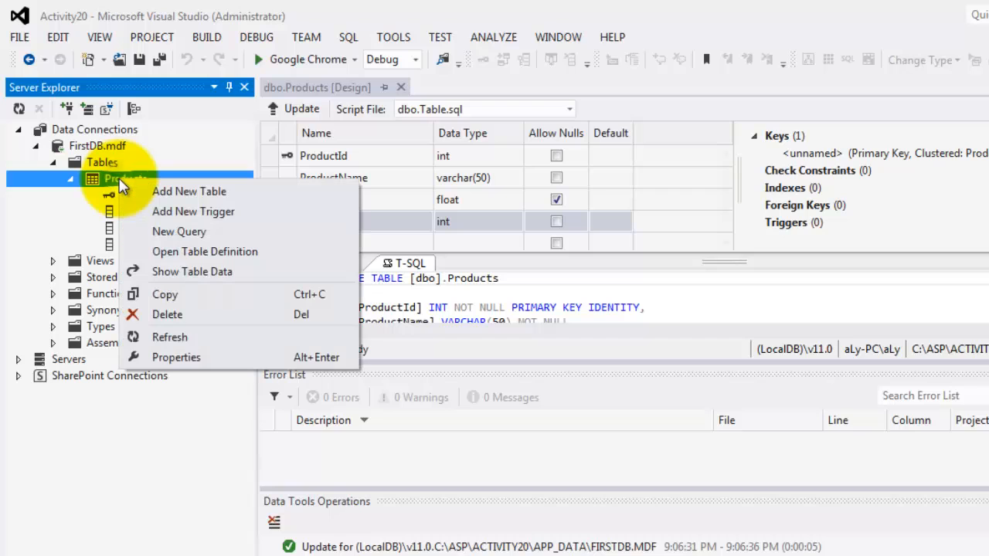
mouse_move(185, 271)
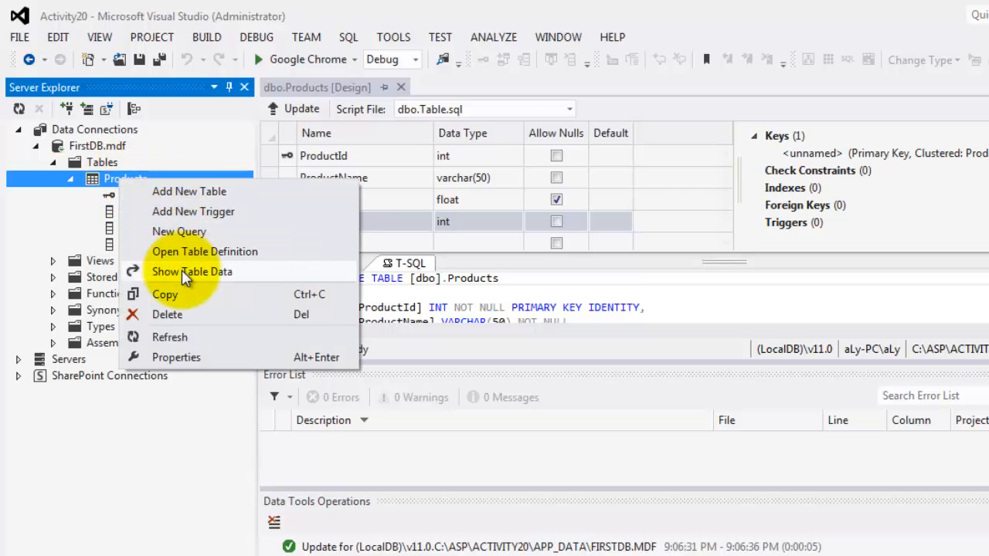
click(191, 271)
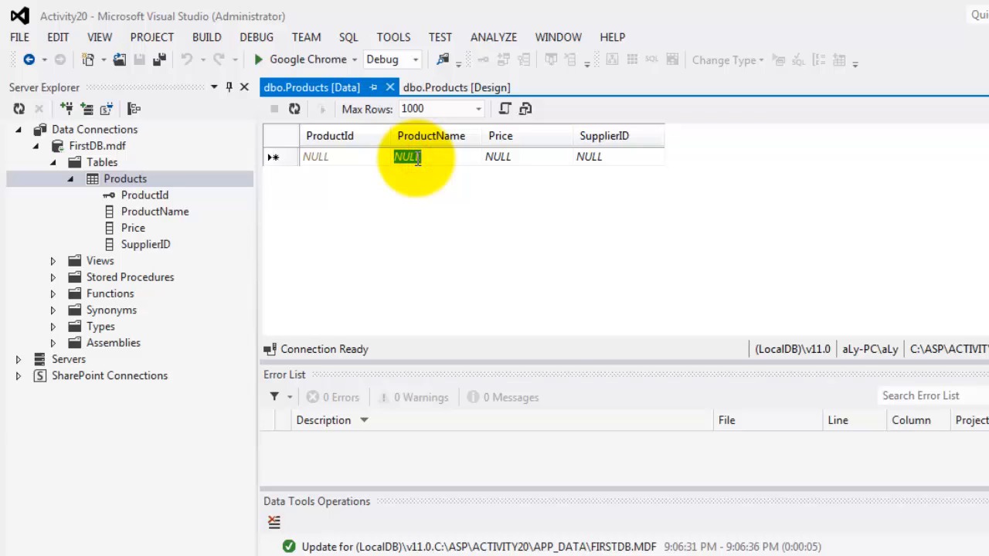
text(Pen)
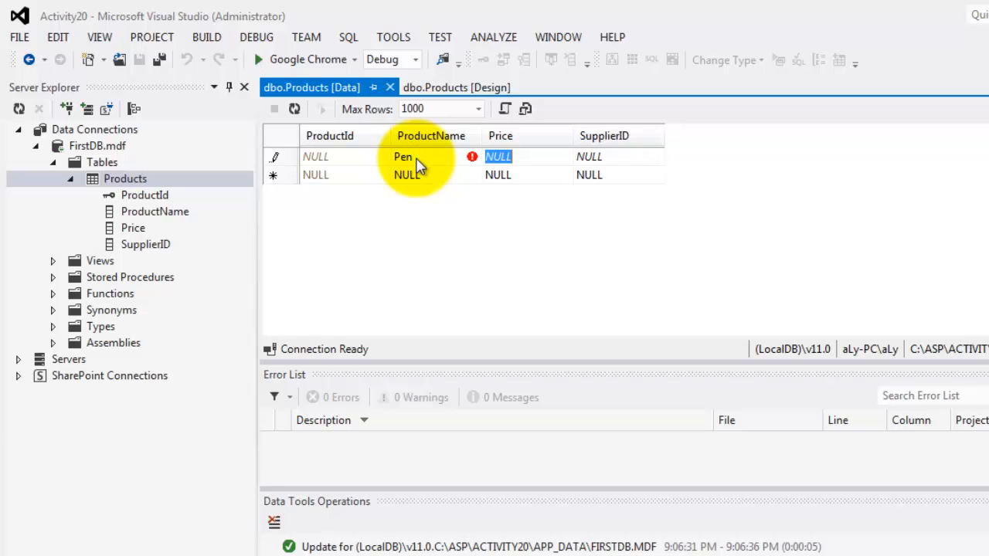
text(1.5)
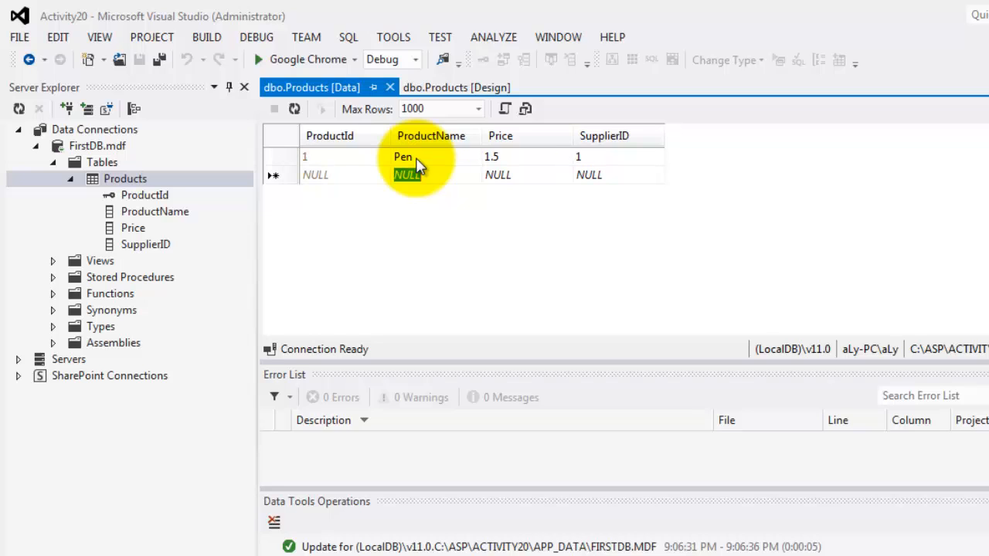
text(Eraser)
click(527, 176)
text(1)
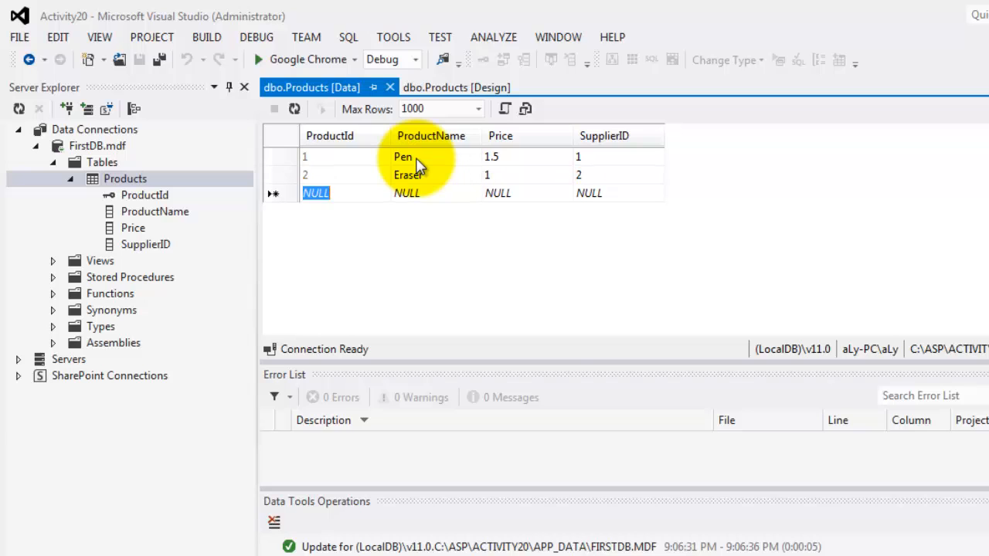
text(Paper)
click(526, 192)
text(3)
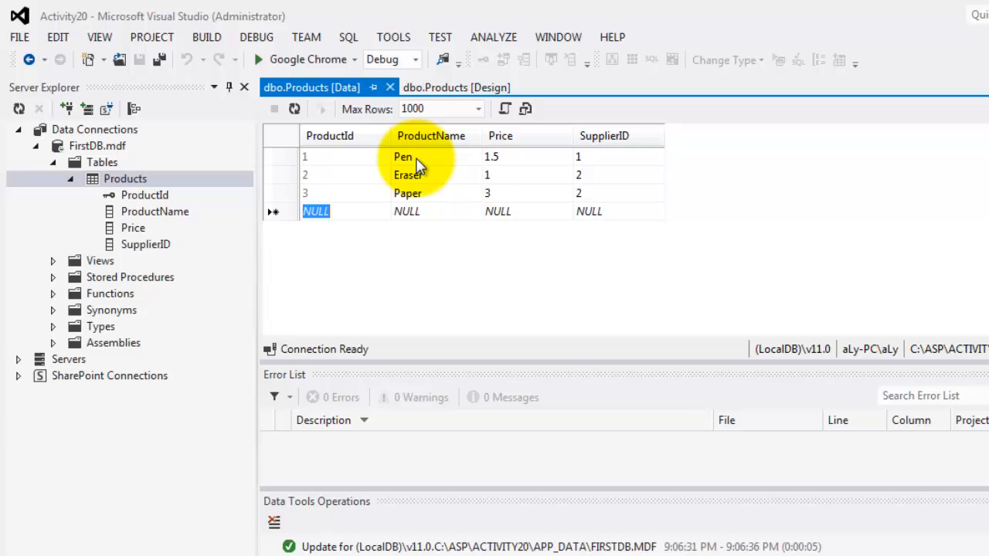
mouse_move(371, 186)
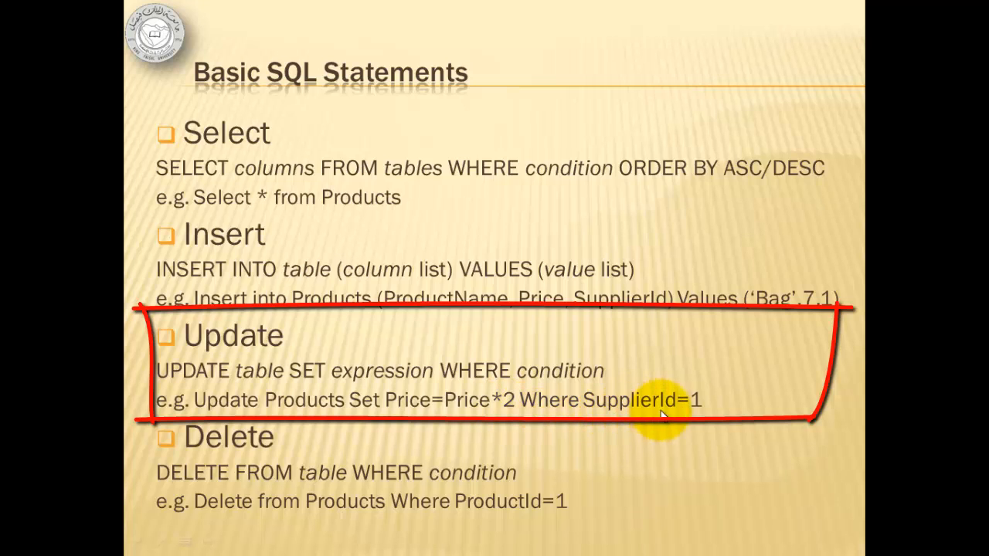
mouse_move(516, 431)
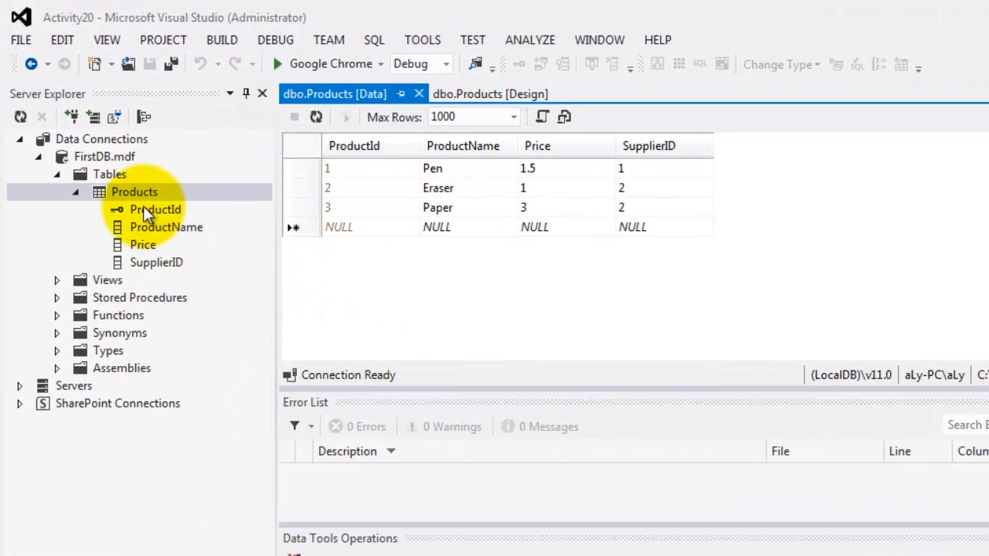
Open a new FirstDB query and run 'select * from Products'.
right_click(109, 174)
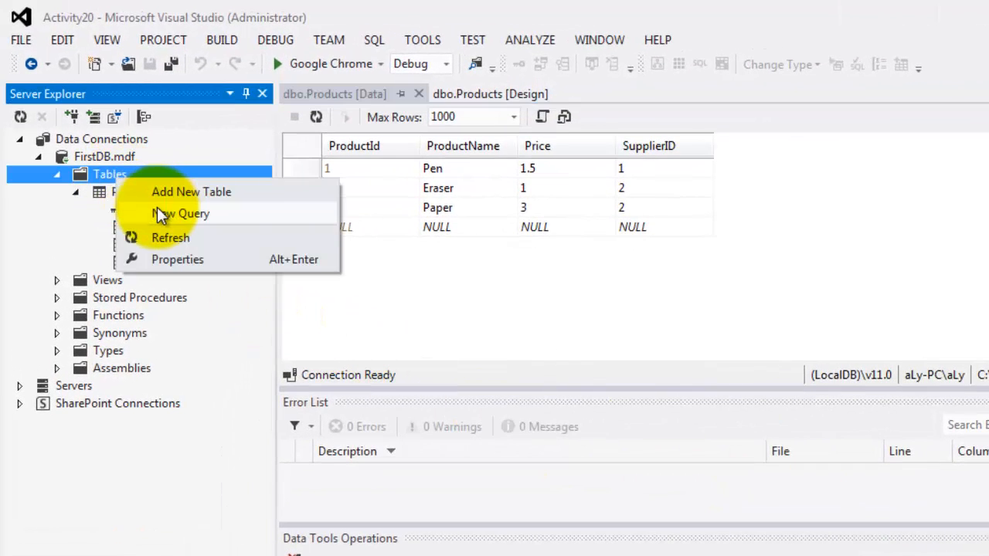
click(182, 214)
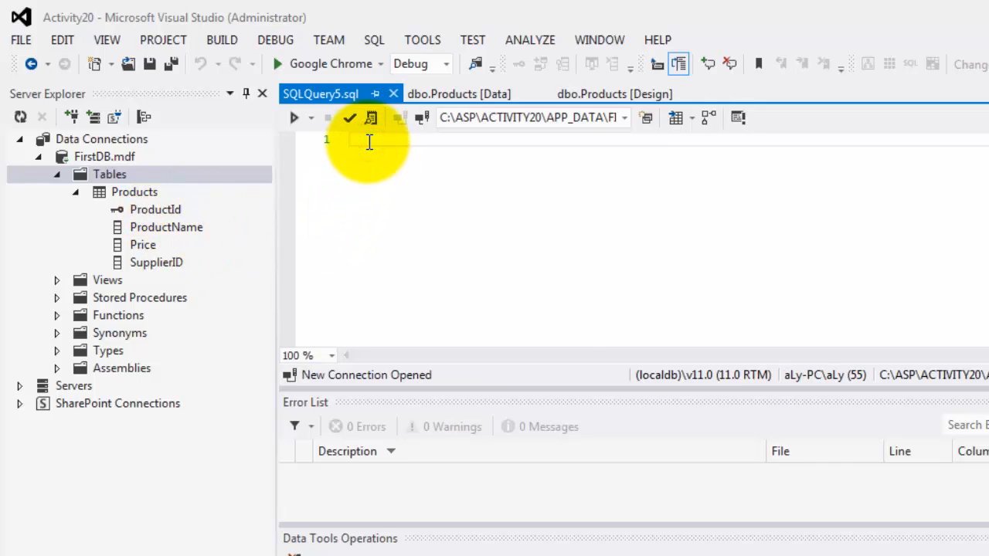
text(select * from Products)
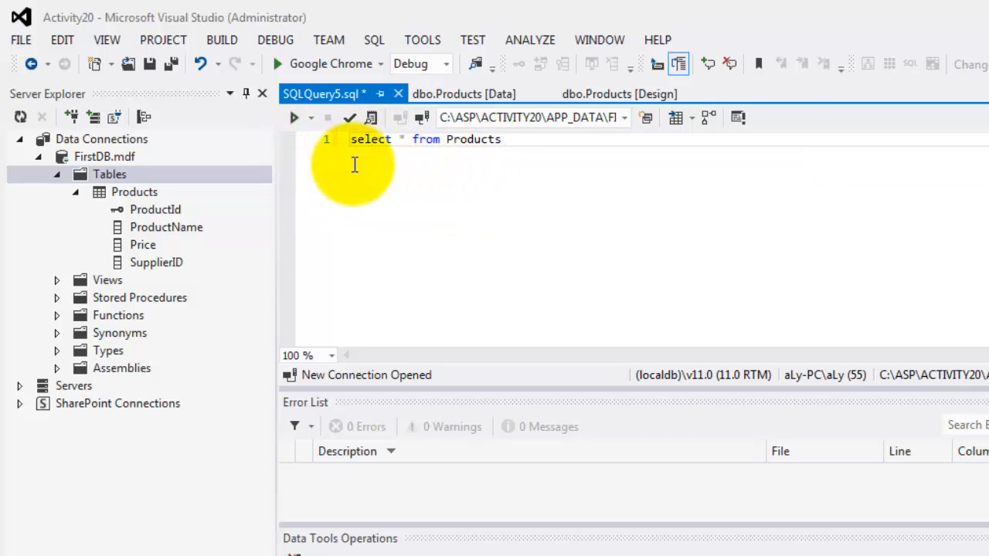
mouse_move(294, 117)
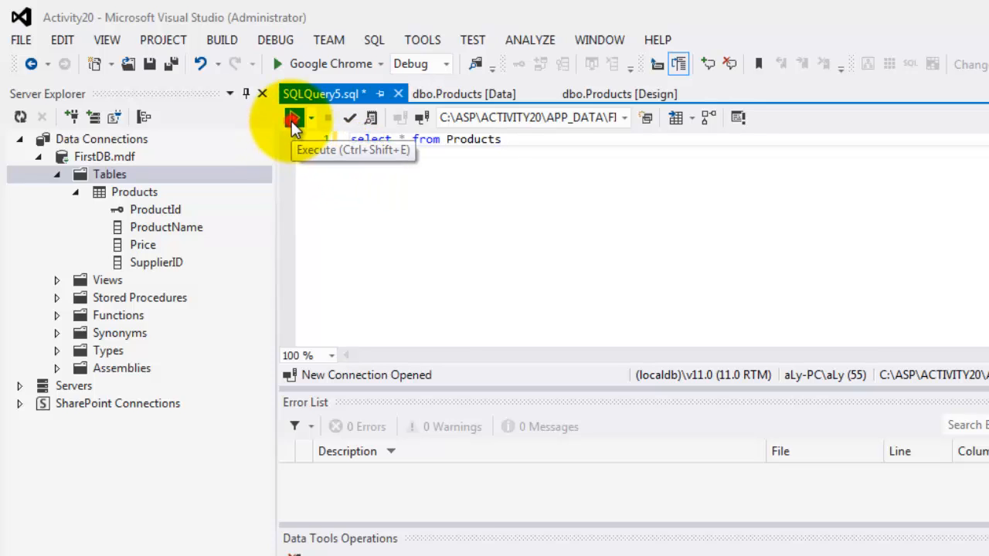
click(293, 117)
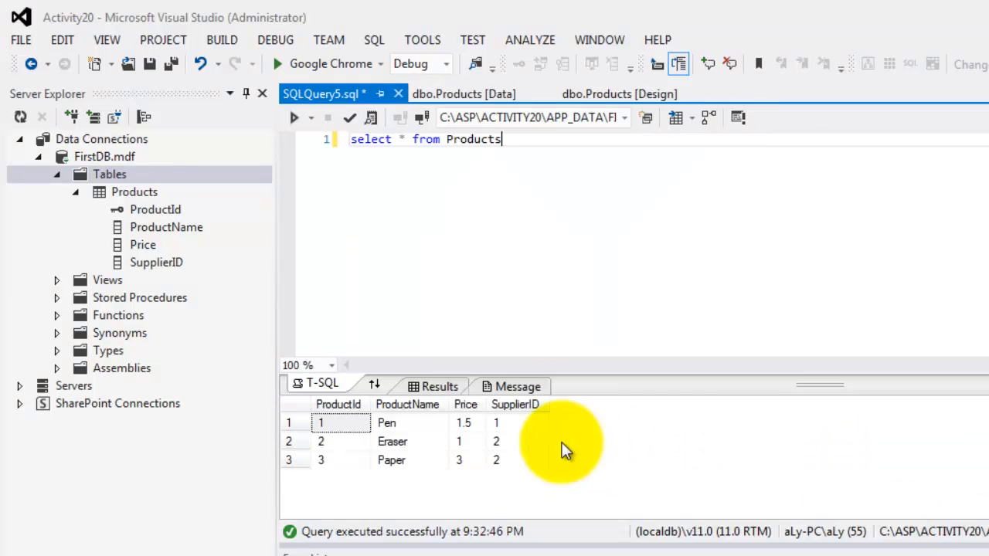
mouse_move(530, 155)
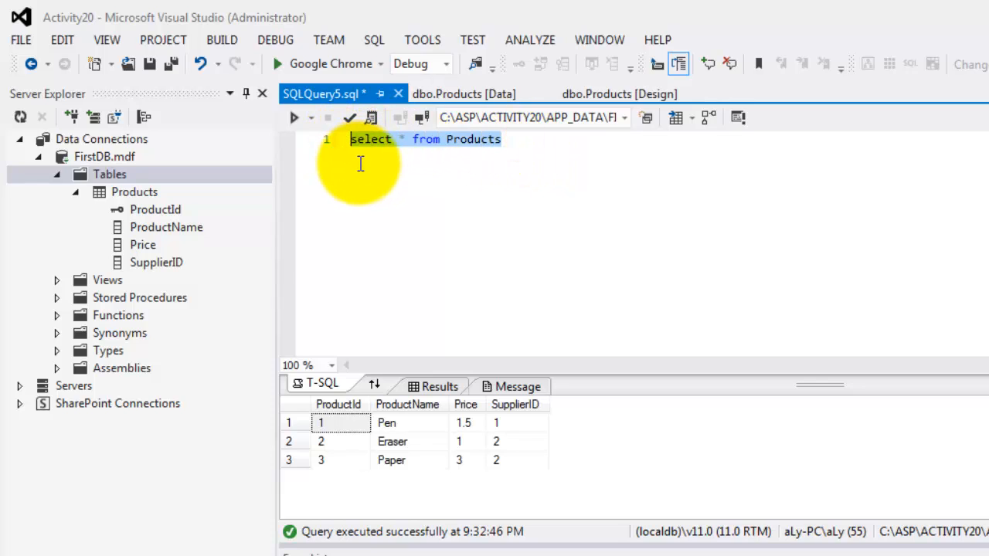
Write and execute an INSERT into Products adding 'Bag' with price 7 and SupplierID 1.
text(insert)
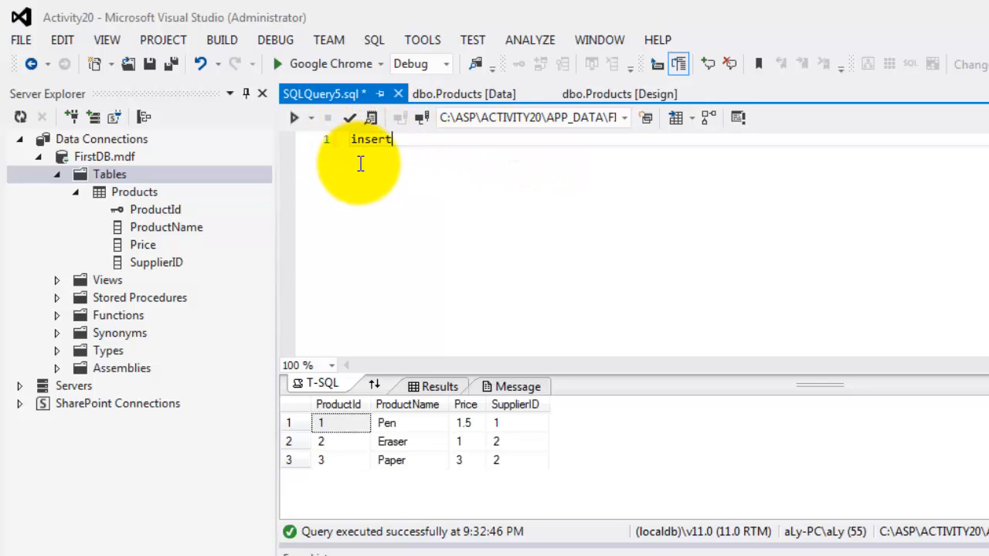
text(into)
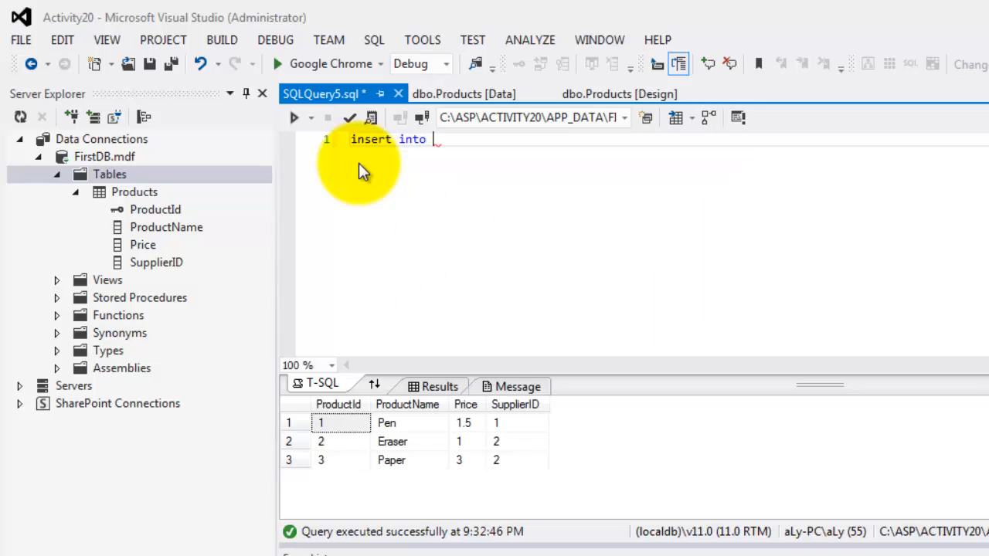
text(pr)
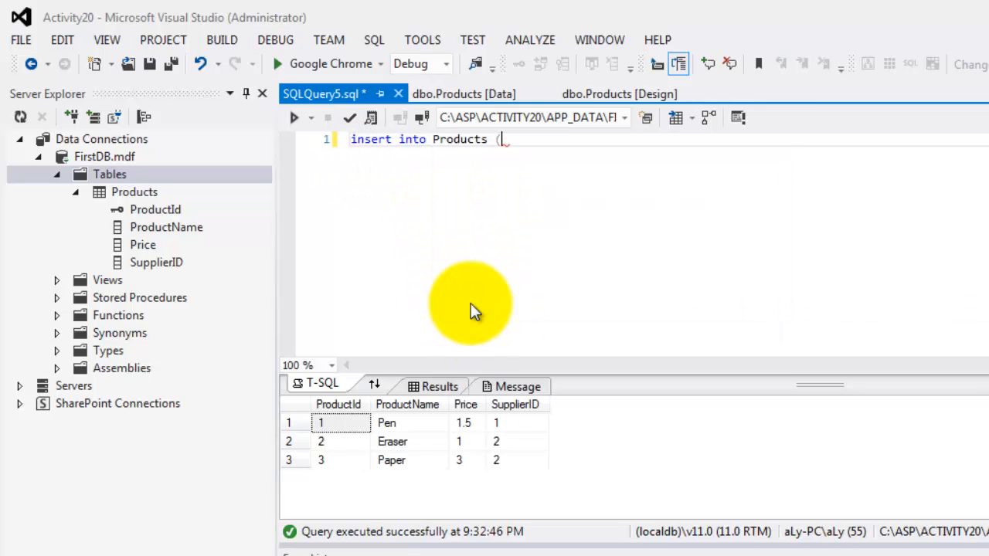
text())
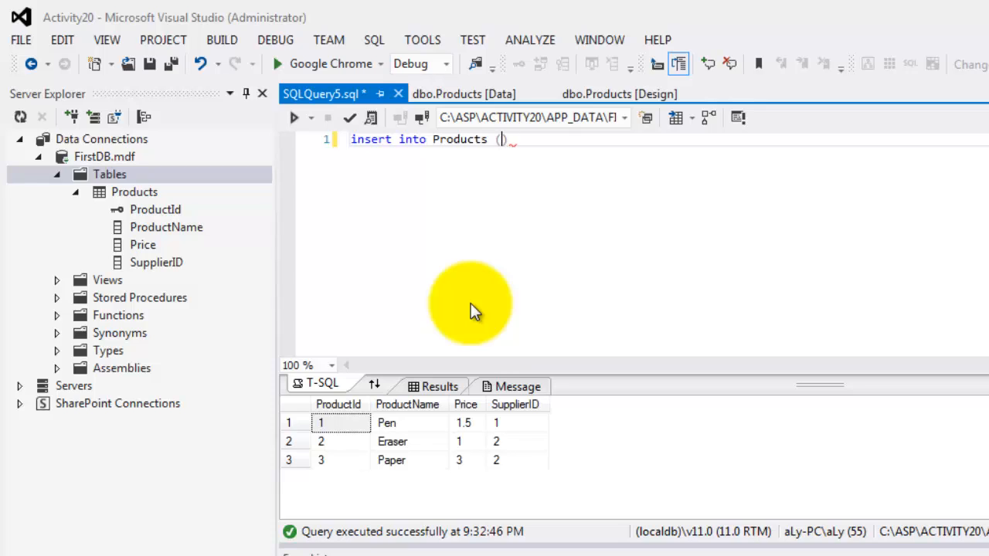
text(Prod)
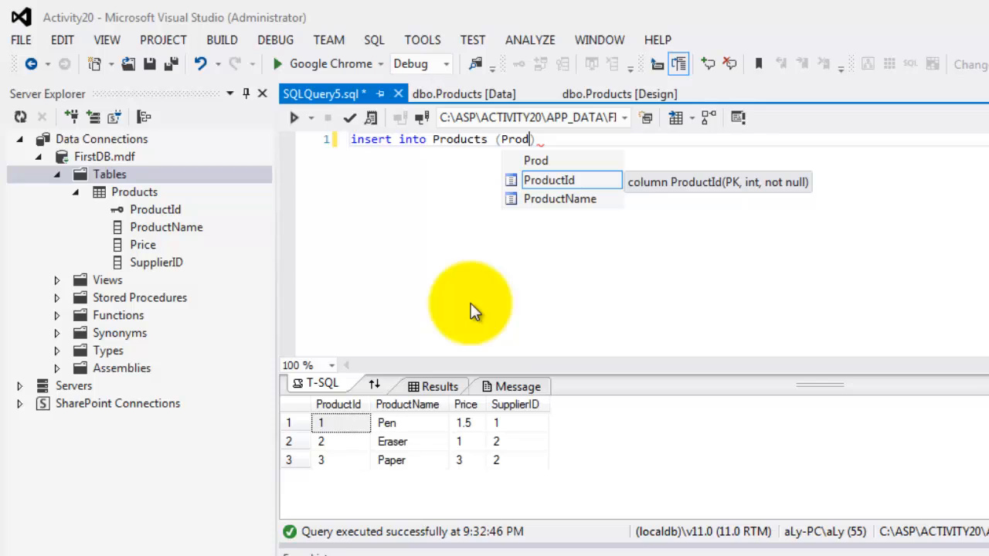
mouse_move(560, 198)
text(uctName,Price)
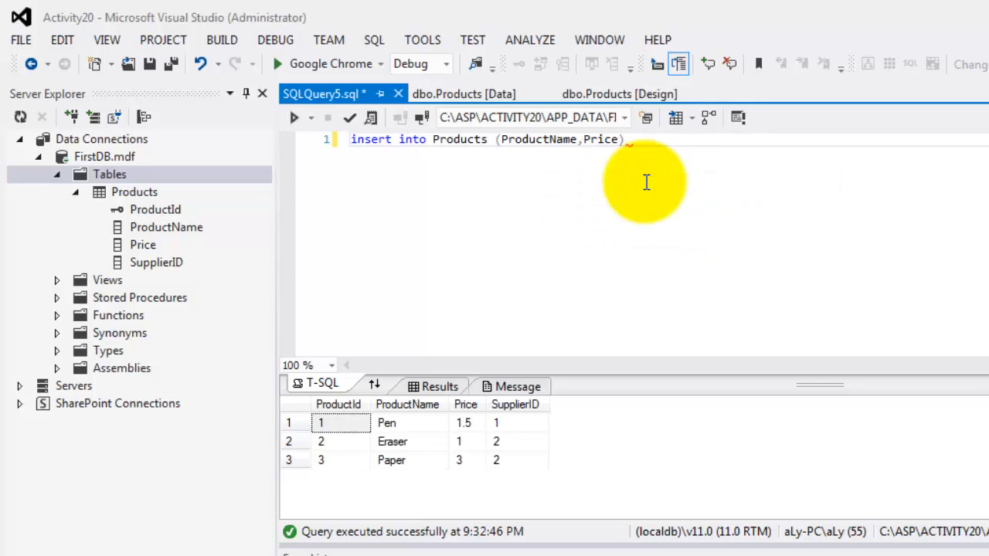
text(,s)
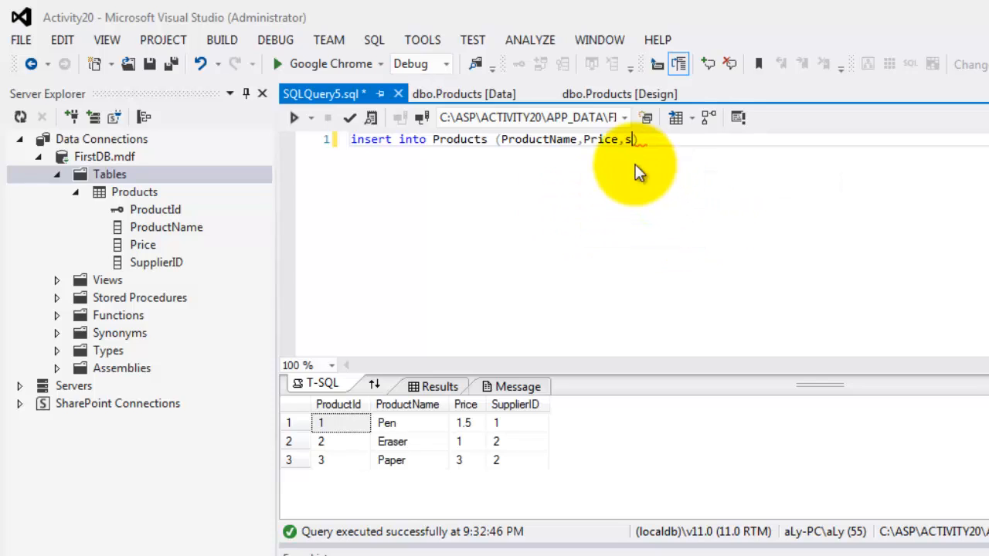
text(upplierID))
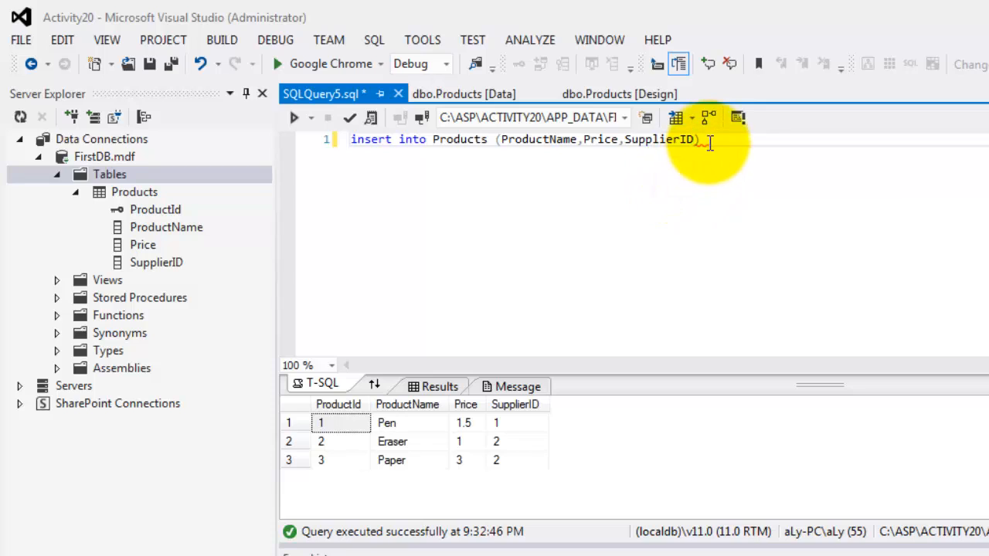
text(values ())
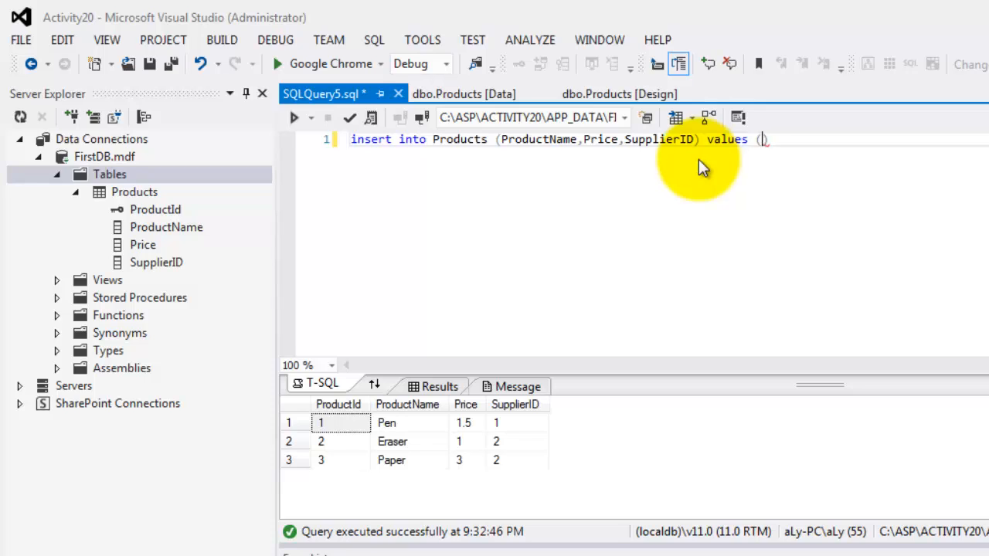
text('Bag')
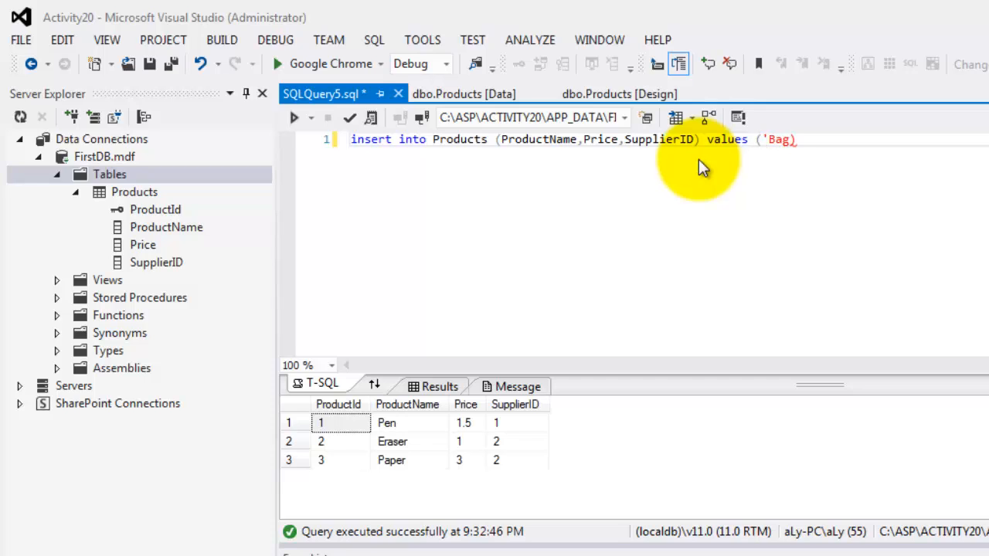
text(')
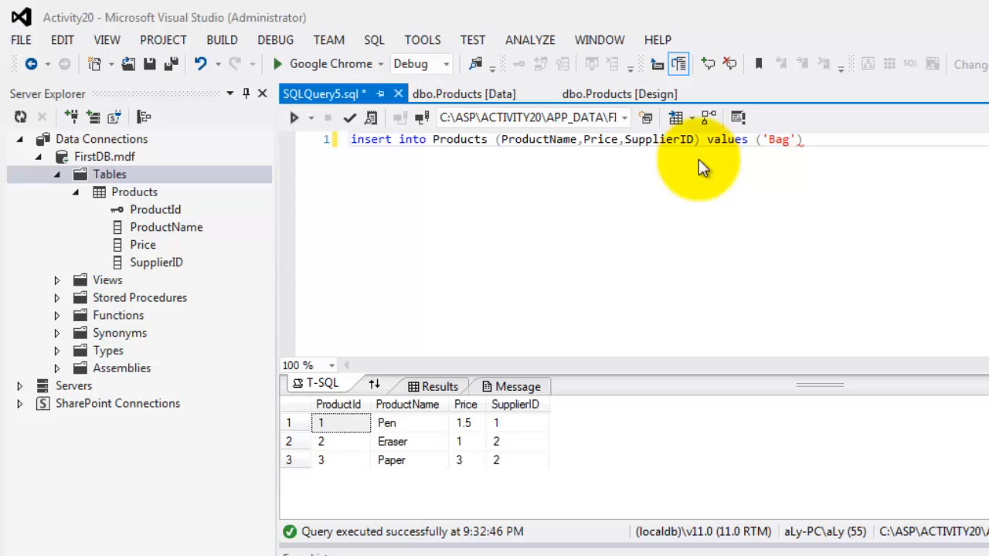
text(,7,)
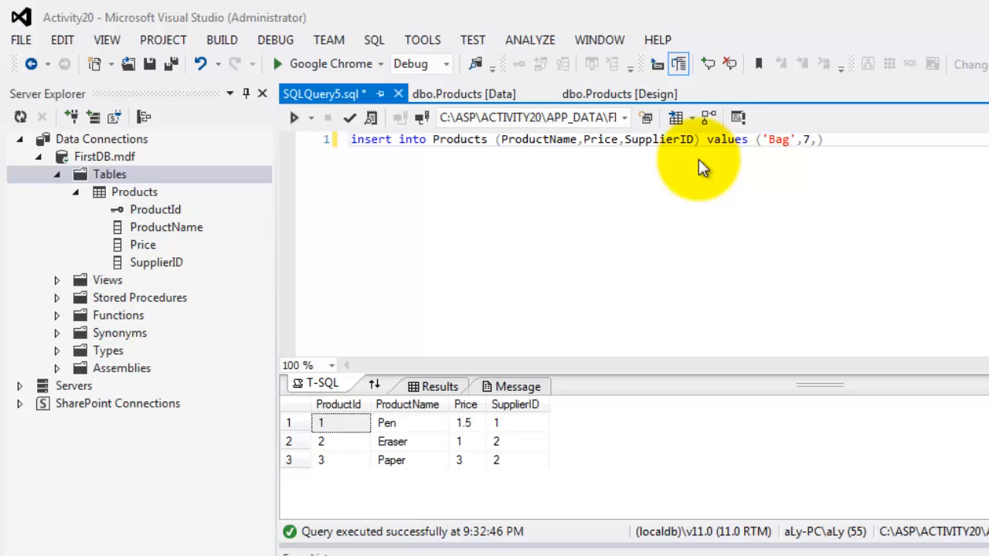
text(1)
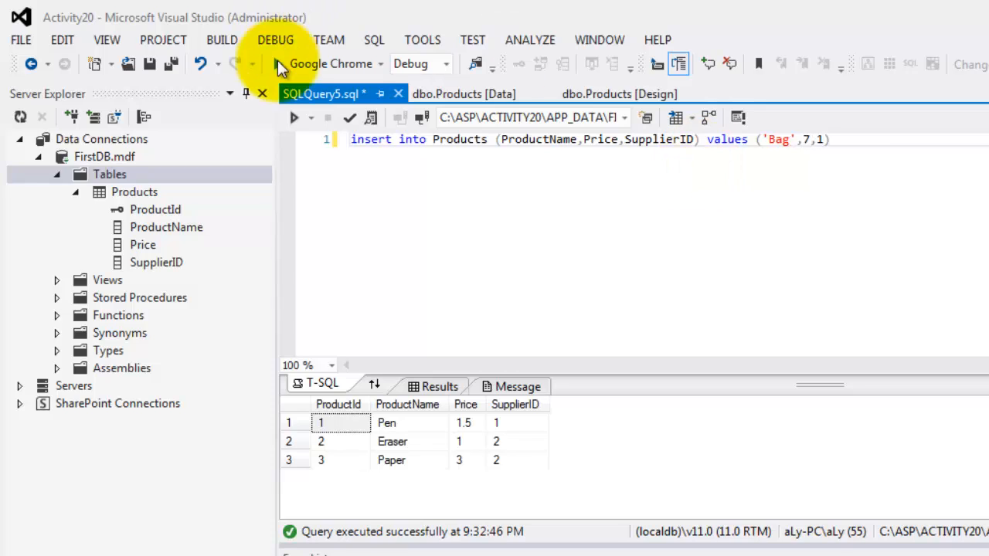
click(294, 118)
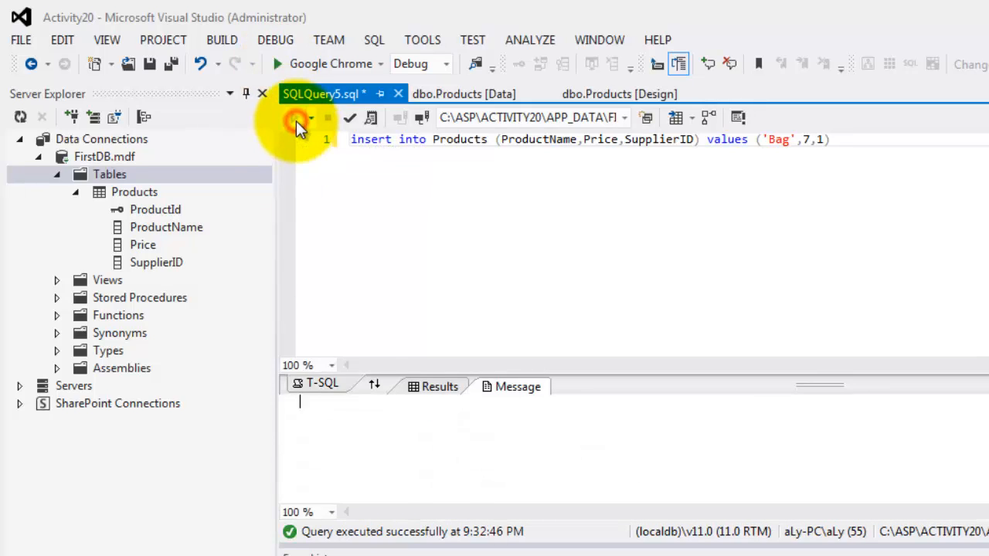
click(295, 118)
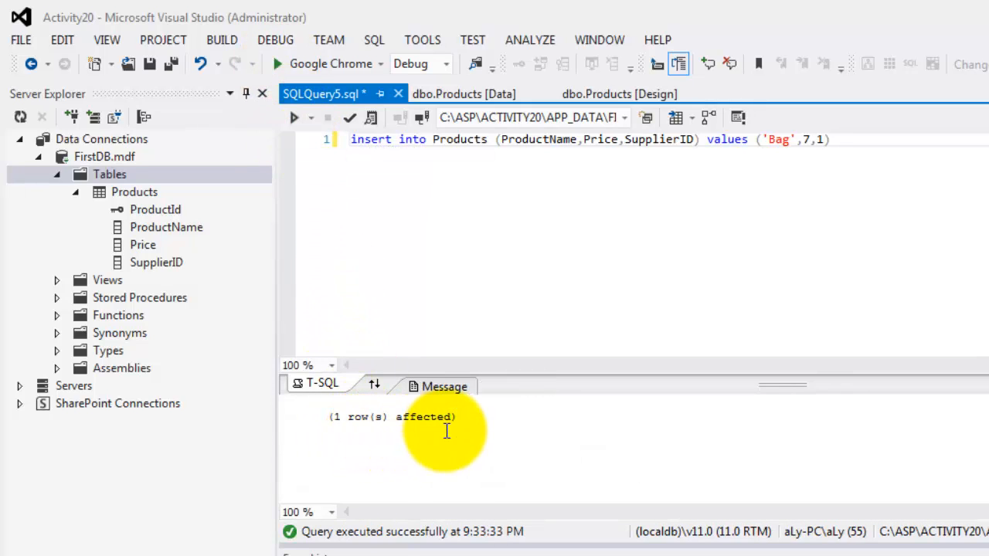
Refresh the Products data tab to see Bag as row 4, then return to the query.
click(463, 94)
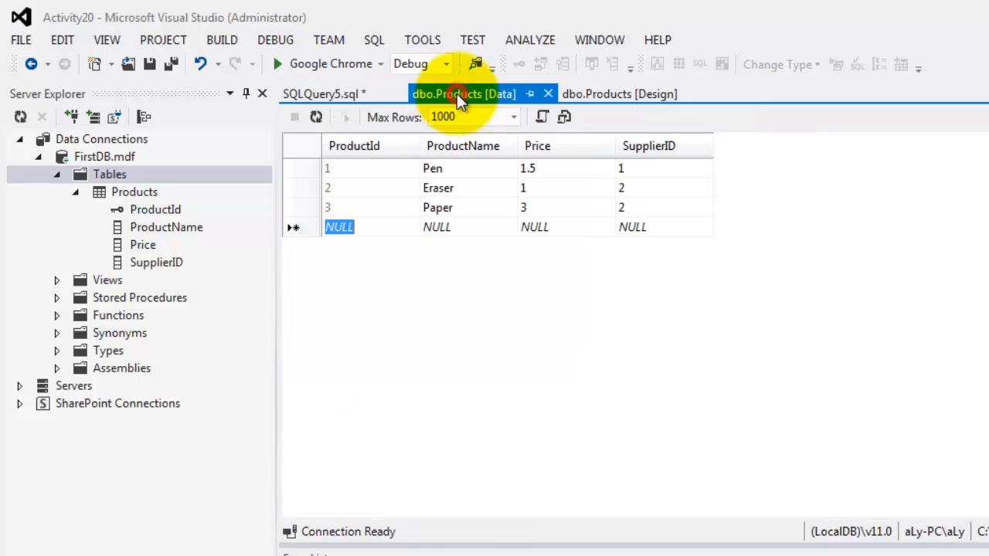
click(316, 116)
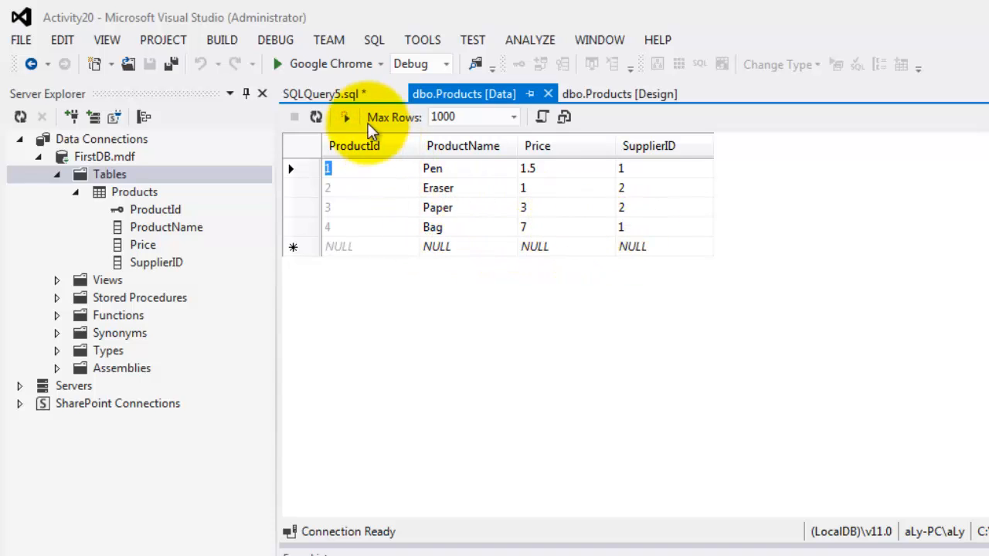
click(321, 94)
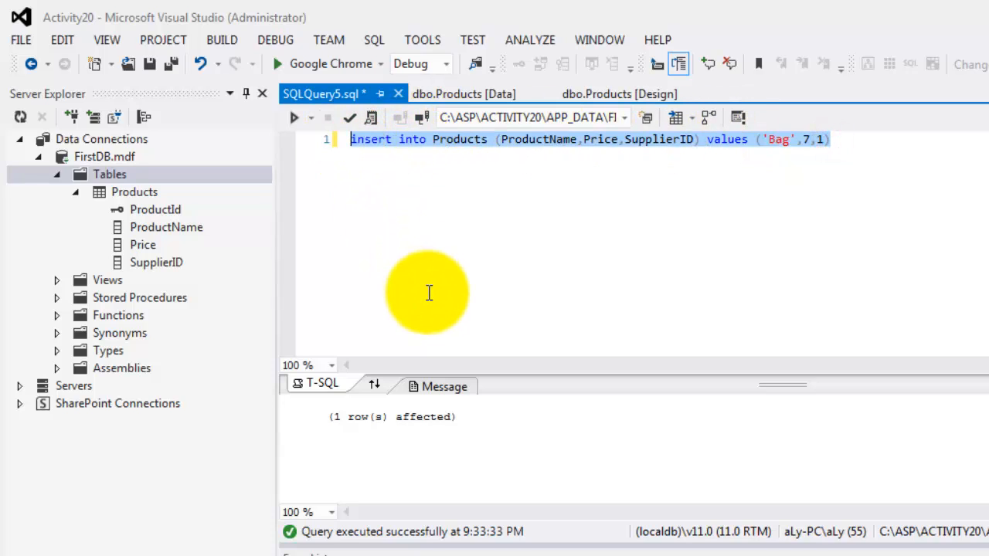
Write the query 'update Products set Price=Price*2 where SupplierID=1'.
text(update p)
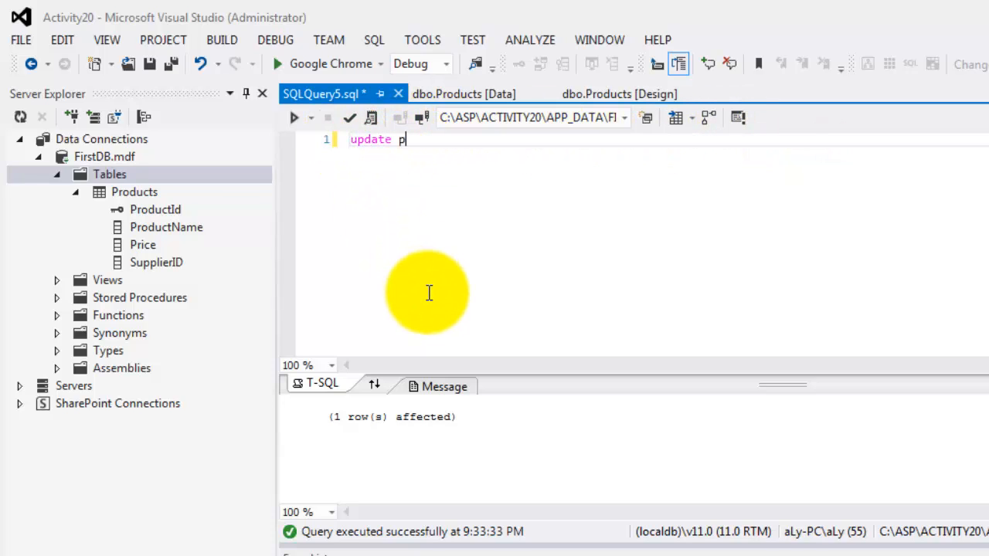
text(ro)
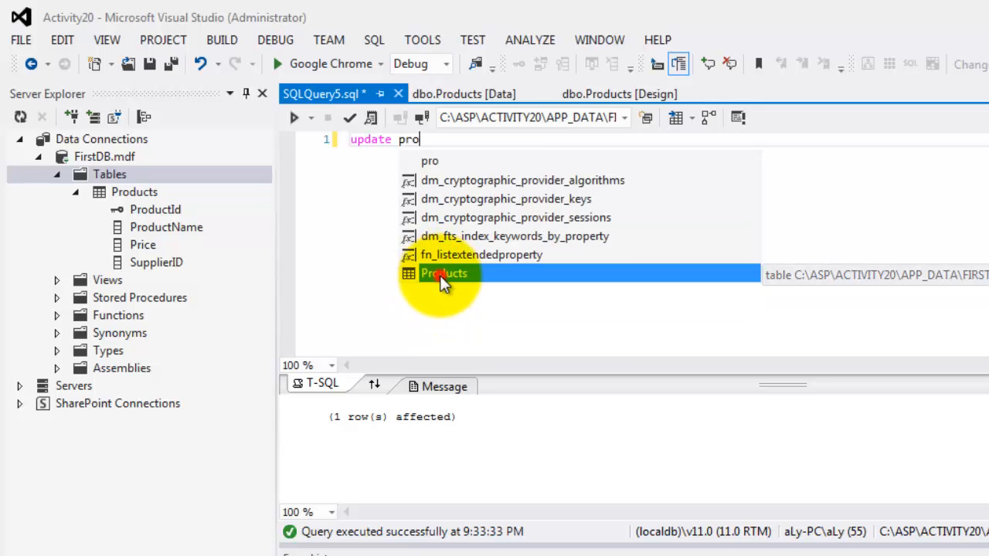
text(Products set Price=)
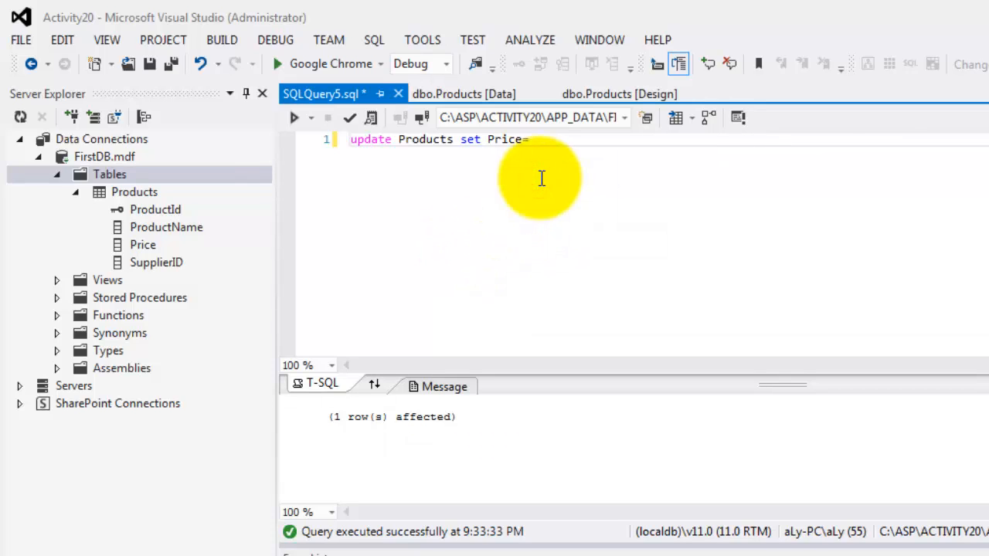
text(pri)
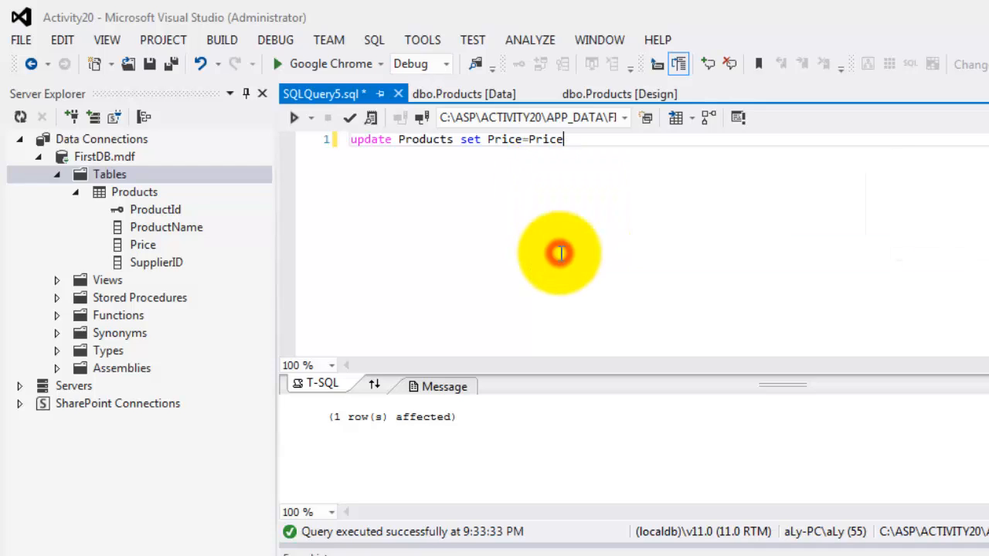
text(*2 where SupplierID)
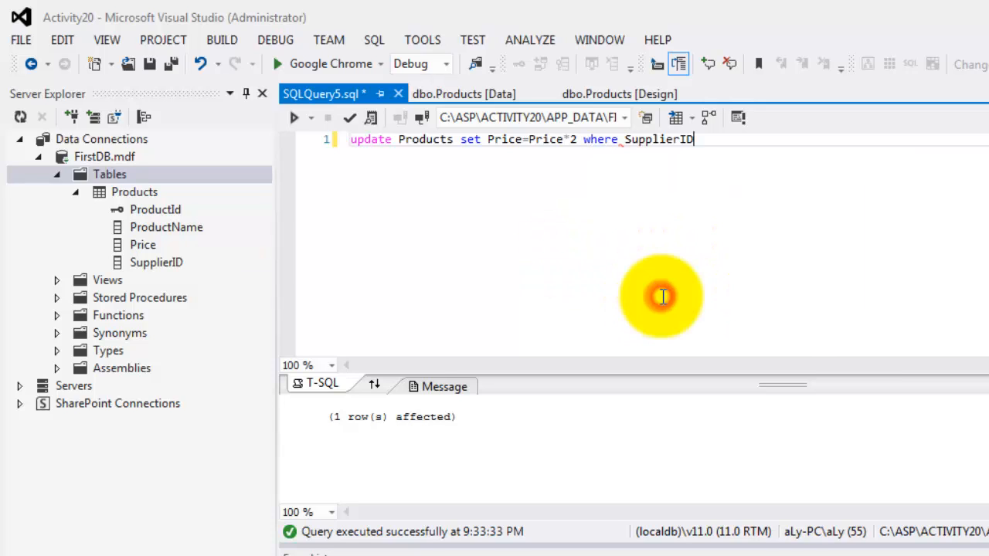
text(=1)
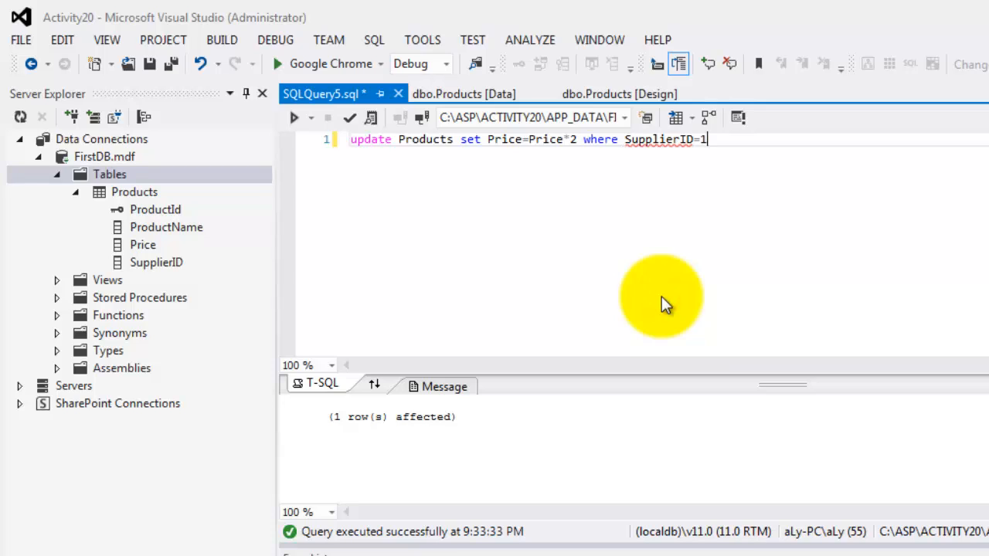
mouse_move(634, 297)
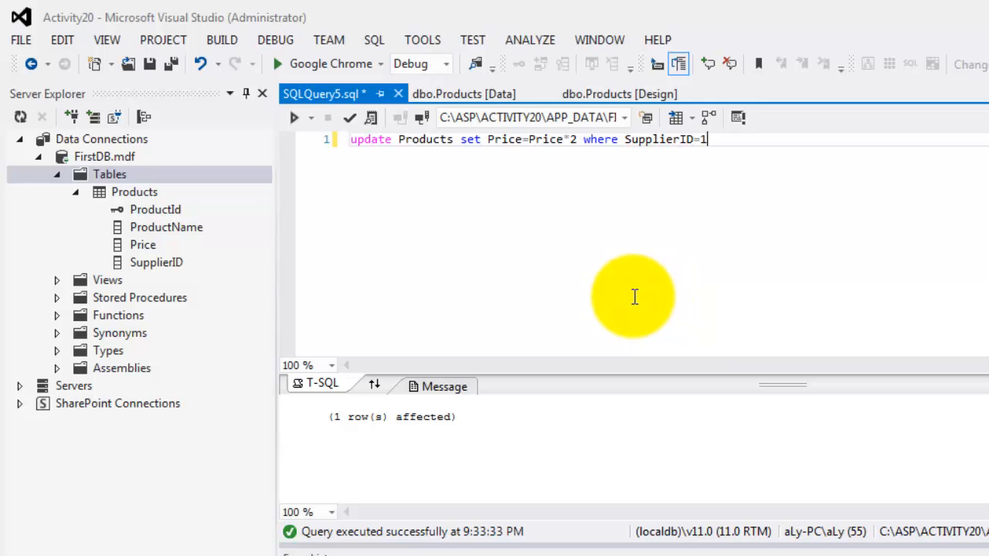
mouse_move(293, 117)
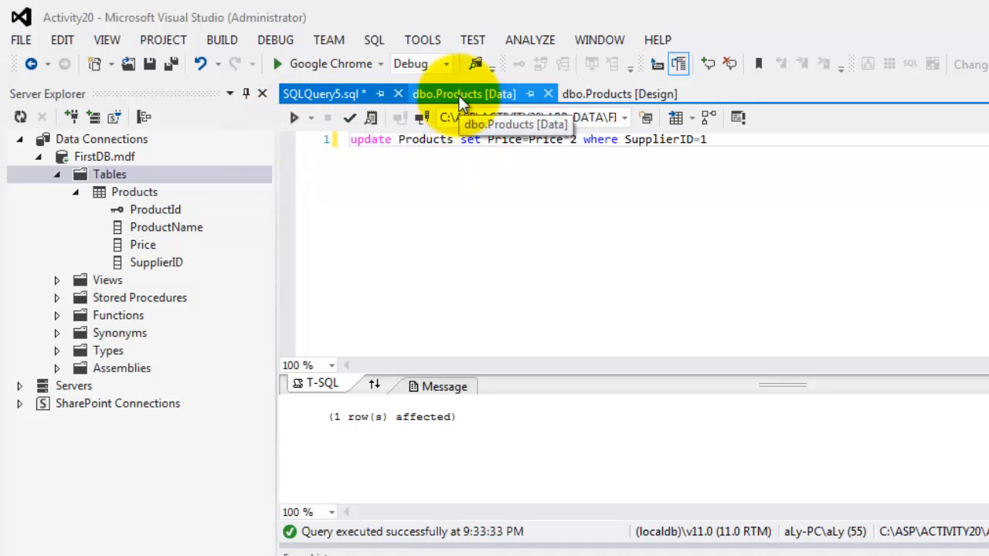
click(464, 93)
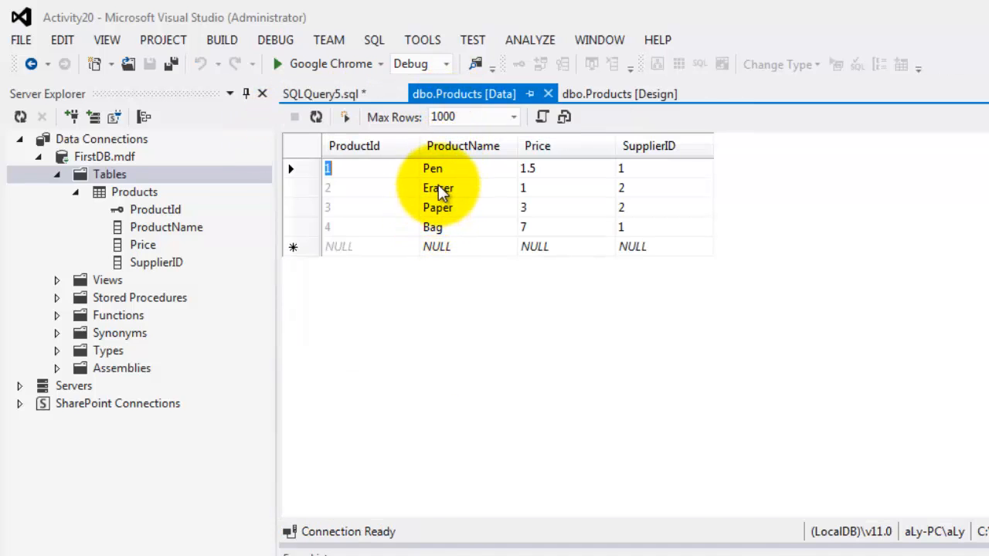
mouse_move(628, 185)
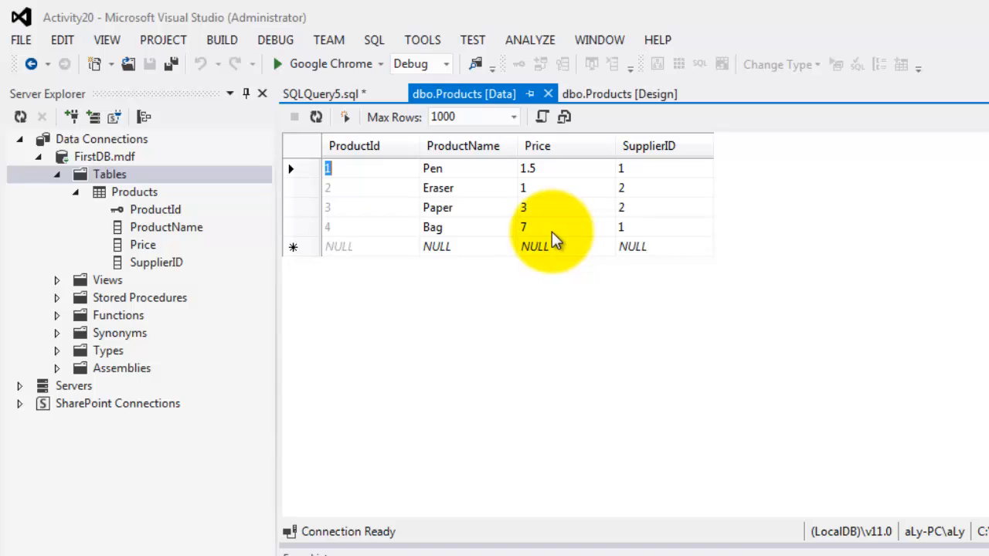
mouse_move(340, 116)
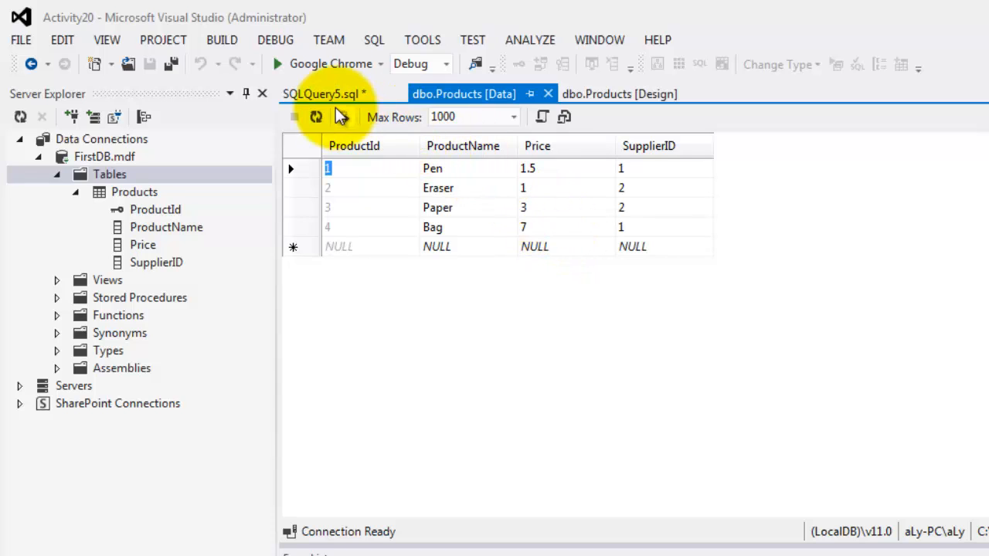
click(322, 94)
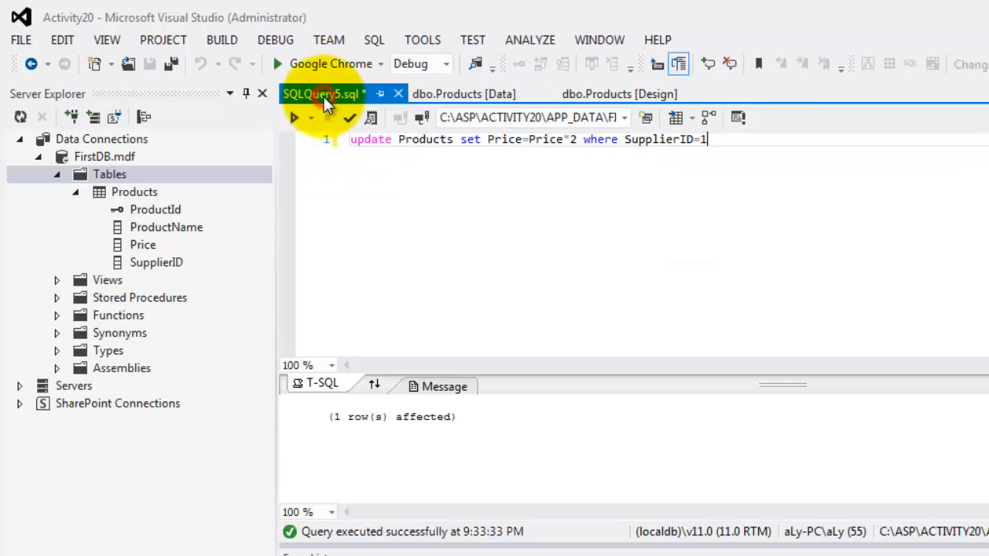
mouse_move(296, 117)
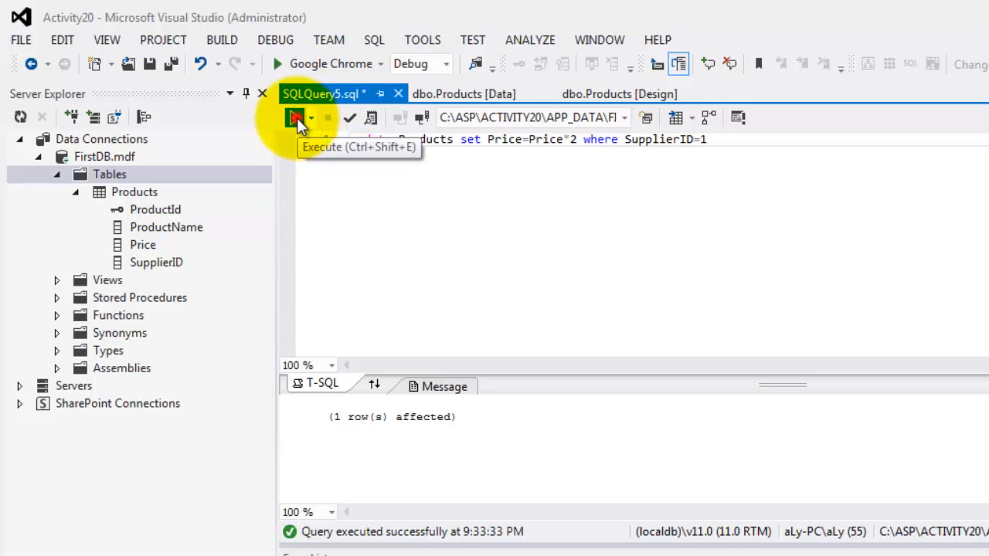
Execute the price-doubling update and refresh the Products data grid to see the new prices.
click(293, 118)
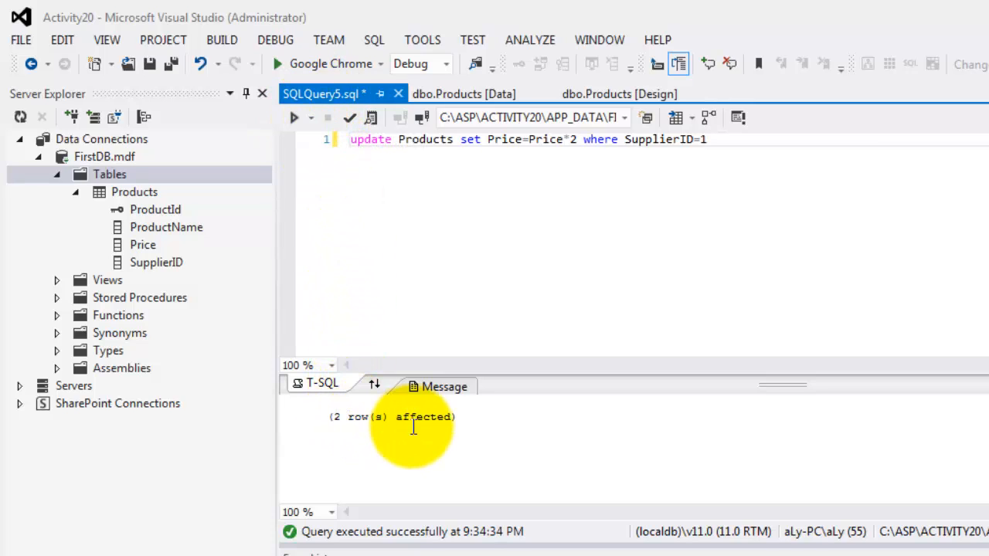
click(463, 94)
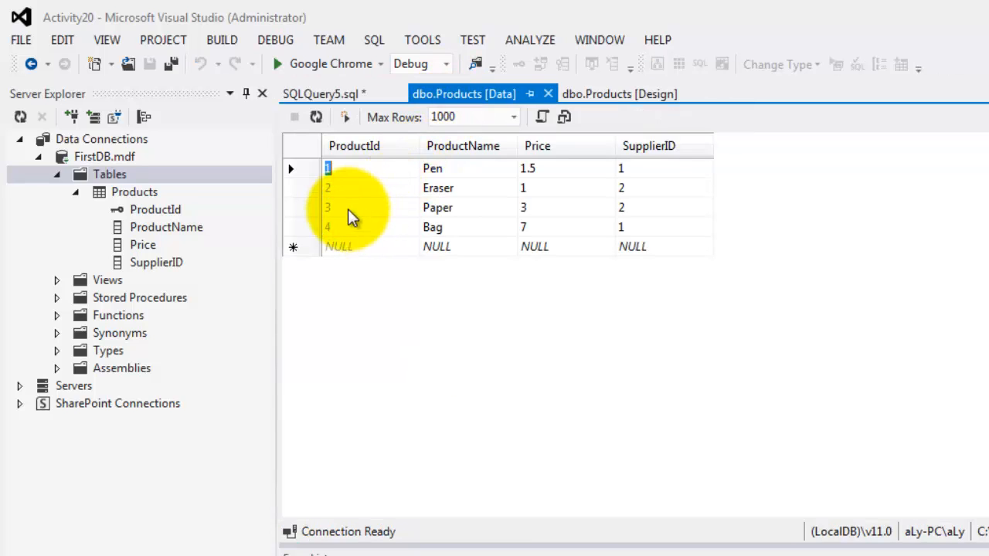
mouse_move(316, 116)
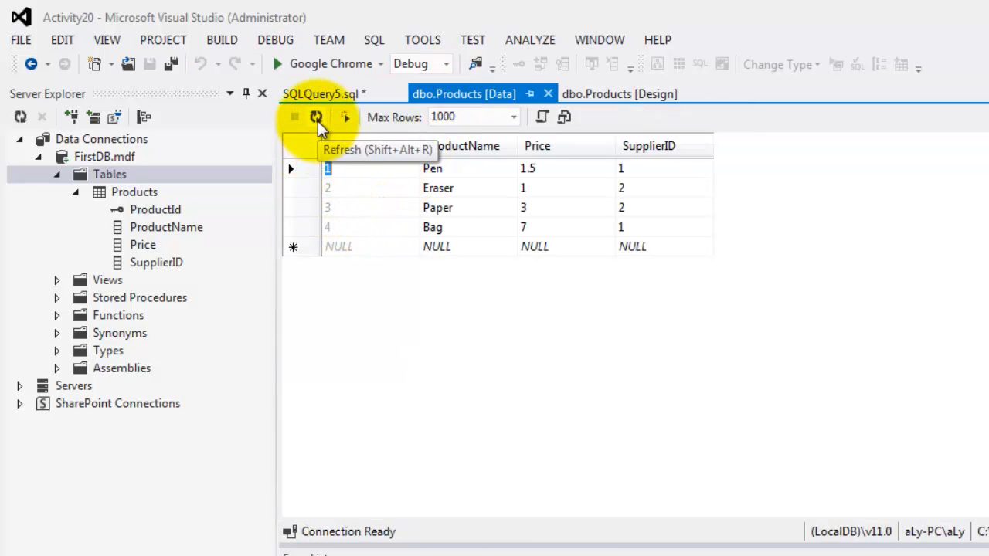
click(316, 117)
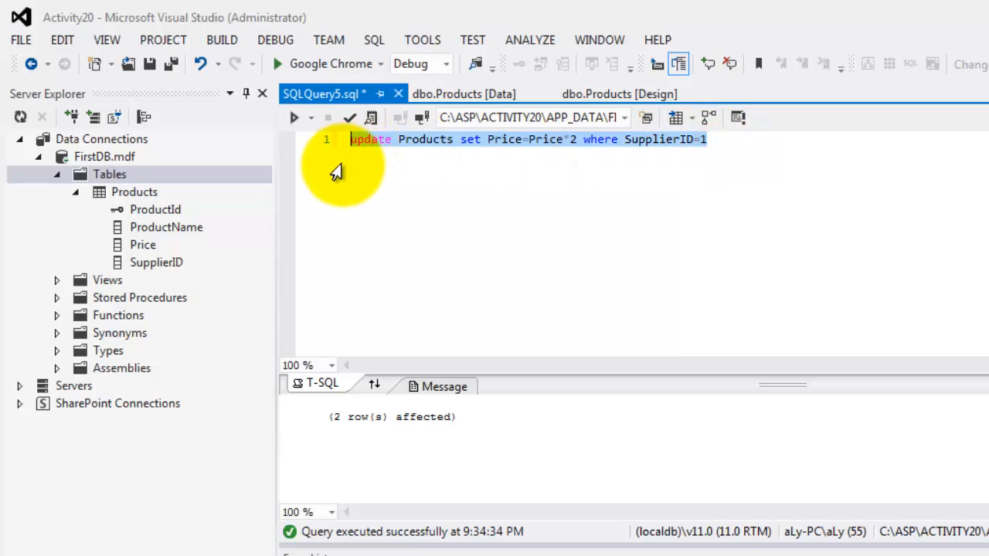
Write the query 'delete from Products where ProductId=1'.
text(delete)
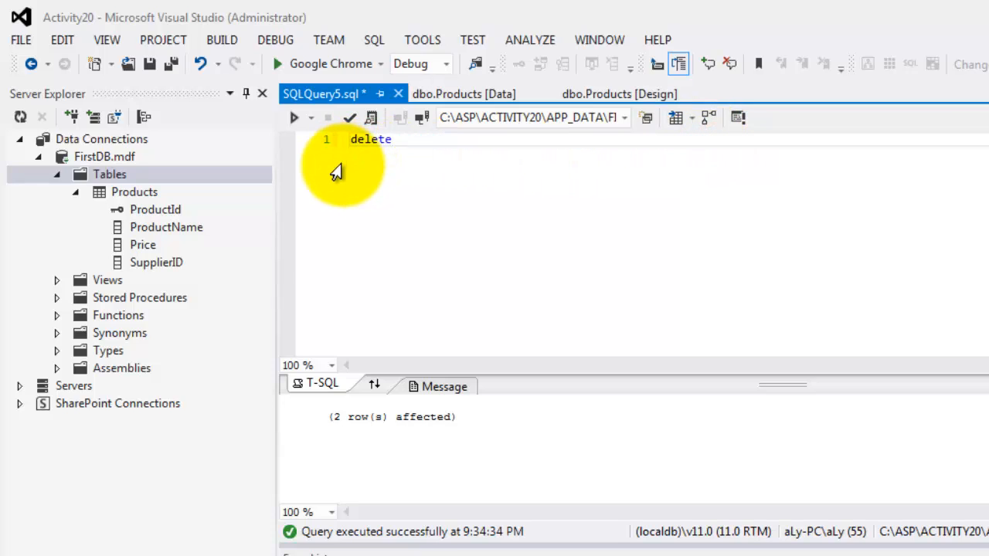
text(from)
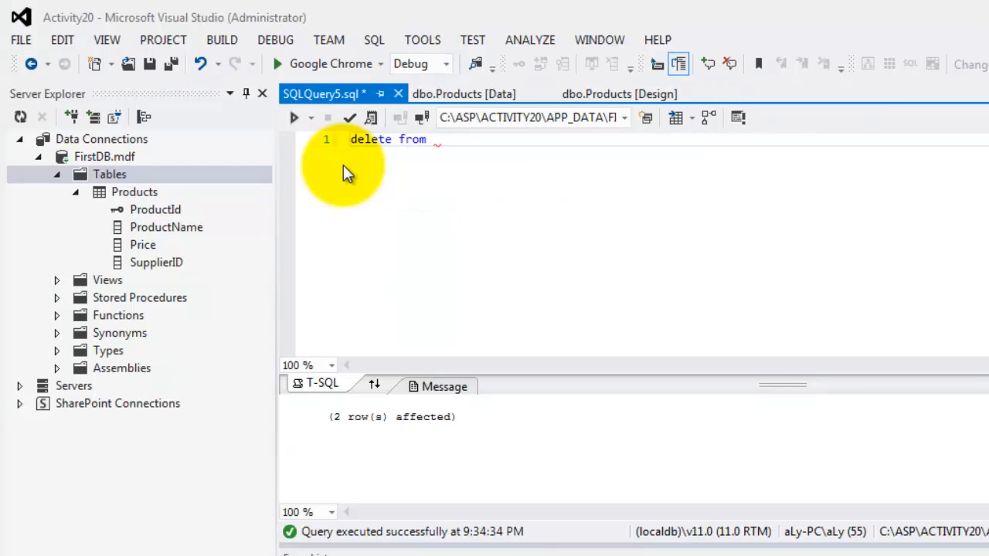
text(pr)
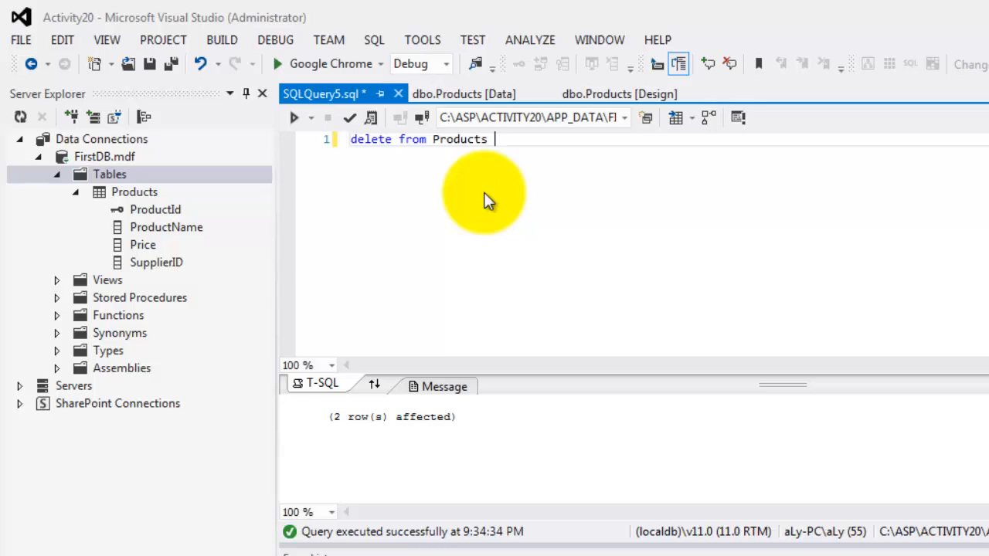
text(where)
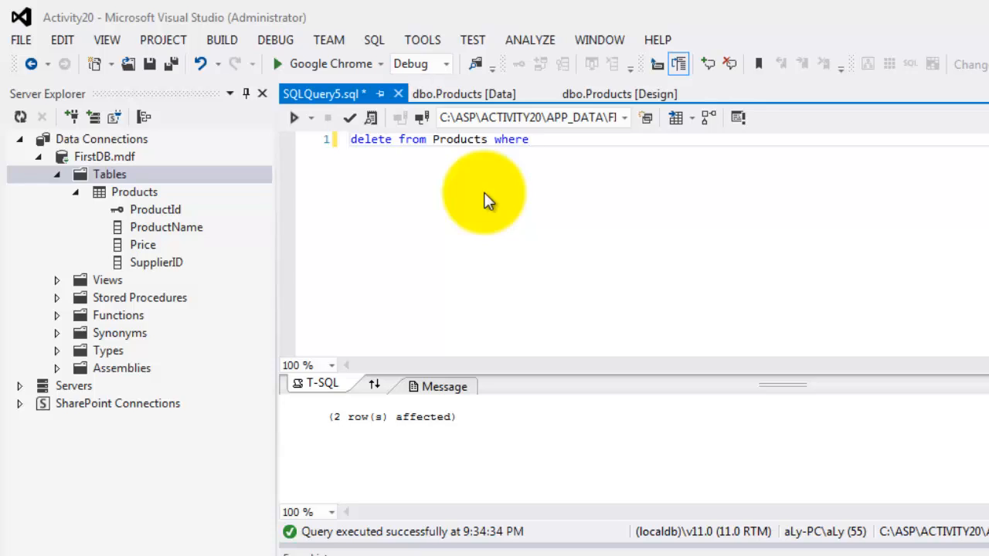
text(pro)
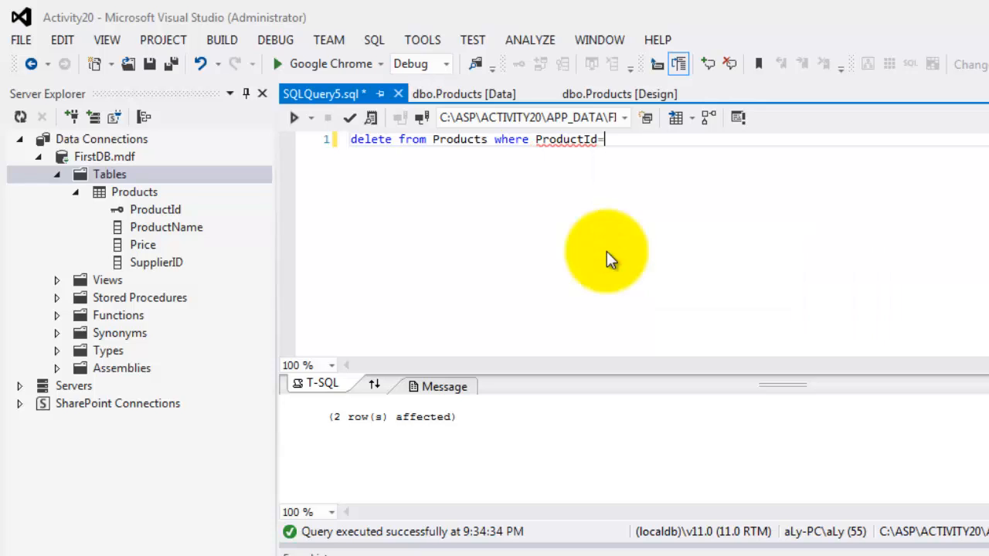
text(1)
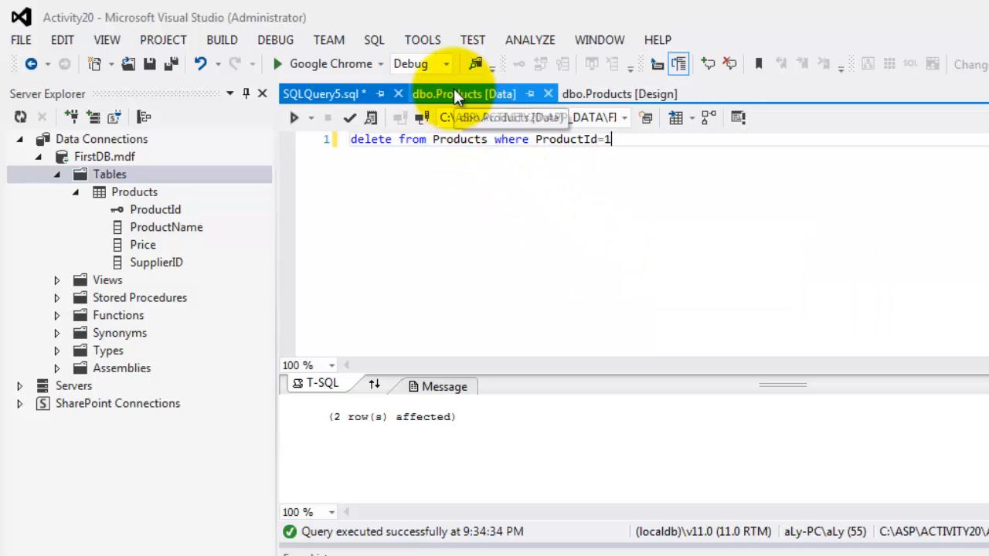
Execute the delete and reopen the Products data to confirm Pen is gone.
click(464, 93)
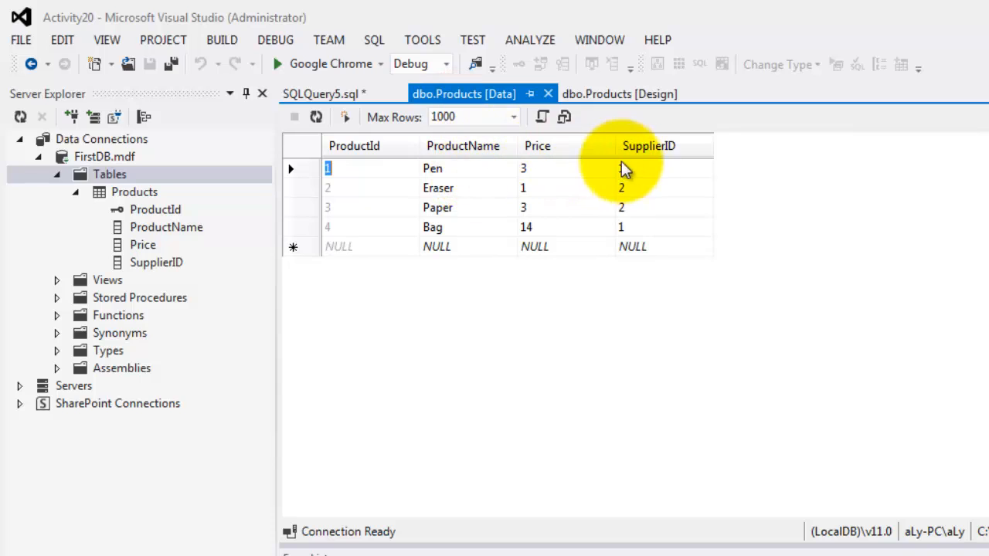
click(302, 169)
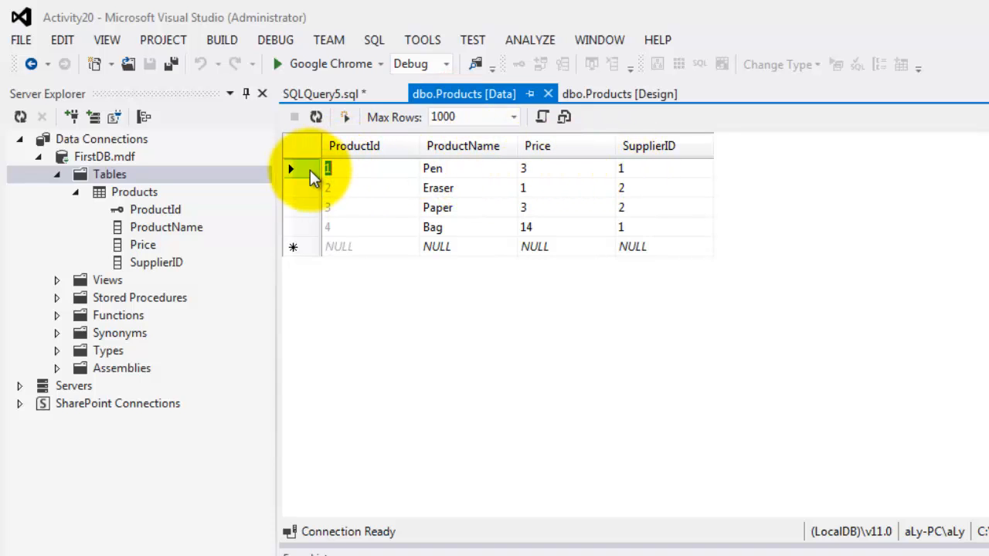
click(321, 93)
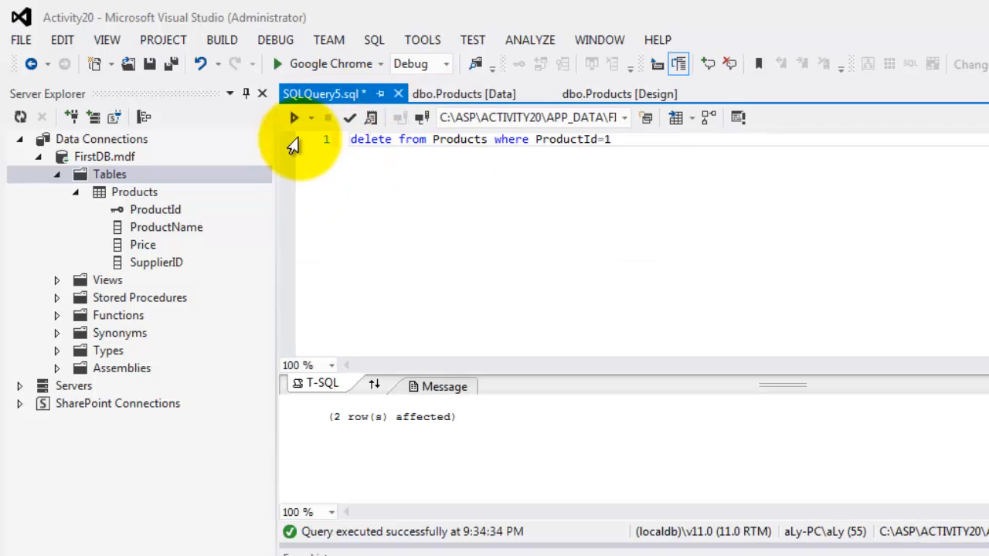
click(294, 118)
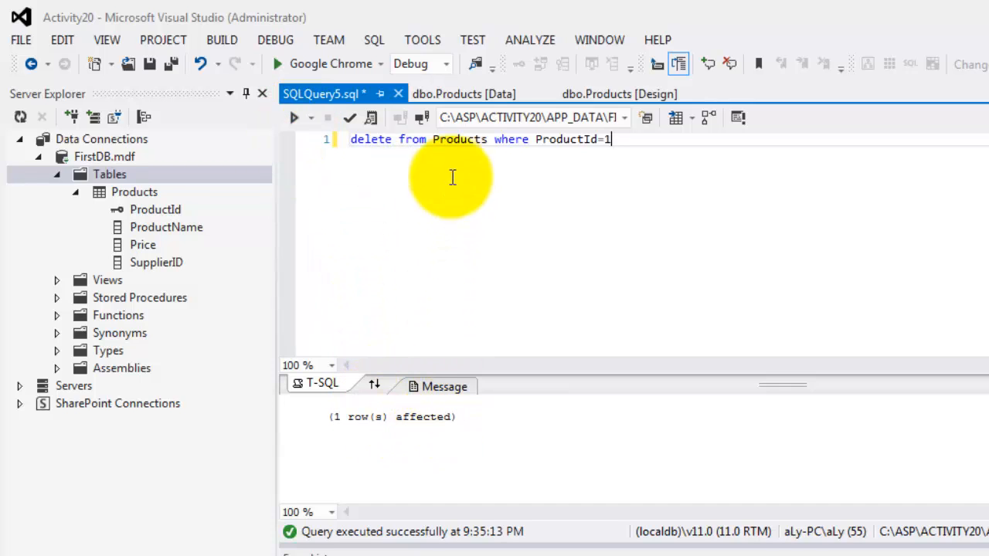
click(463, 94)
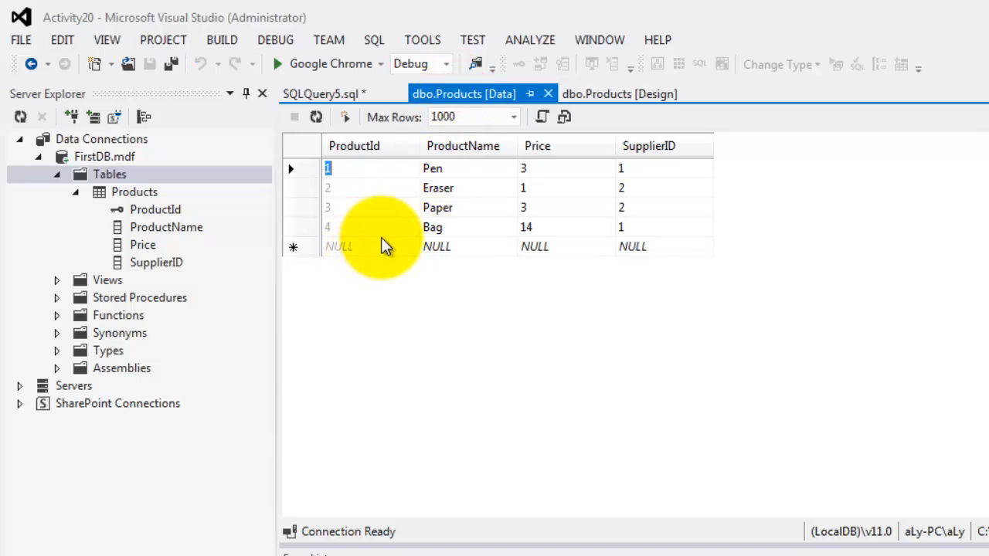
mouse_move(387, 192)
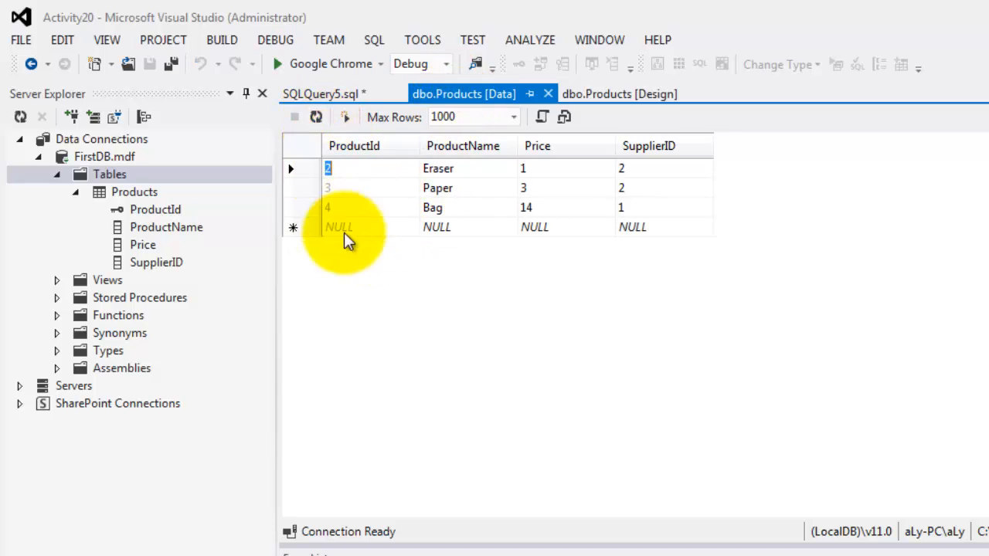
mouse_move(351, 205)
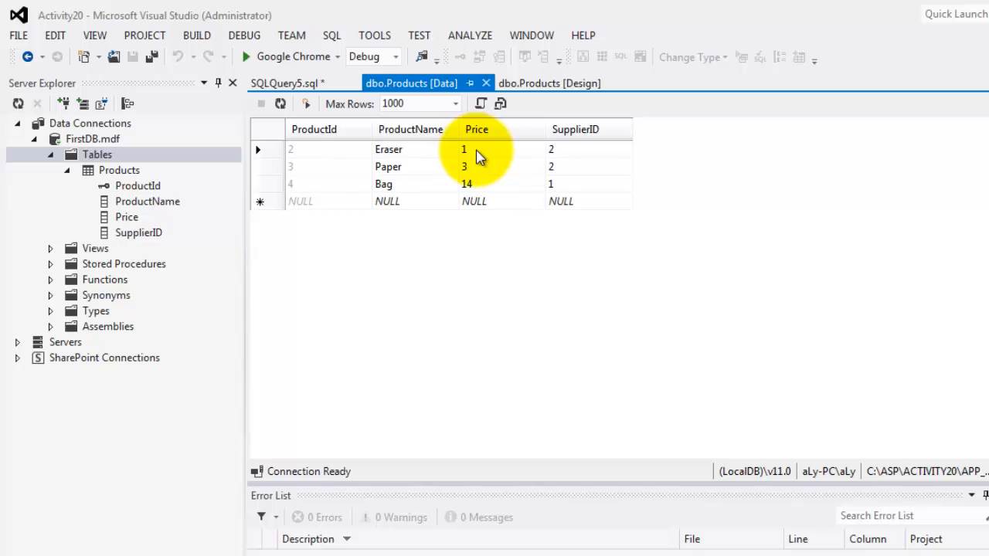
mouse_move(479, 197)
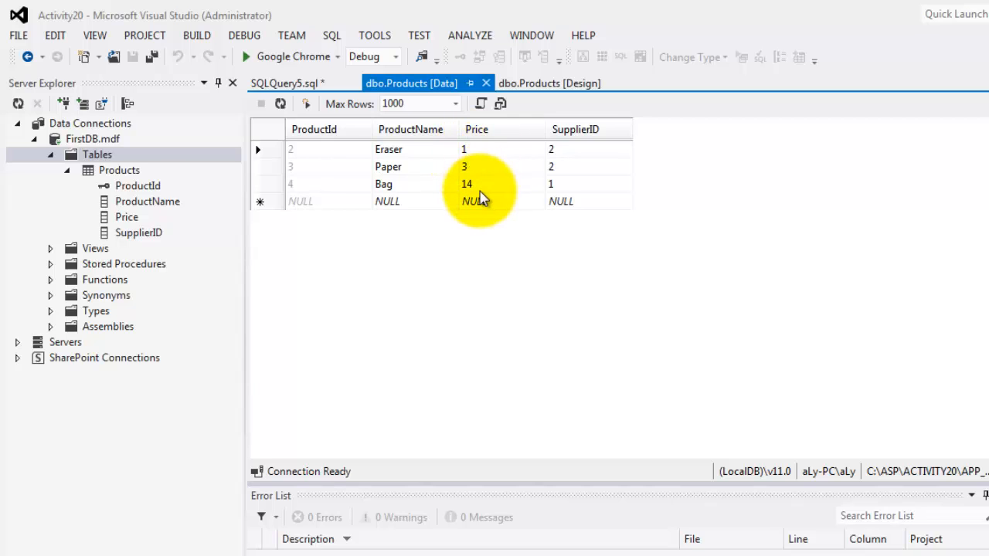
Replace the delete statement with 'Select min(price),max(price) from products' and run it.
click(287, 82)
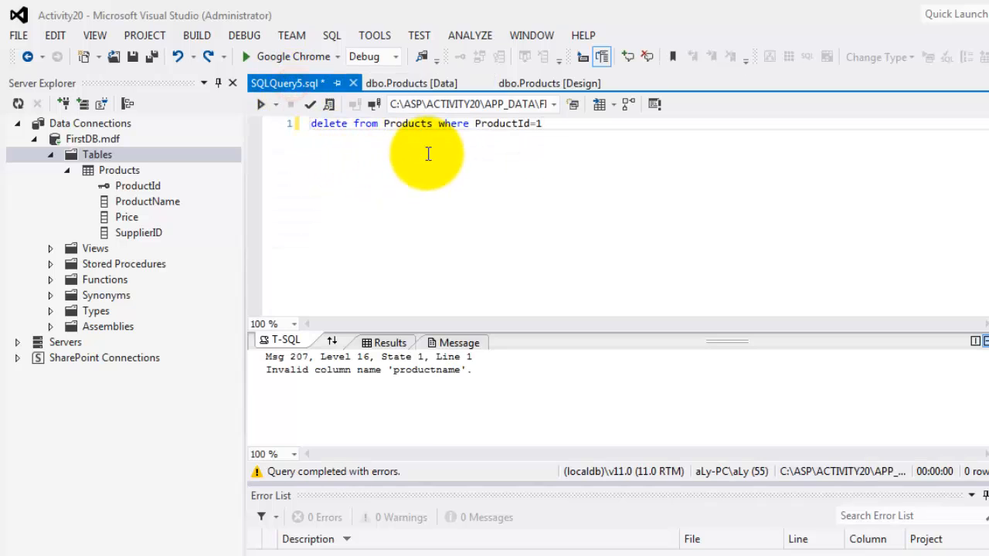
drag(541, 123, 310, 123)
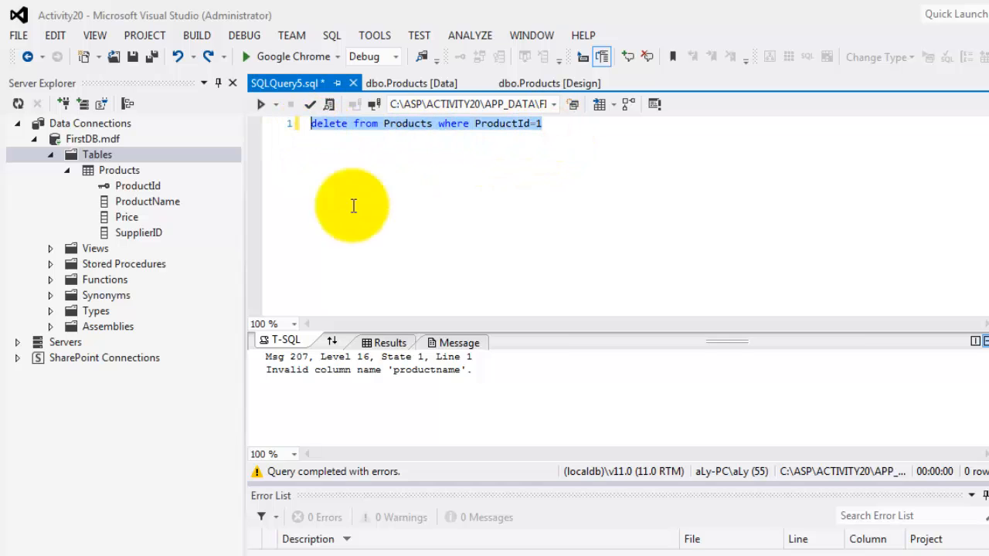
text(Select)
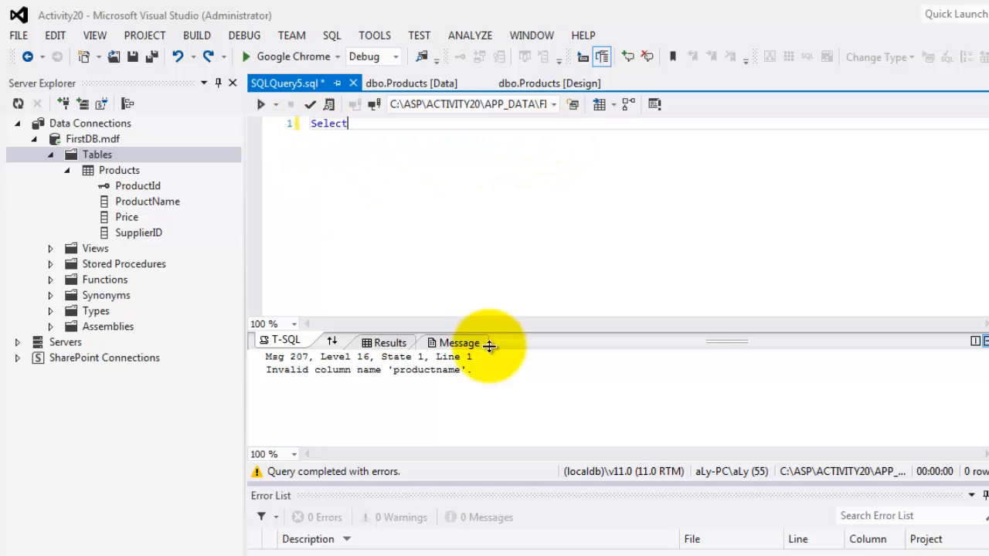
text(min)
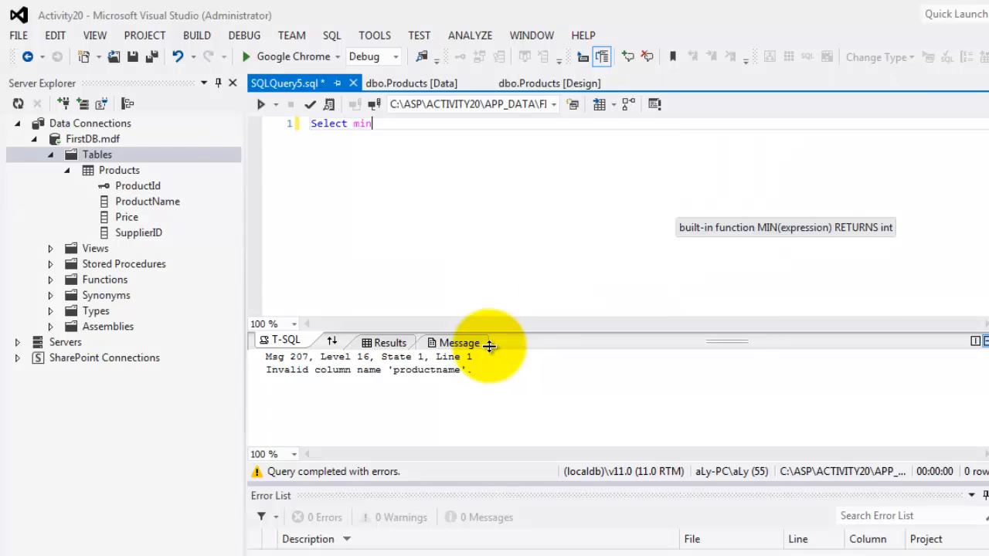
text((pric)
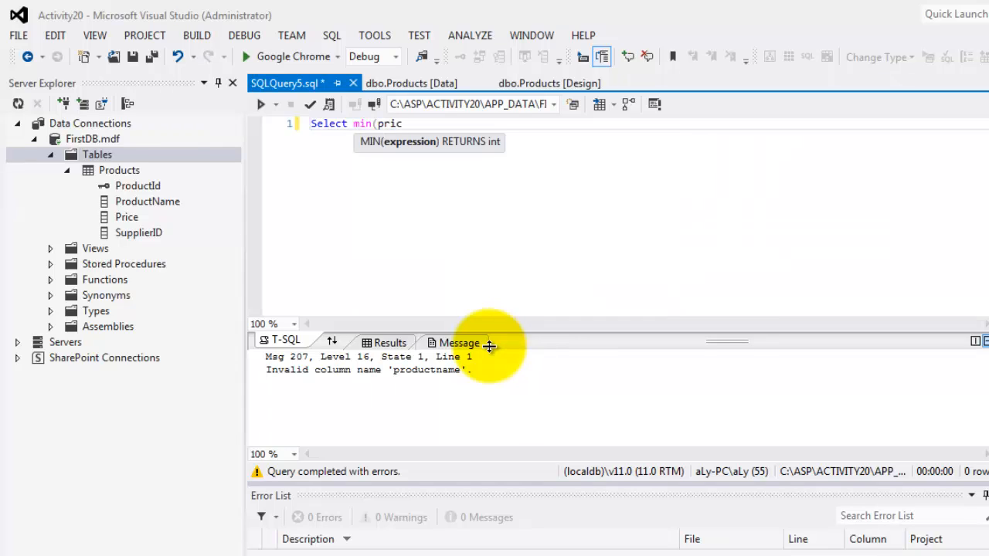
text(e),ma)
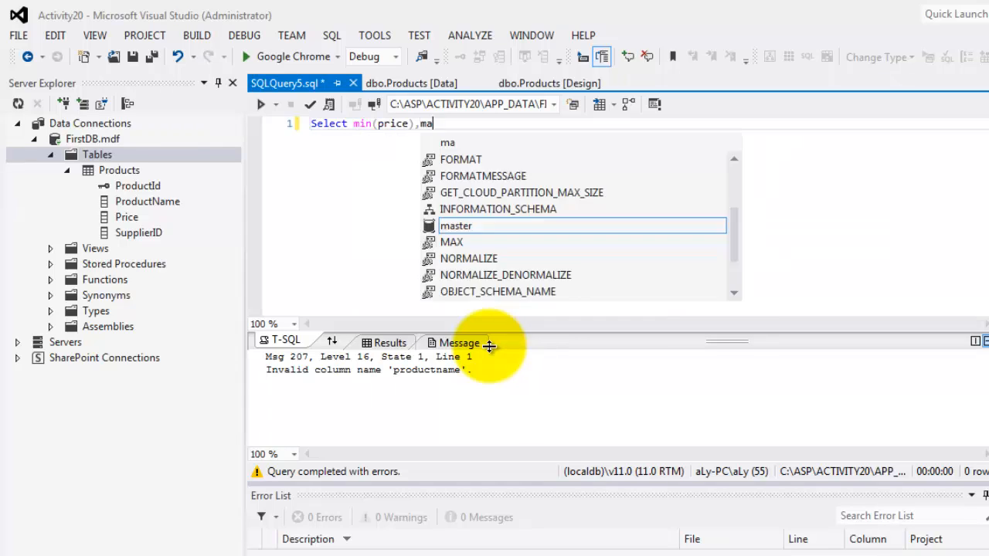
text(x(price)
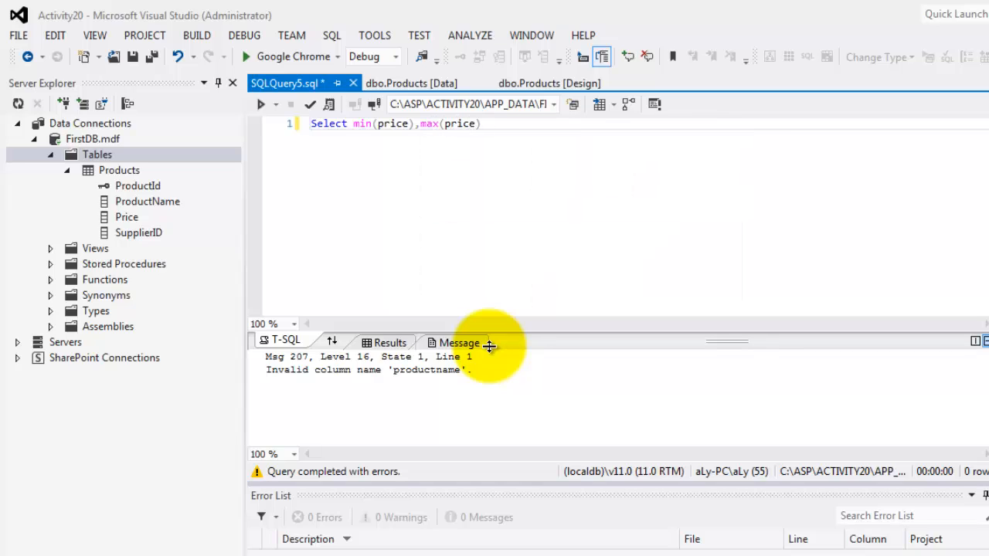
text(from products)
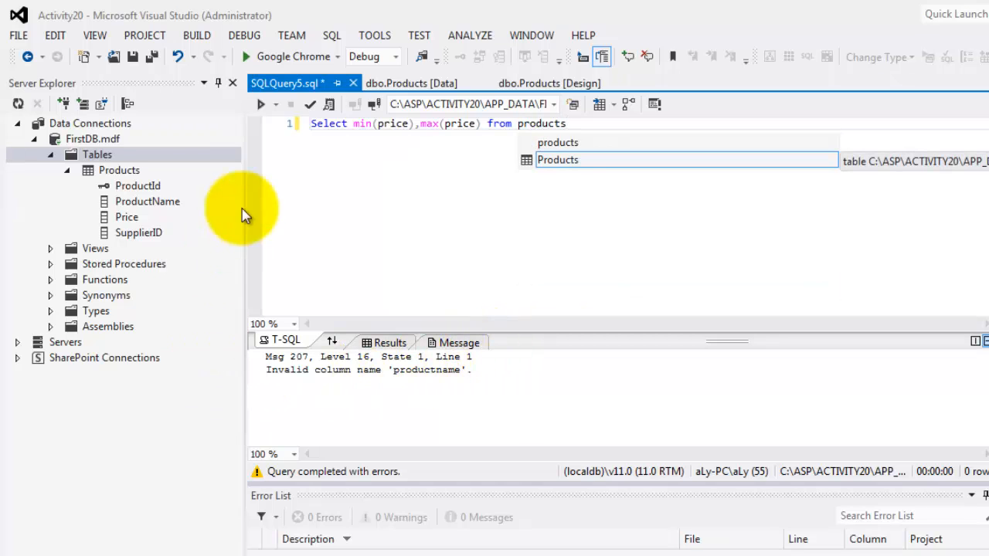
click(262, 105)
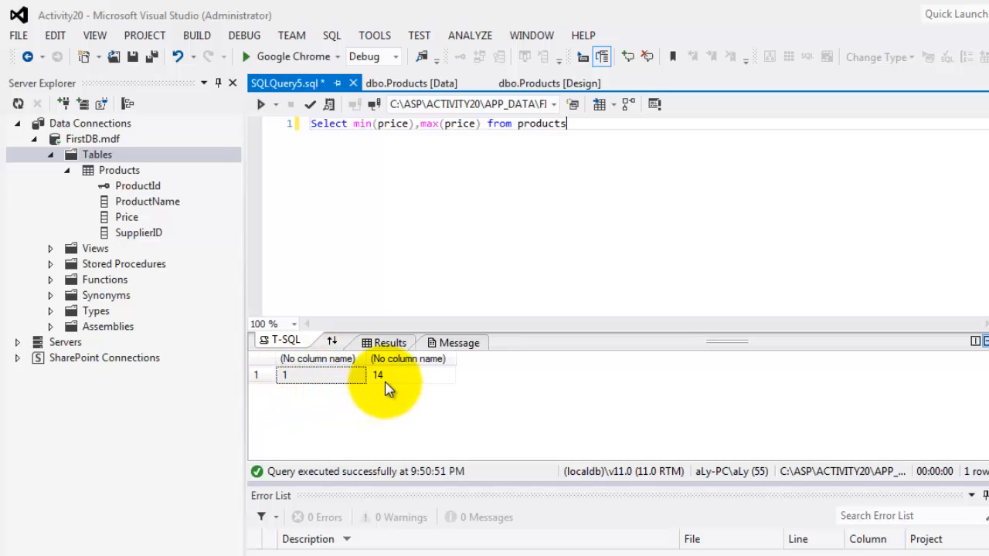
Check the 1 and 14 results against the Products data tab, then return to the query.
click(411, 83)
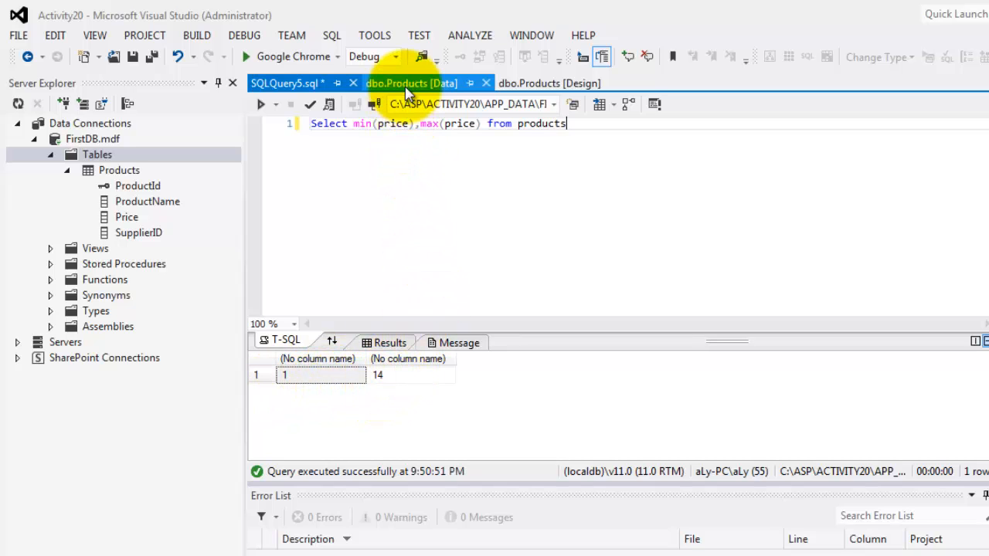
click(411, 83)
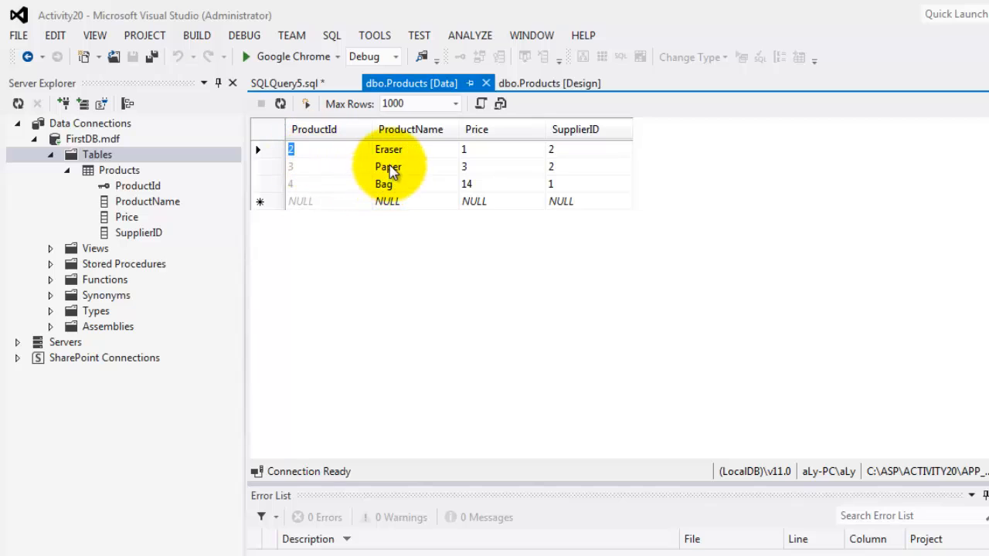
mouse_move(394, 174)
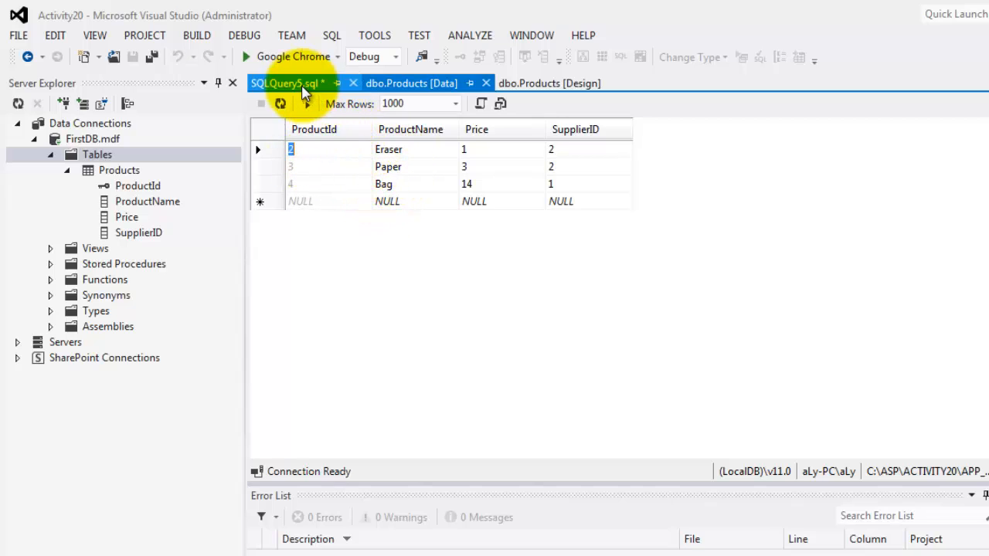
click(286, 83)
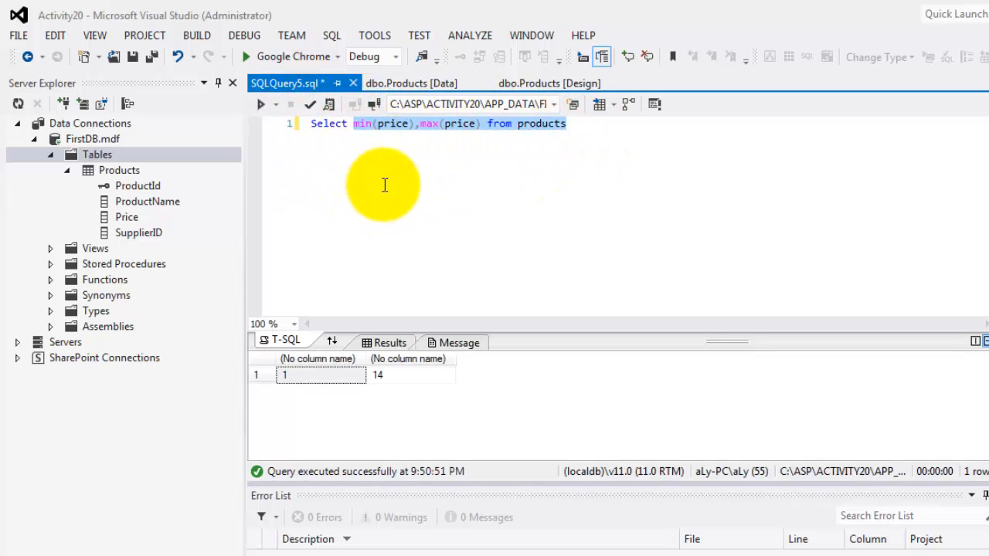
Type 'Select replace(productname,'a','u') from Products' over the price query.
text(replace)
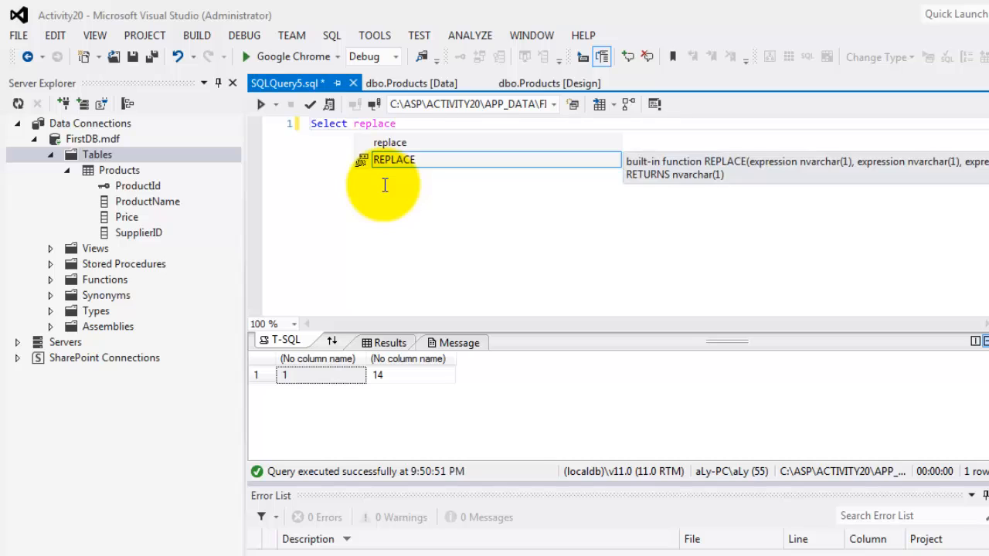
text((pro)
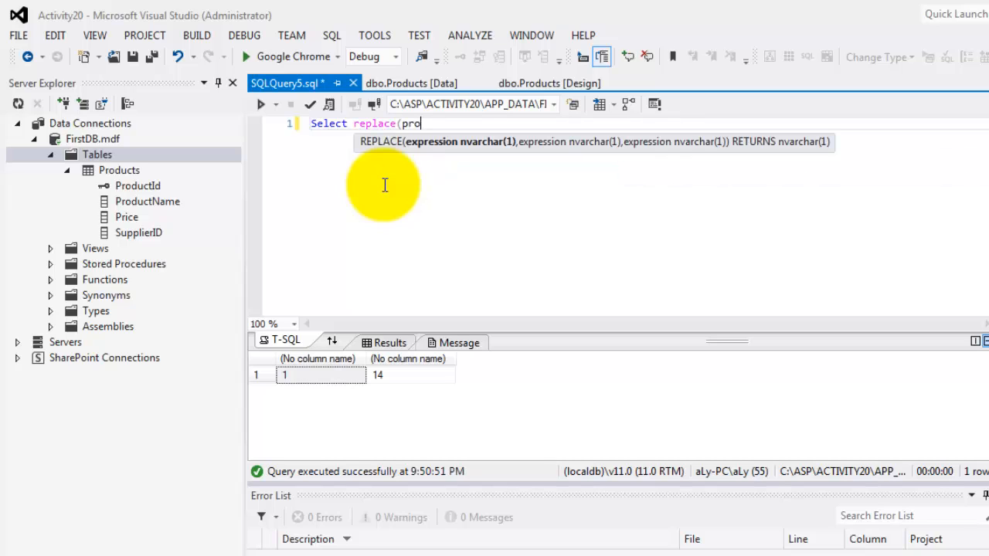
text(ductn)
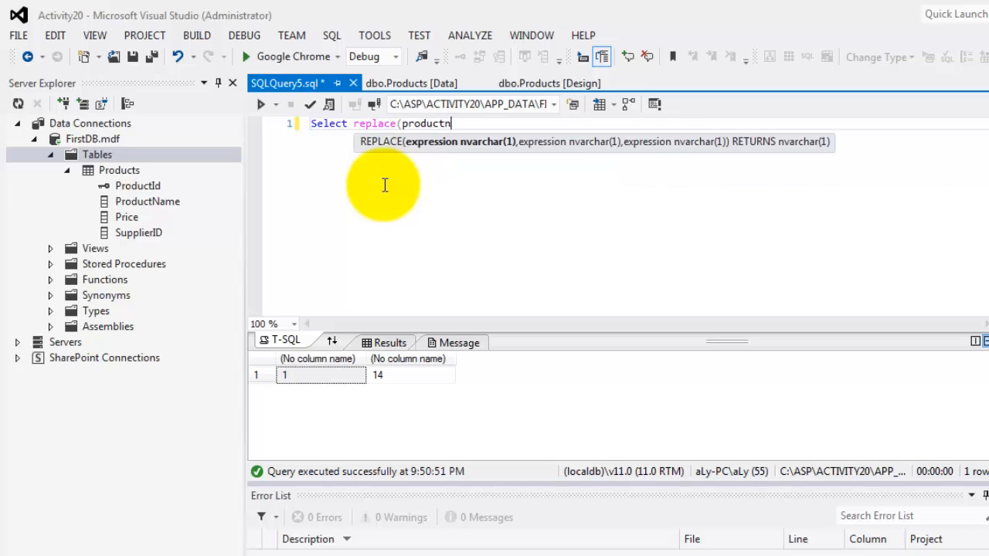
text(ame, 'a)
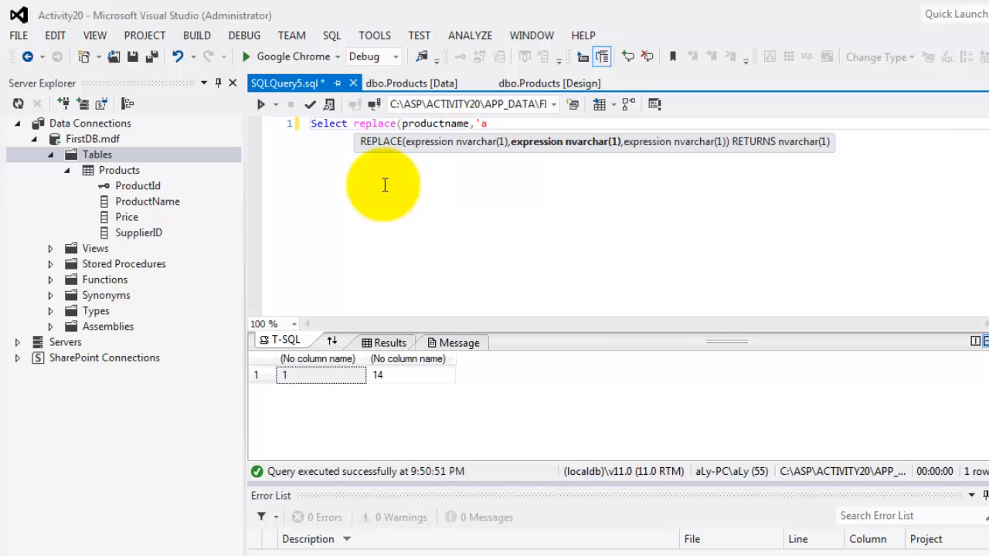
text(','u)
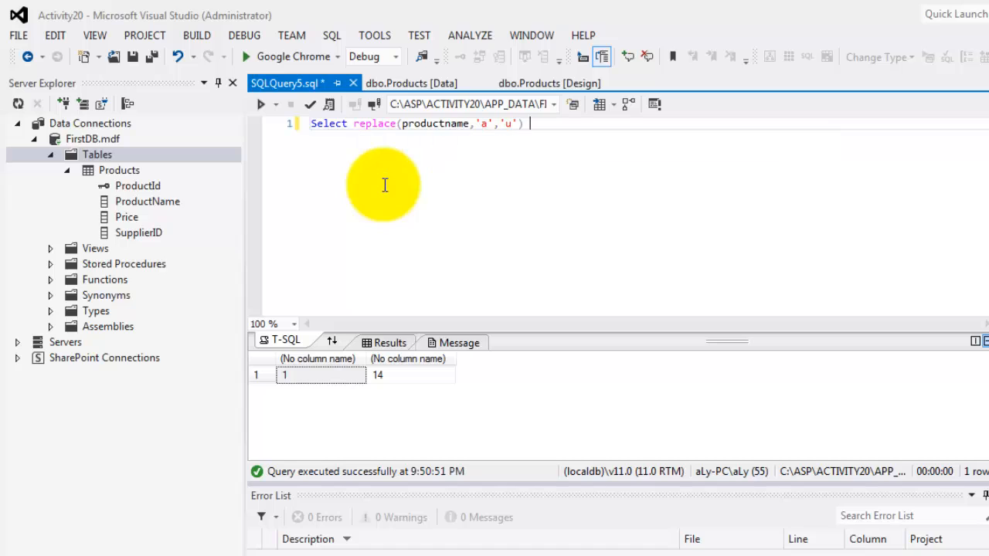
text(from prod)
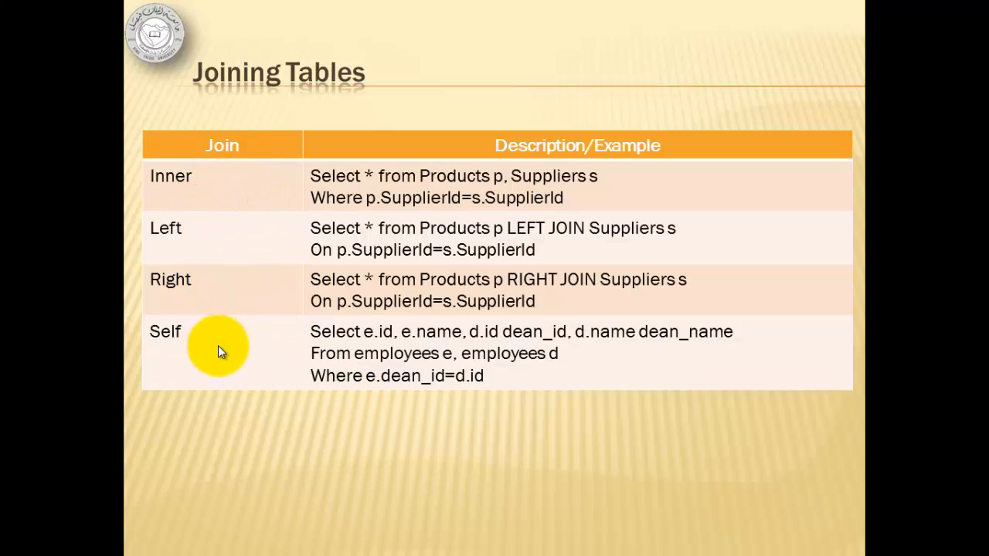
mouse_move(222, 332)
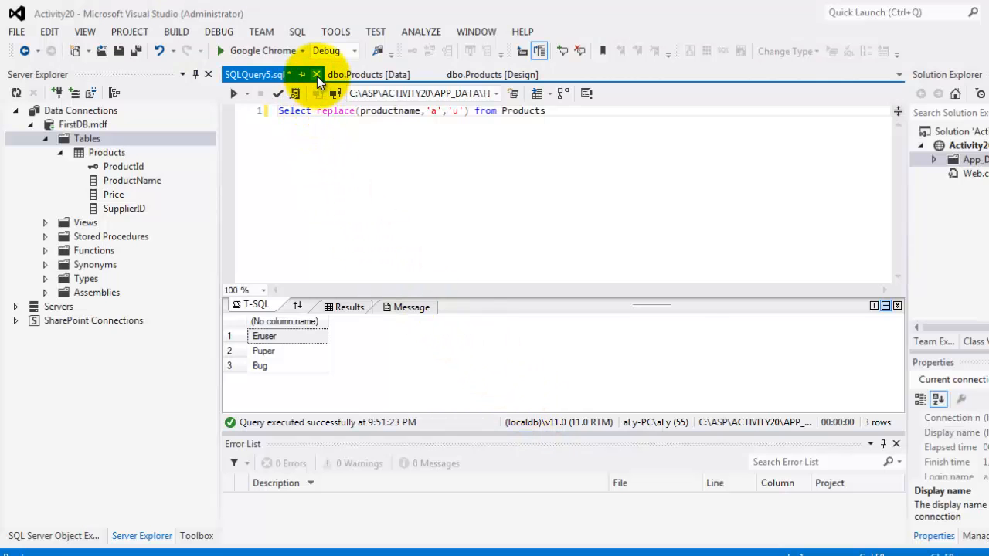
Close SQLQuery5.sql, saving its changes, then close the dbo.Products design tab.
click(316, 74)
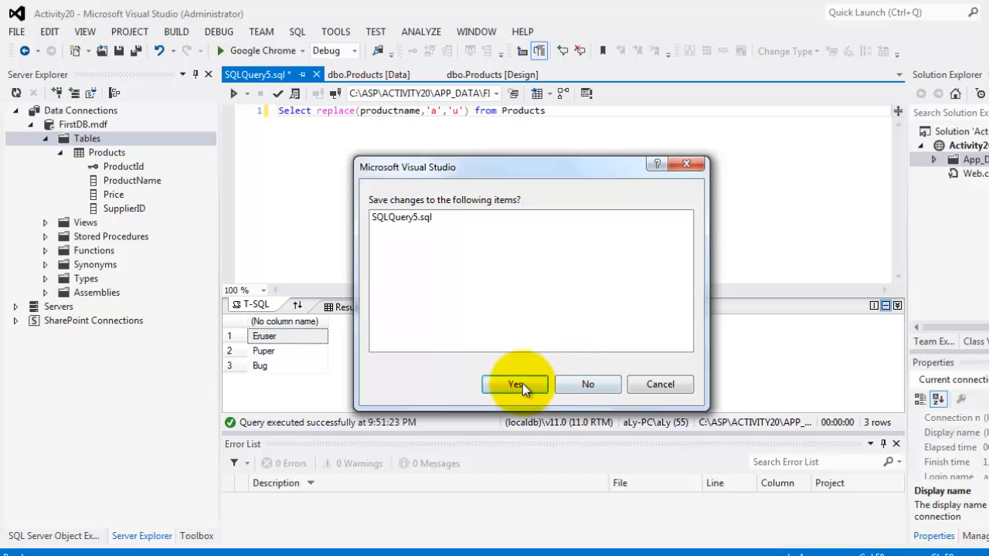
click(515, 384)
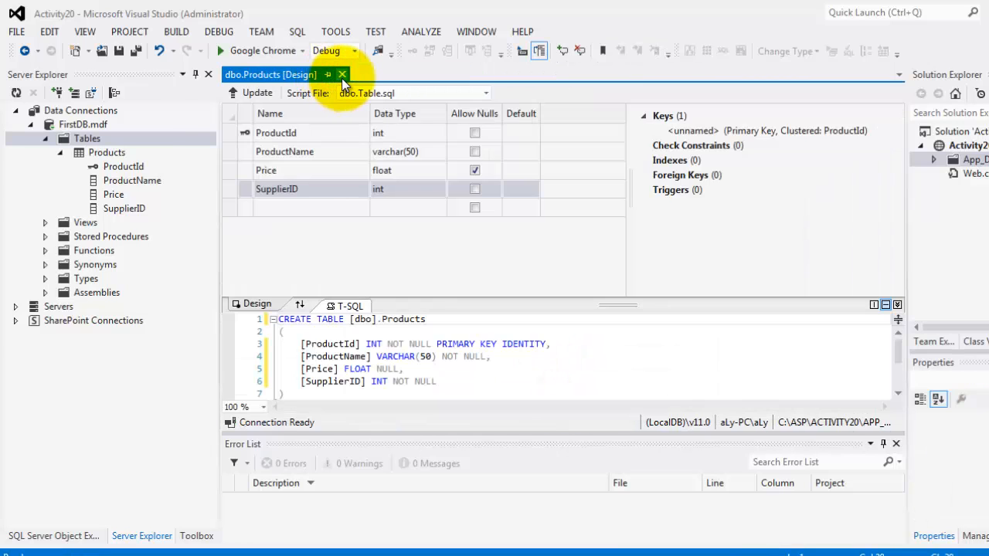
click(342, 74)
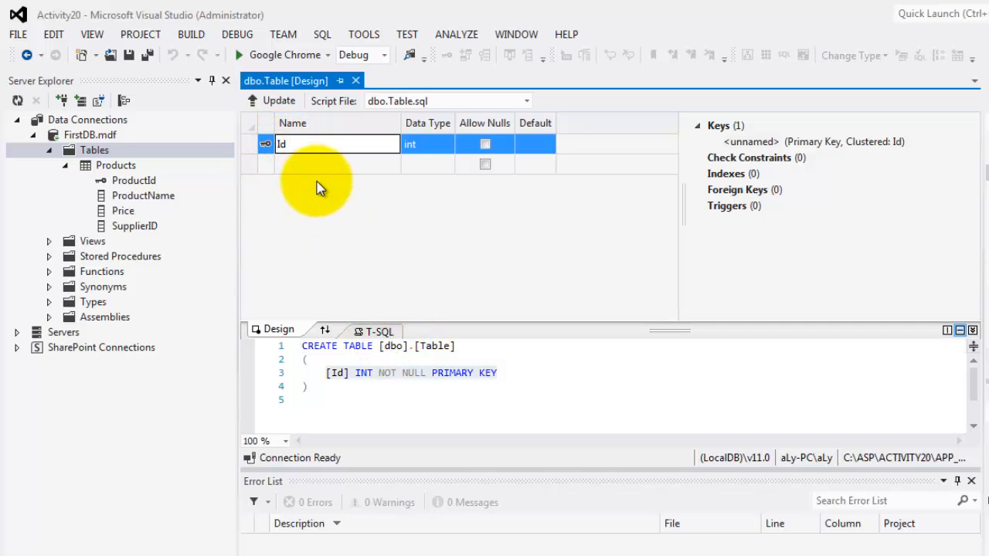
Make SupplierId an identity key and add a non-null SupplierName varchar(50) column.
text(SupplierId)
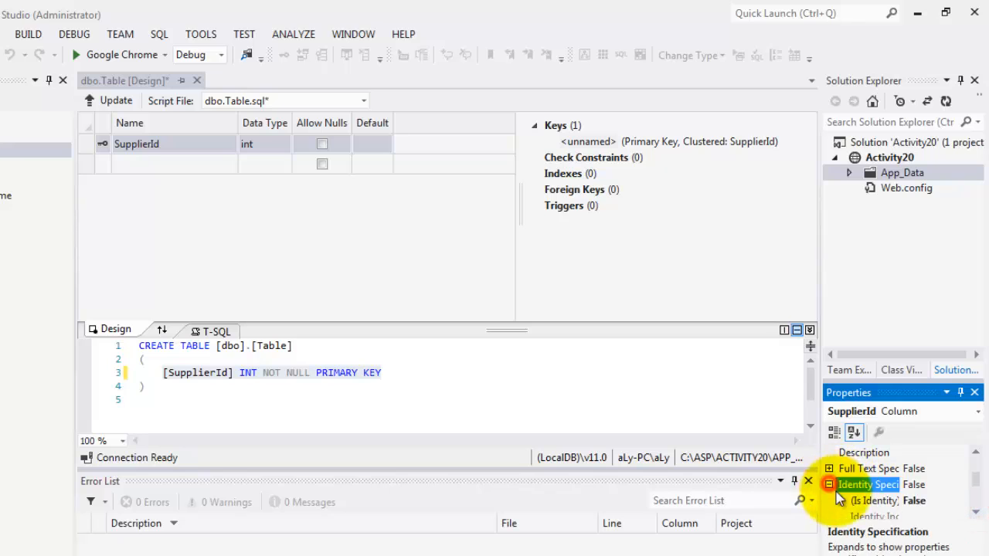
click(876, 501)
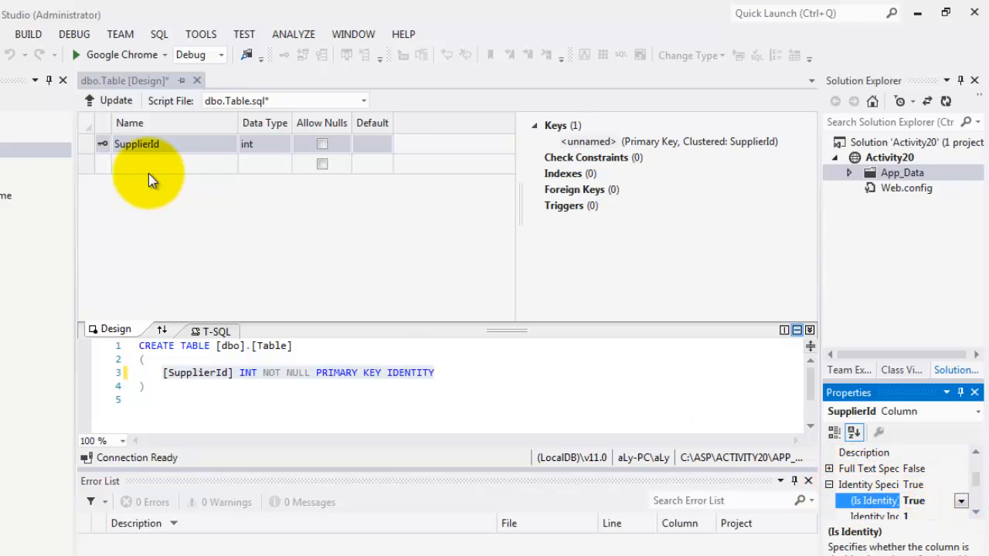
click(173, 164)
text(SupplierName)
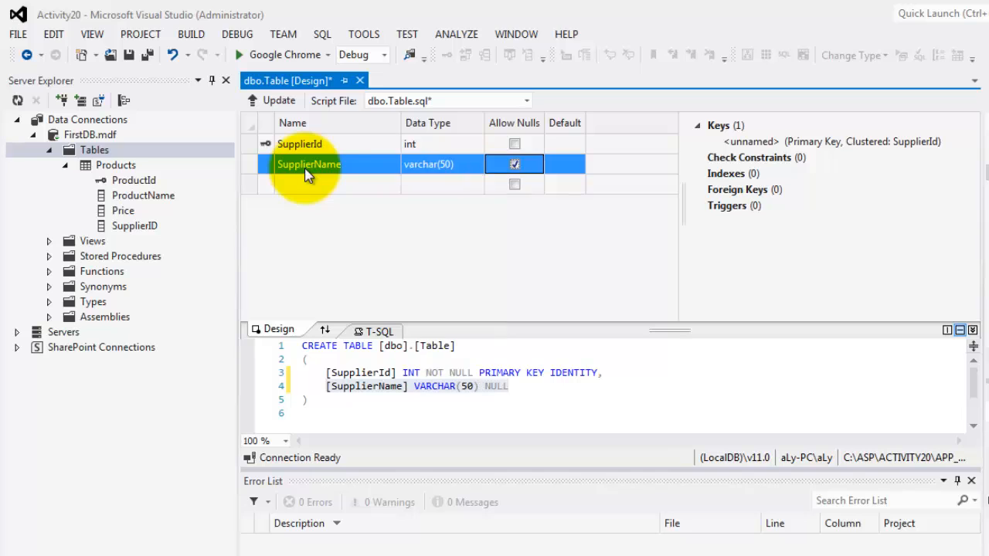
click(514, 164)
text(Su)
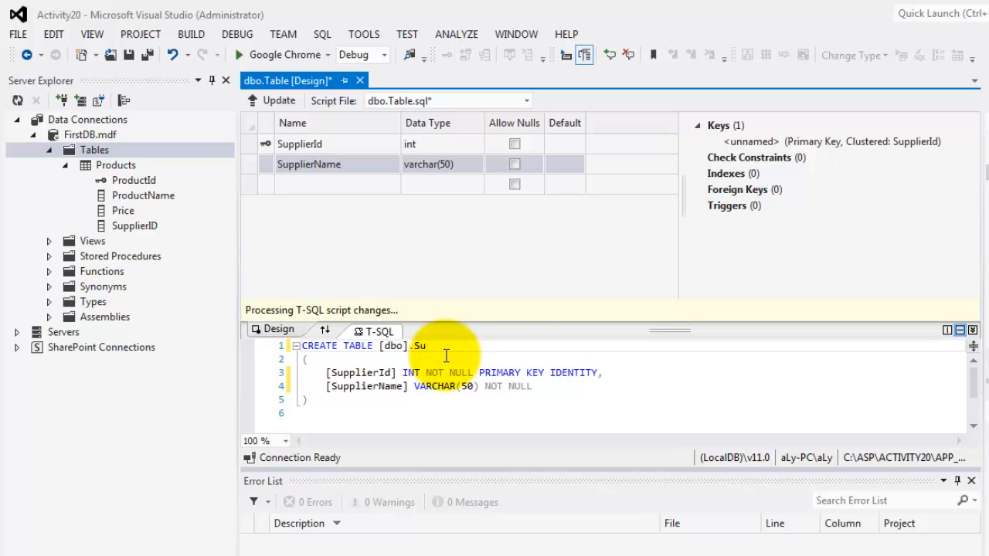
Rename the table to Suppliers, update it into FirstDB, and refresh the Tables list.
text(ppliers)
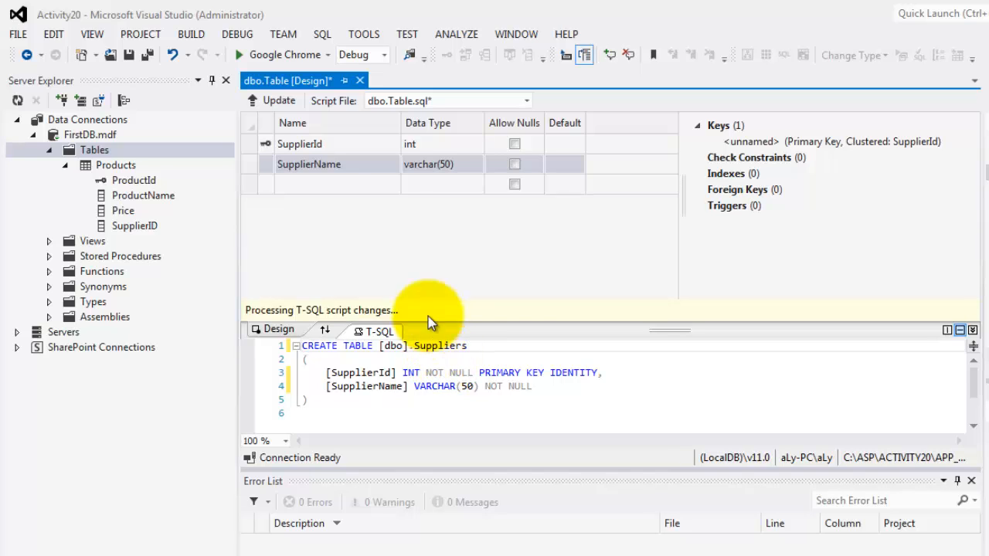
click(279, 100)
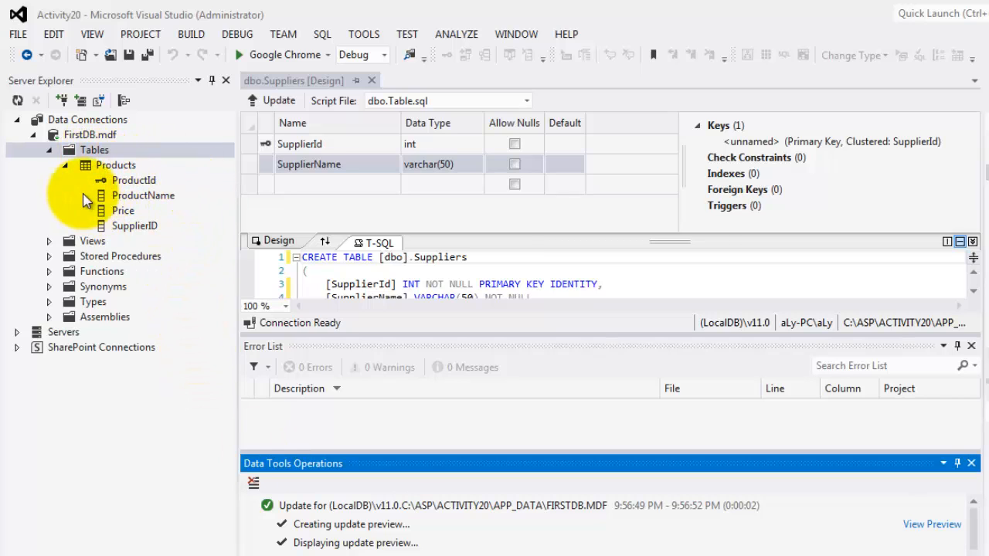
right_click(93, 150)
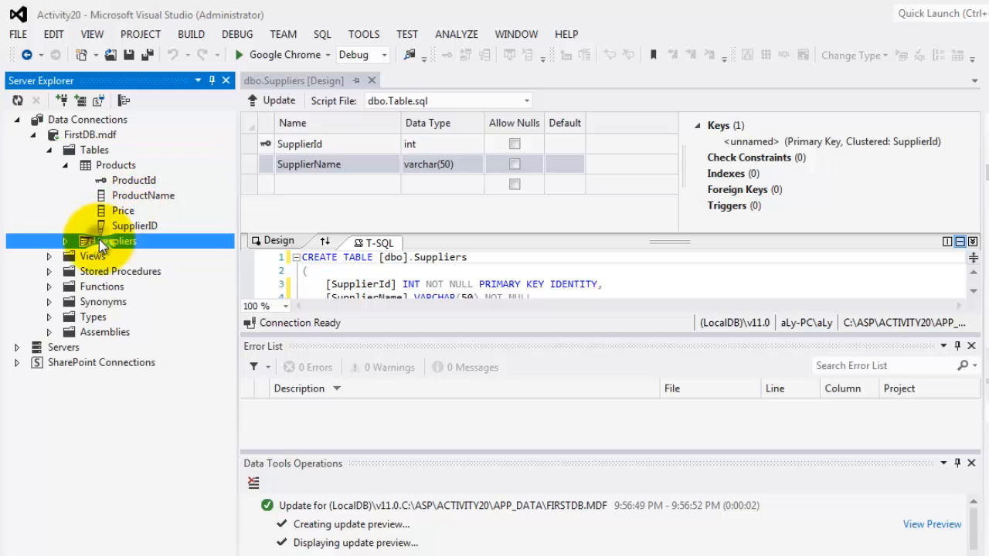
Enter Al-Ahsa Mall and Othaim Mall as SupplierName rows in the Suppliers table data.
right_click(116, 241)
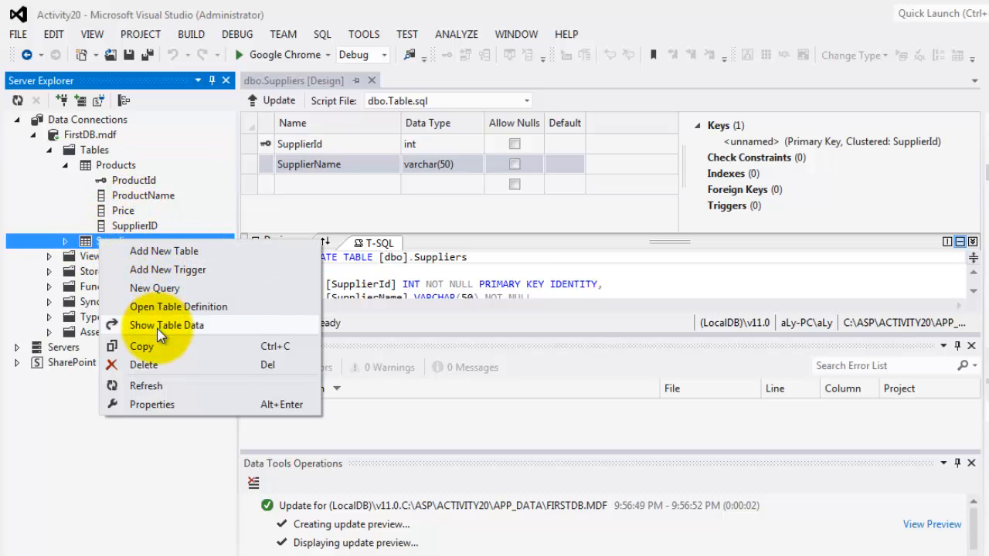
click(166, 325)
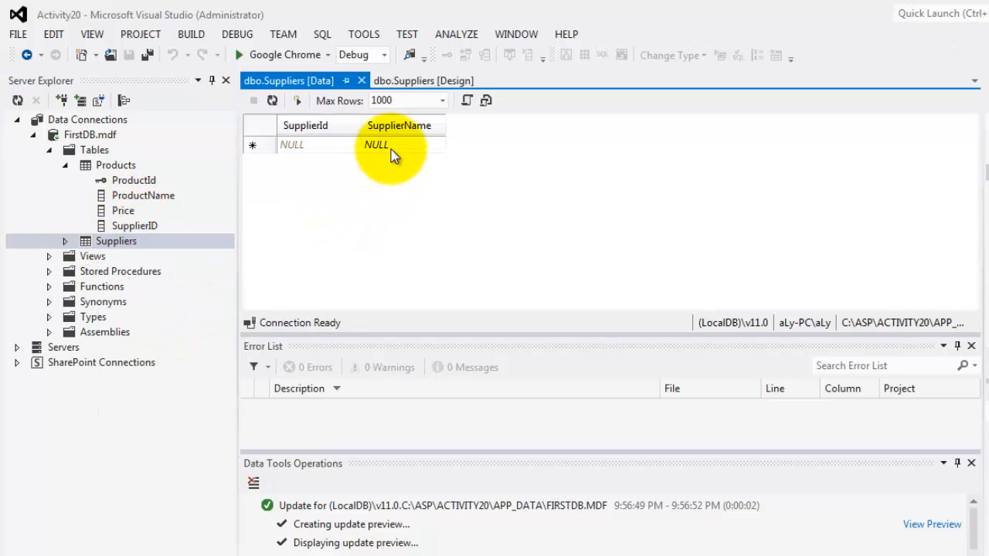
text(Al-Ahsa Mall)
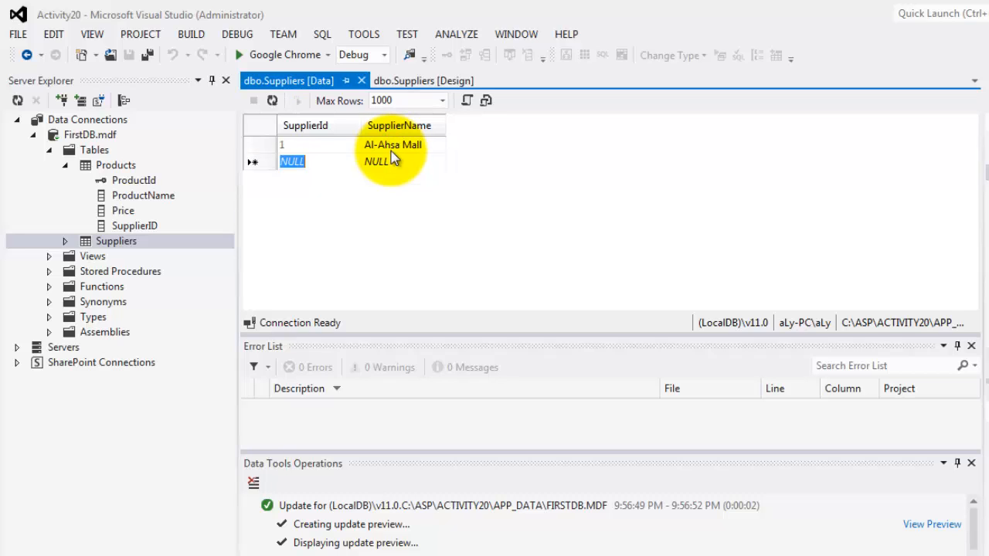
text(Othai)
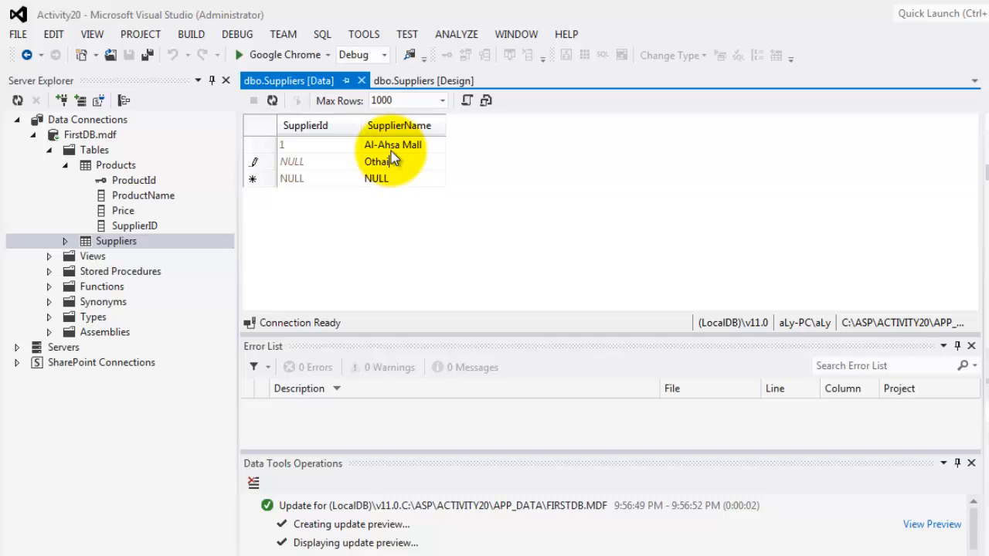
text(Mall)
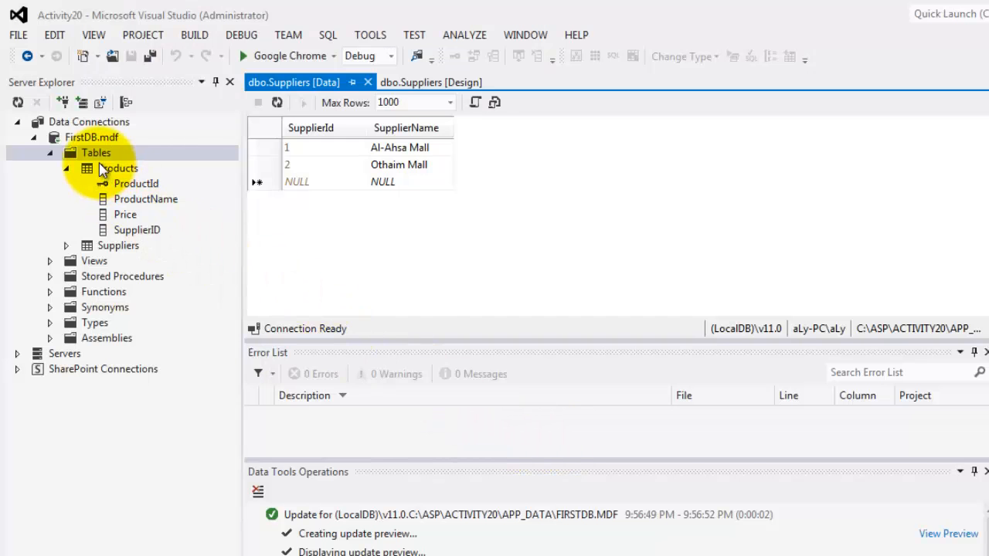
Start a new FirstDB query selecting from Products p and Suppliers s.
right_click(96, 152)
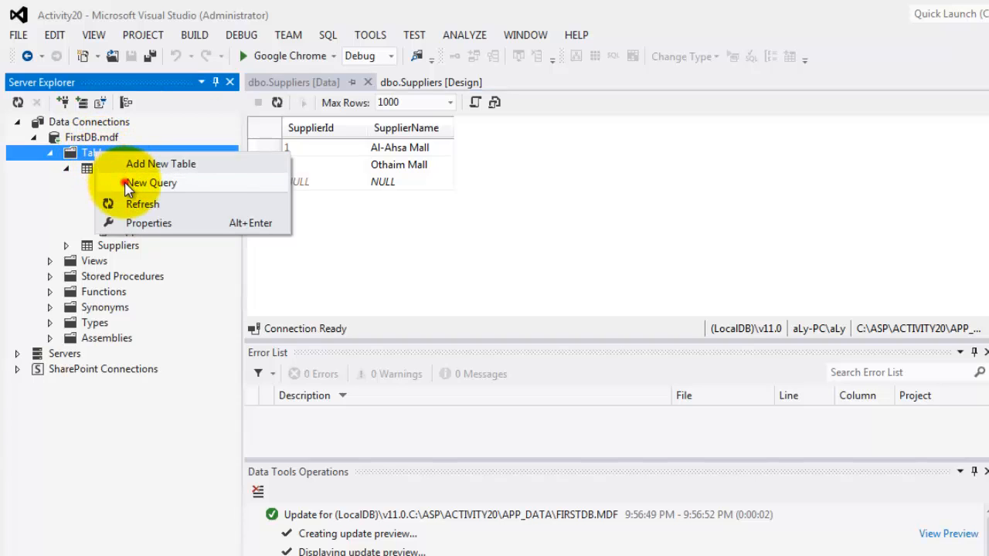
click(151, 183)
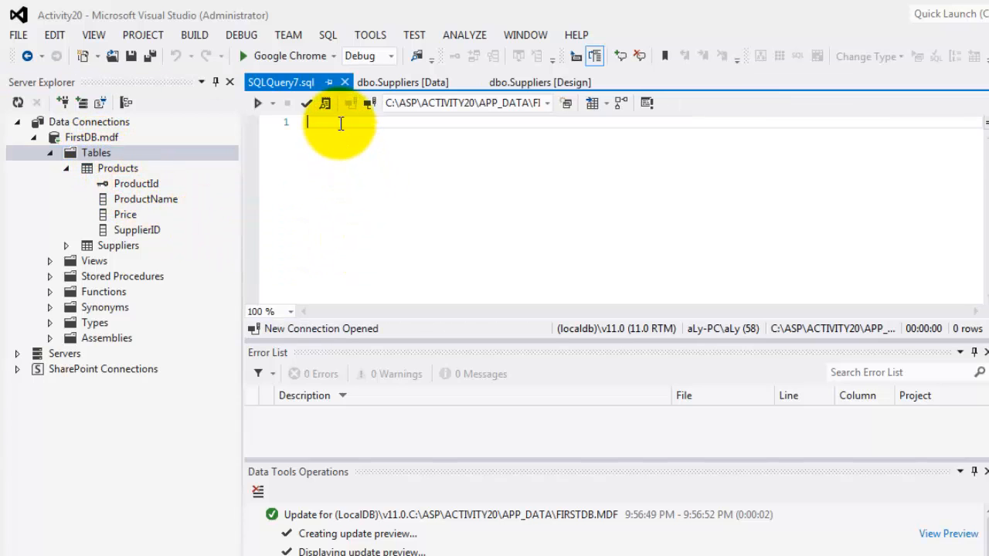
text(s)
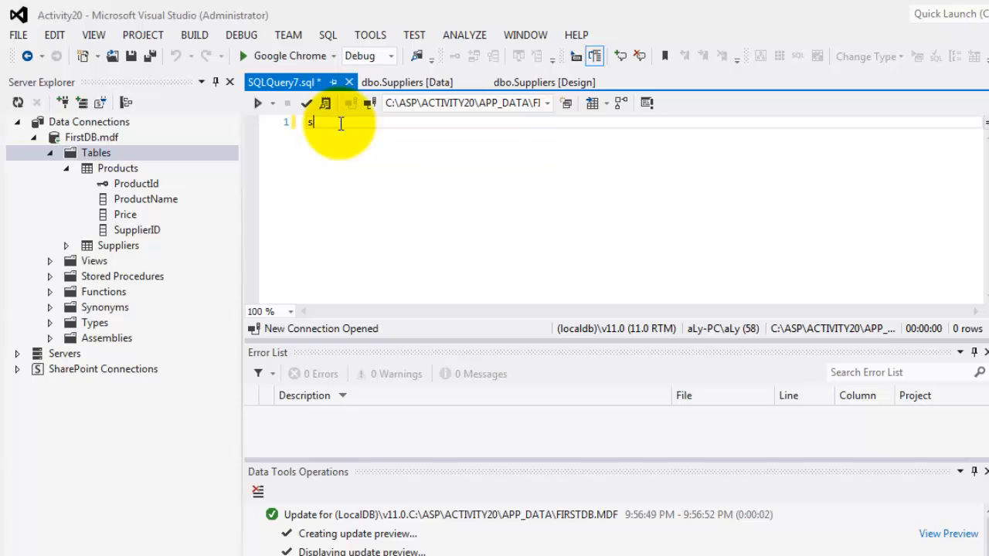
text(elect)
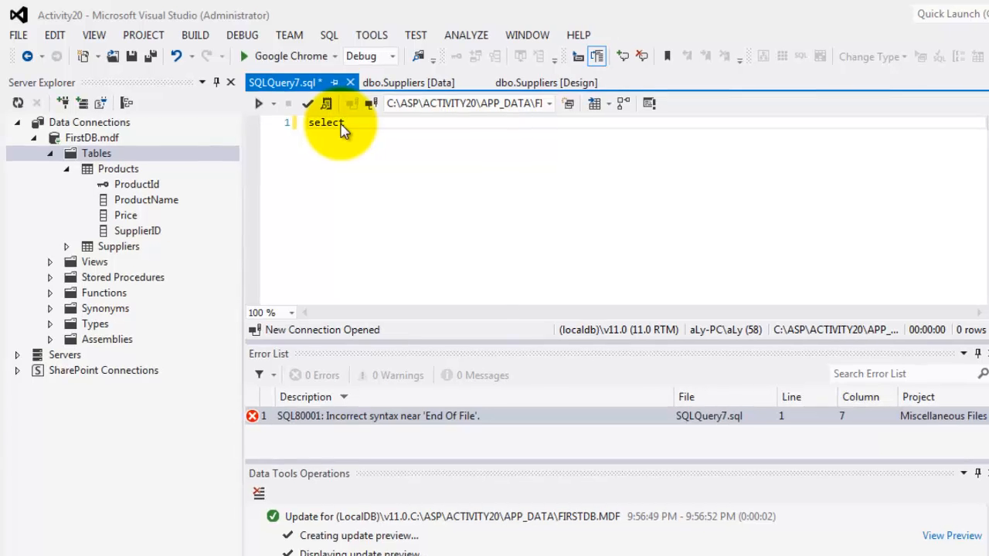
text(from)
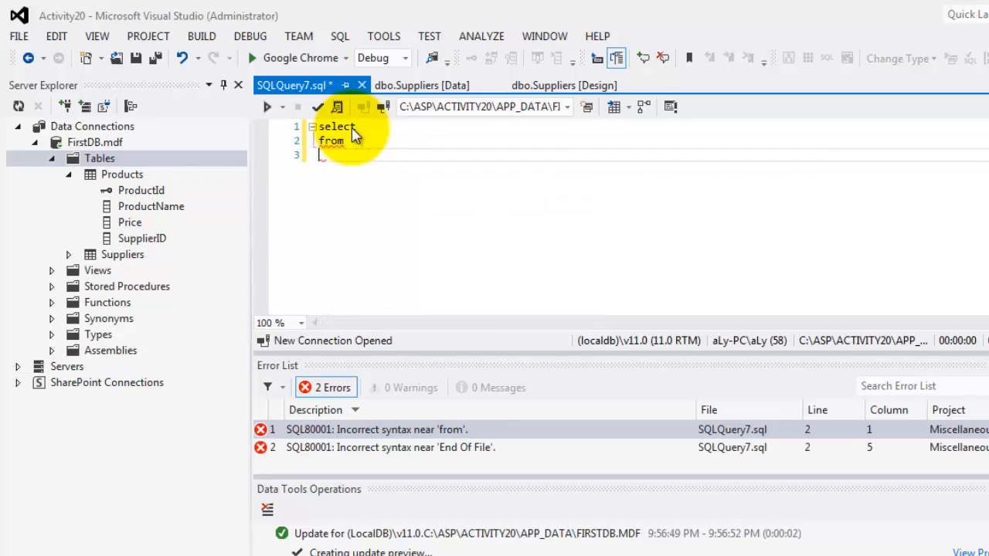
text(where)
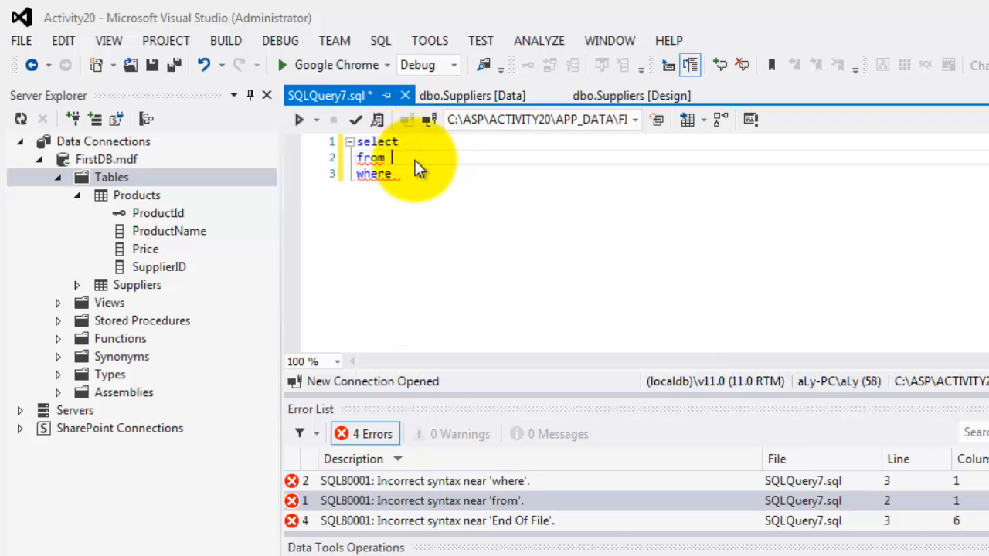
text(Products)
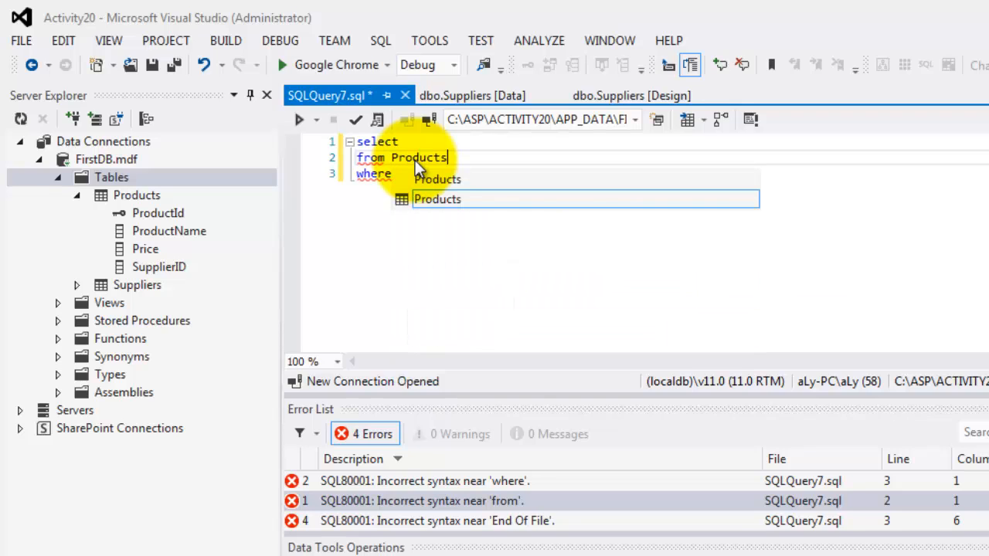
text(p, Suppl)
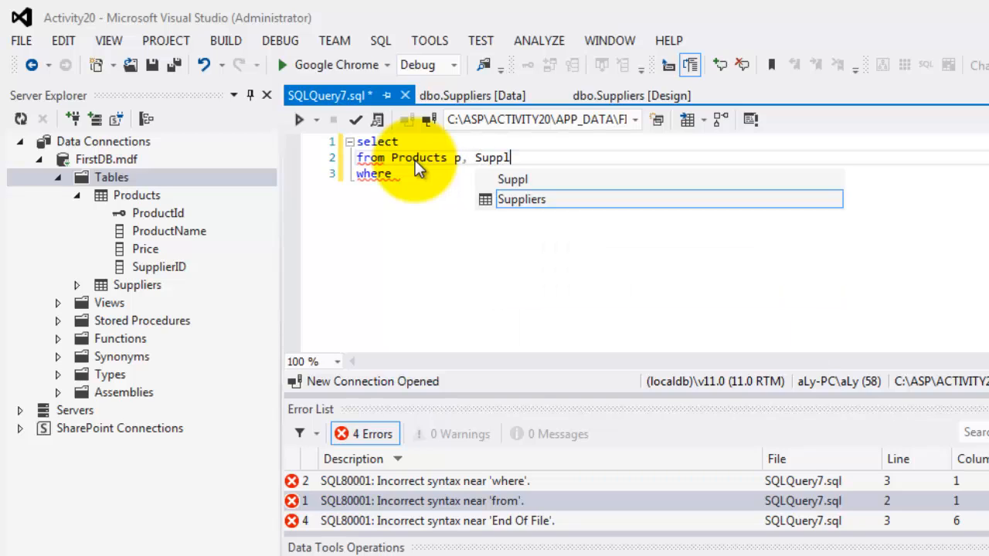
key(Tab)
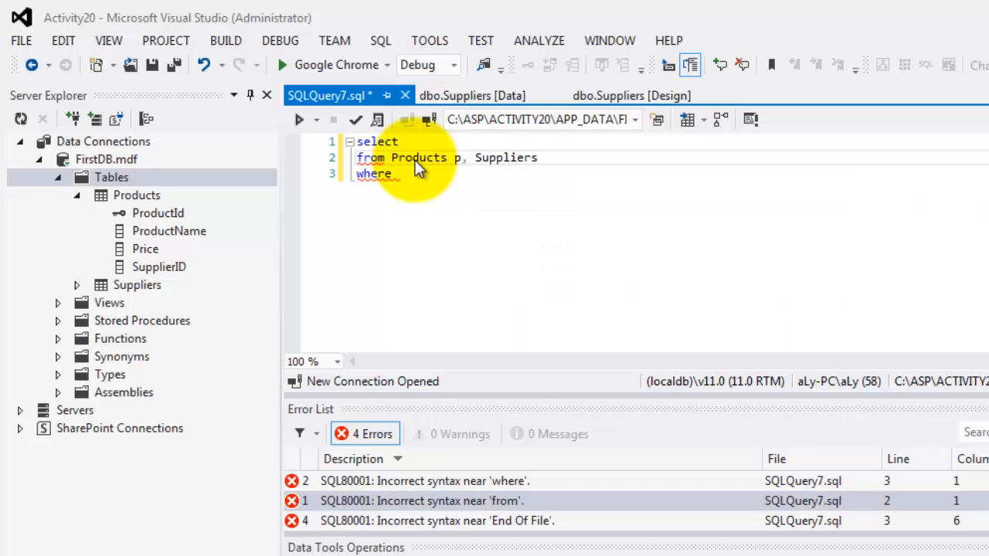
text(s)
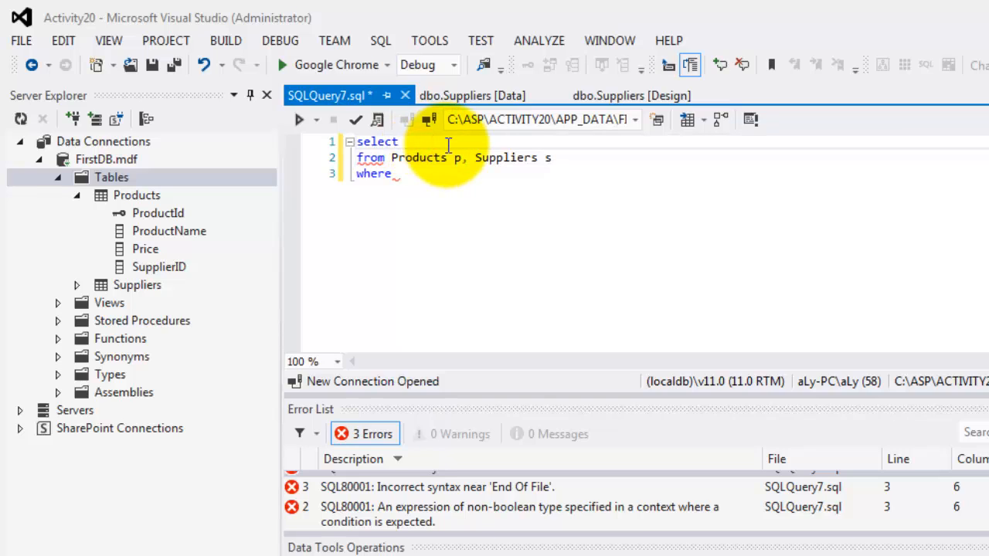
Select product columns and s.SupplierName, filtering WHERE p.SupplierID=s.SupplierId.
text(p.*)
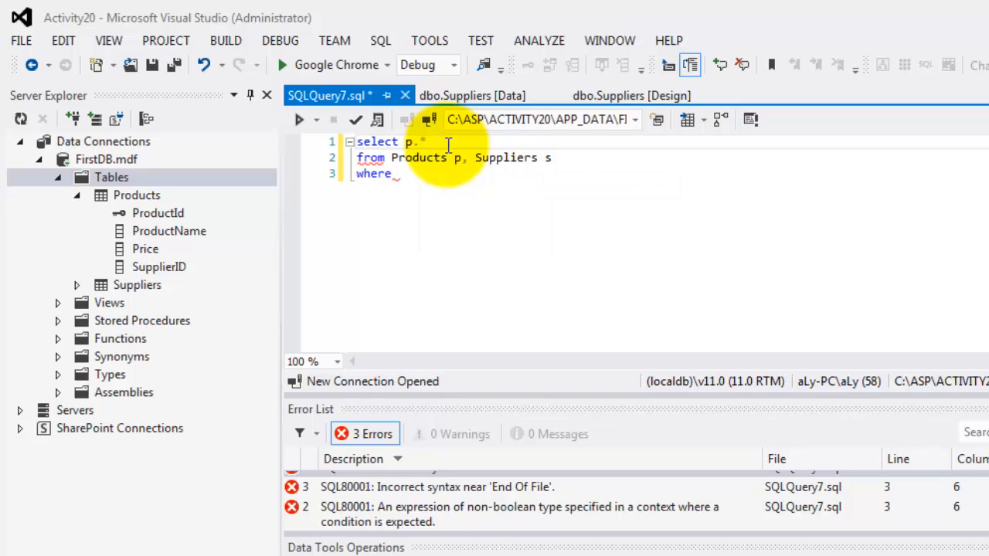
text(,)
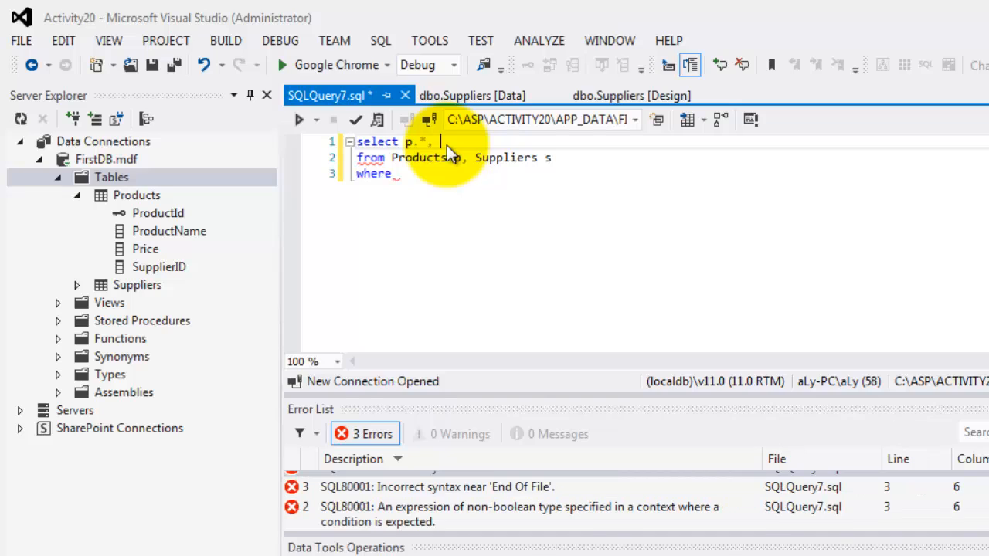
text(s)
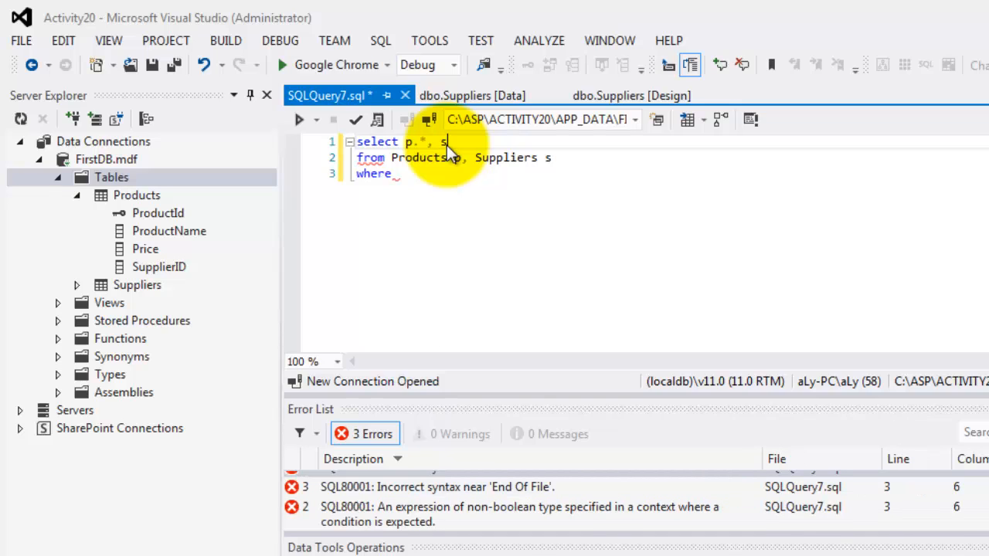
text(.SupplierName)
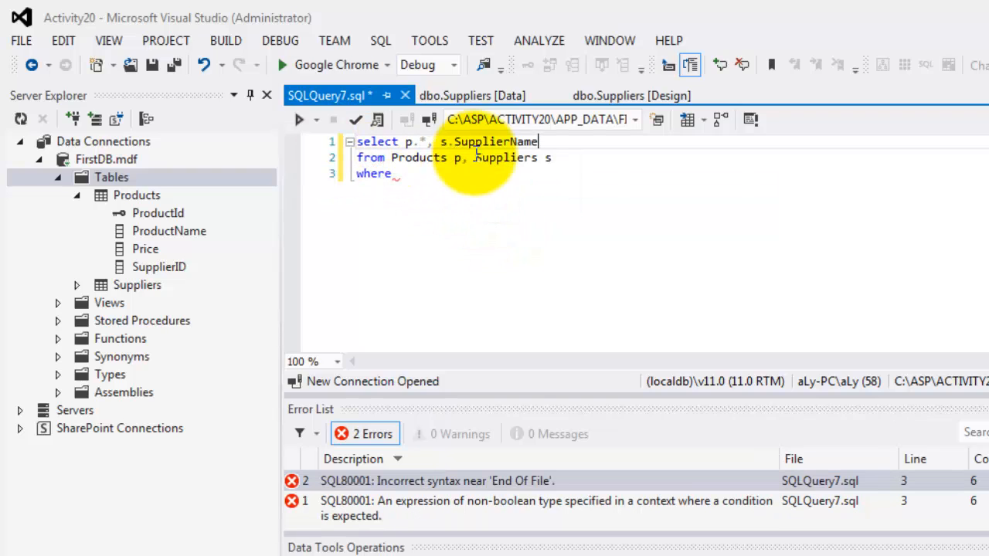
click(402, 173)
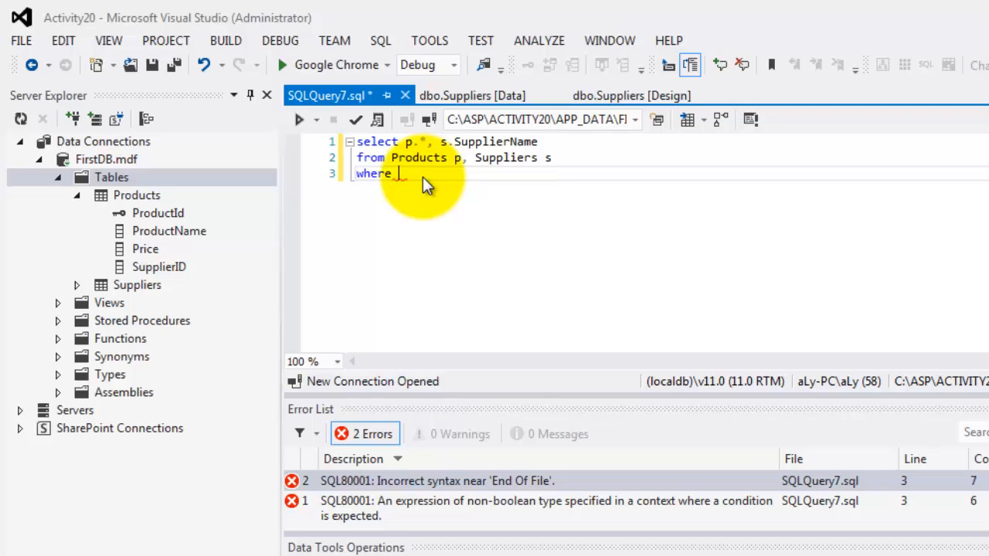
text(p.)
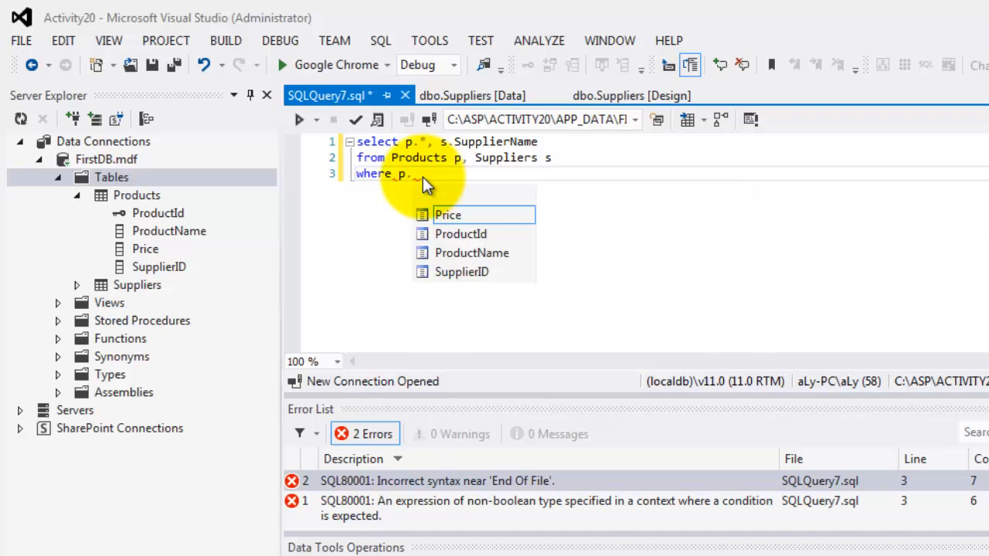
text(su)
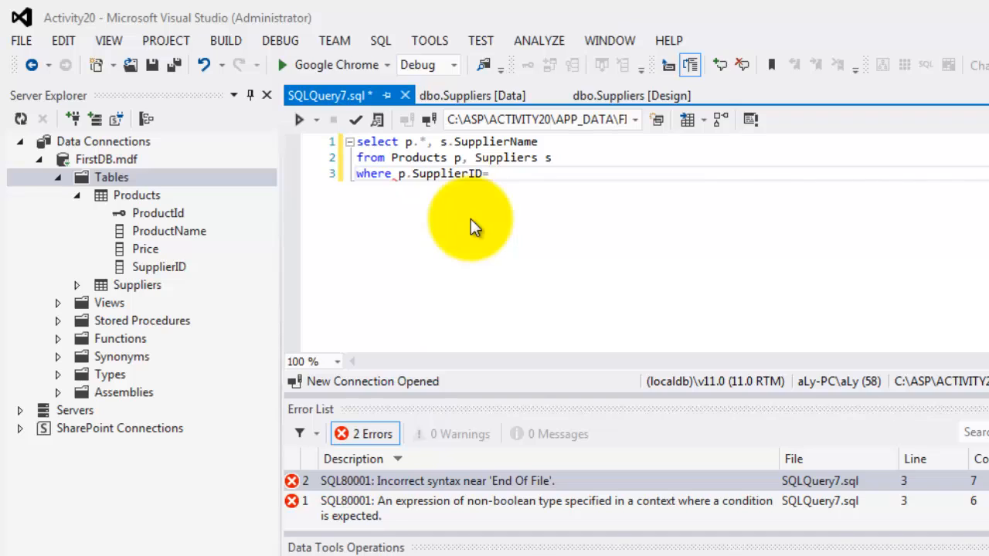
text(s.SupplierId)
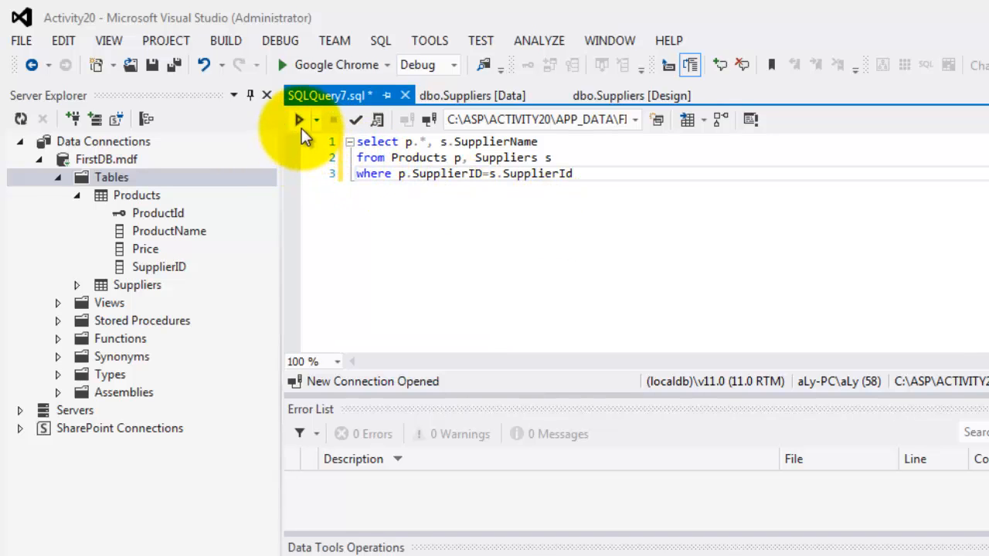
Execute the join query to list Eraser, Paper and Bag with supplier names.
click(299, 120)
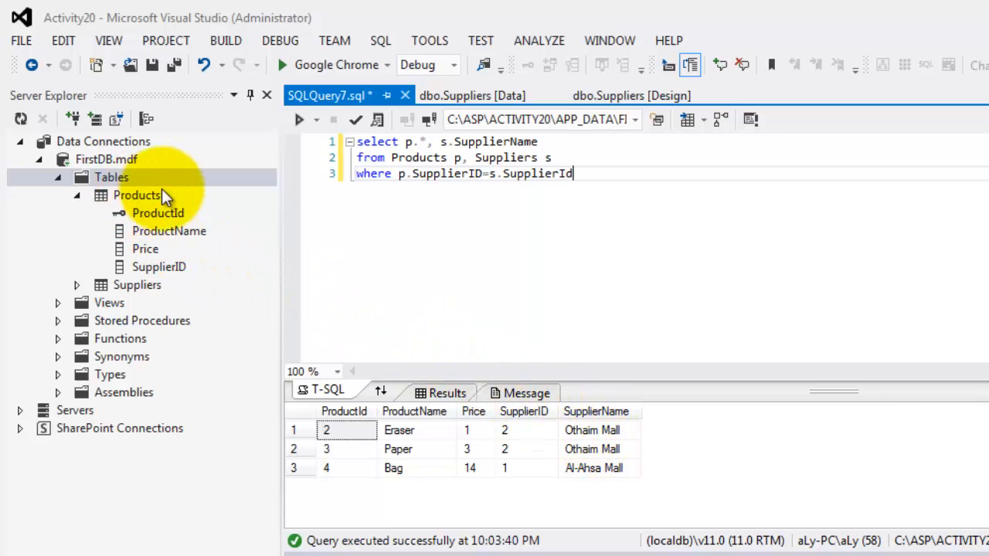
Change the FROM clause to Suppliers s LEFT JOIN Products p on p.SupplierID=s.SupplierId.
key(ctrl+a)
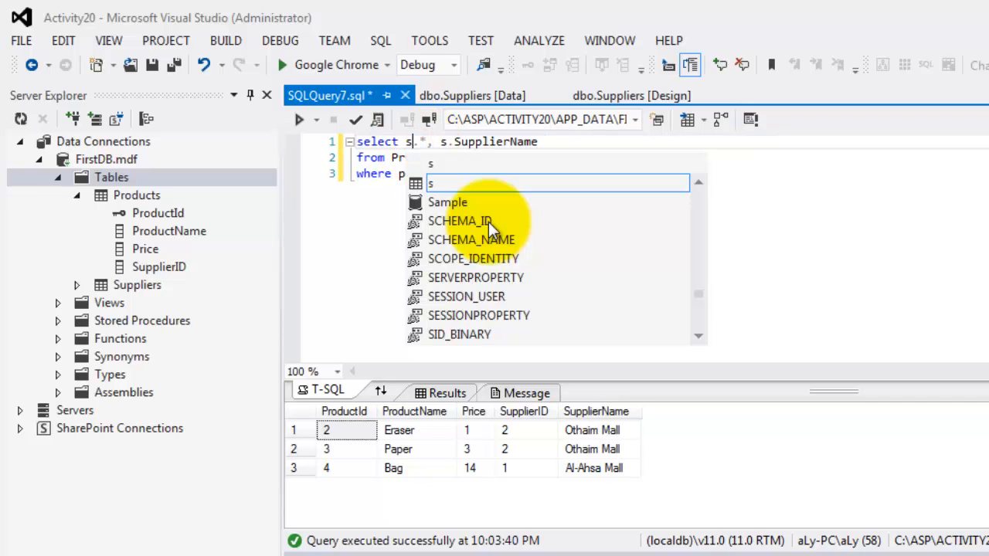
mouse_move(491, 228)
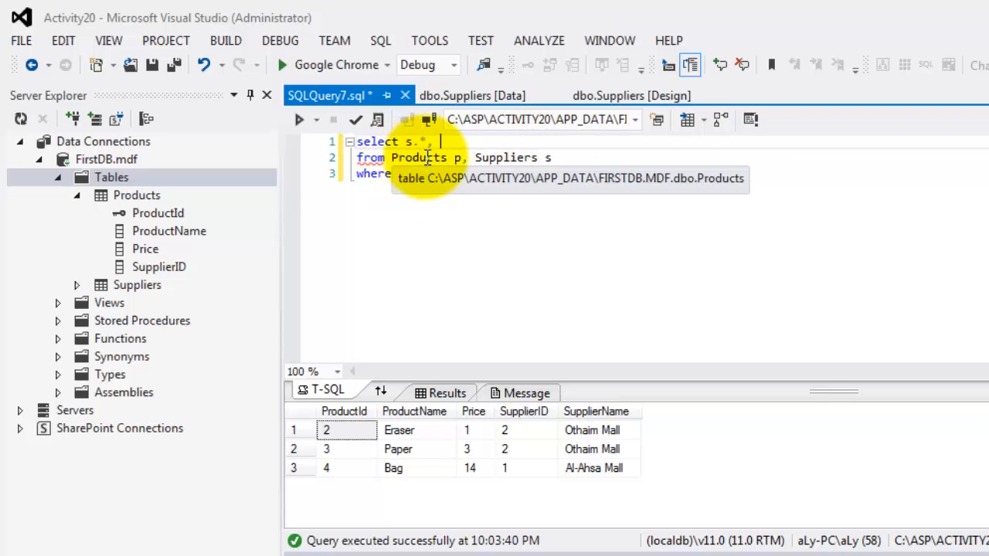
text(p.SupplierID=s.SupplierId)
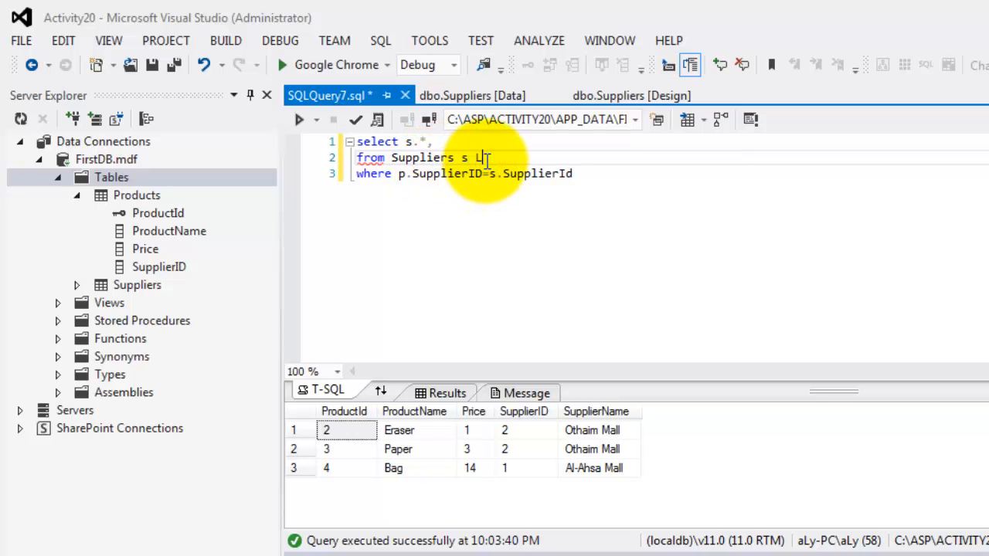
text(EFT J)
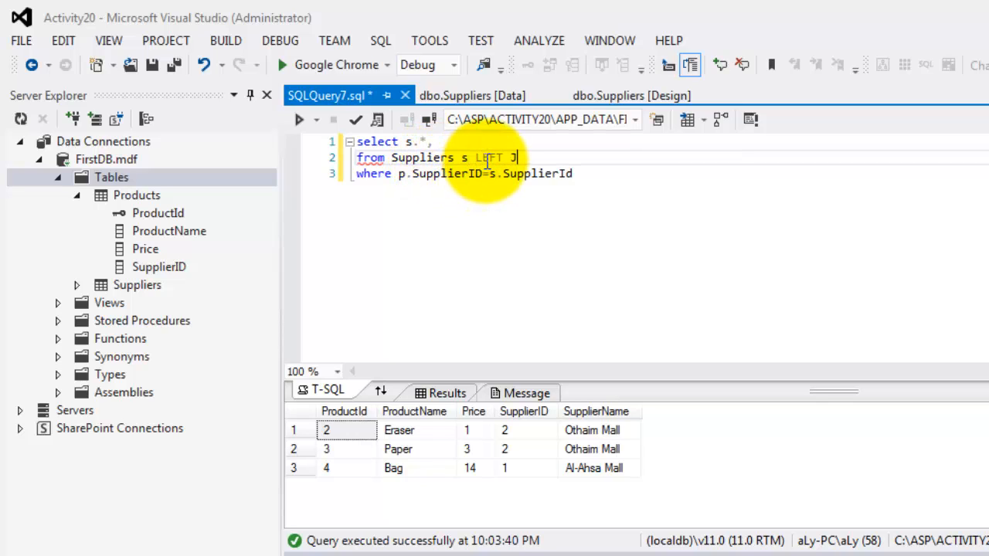
text(JOIN)
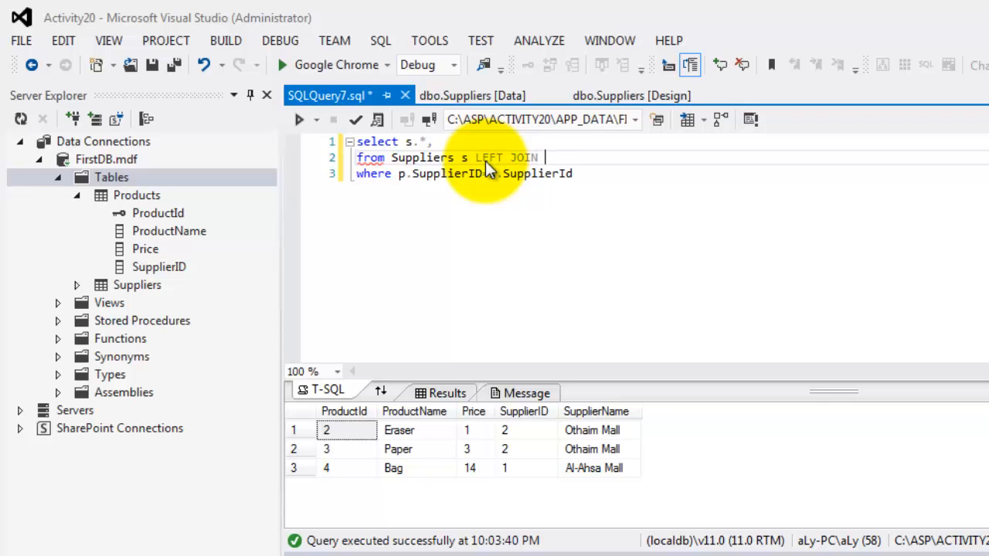
text(Products p)
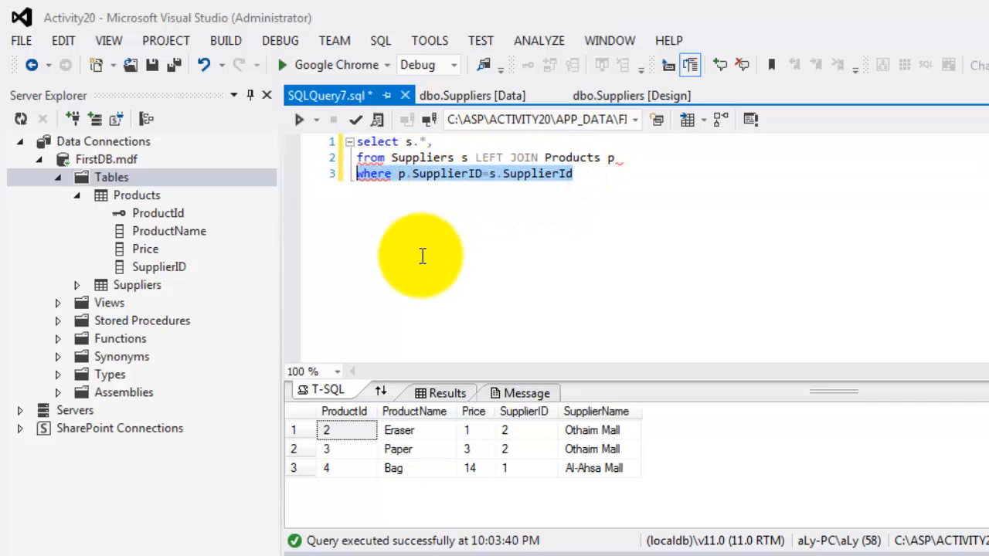
mouse_move(448, 263)
text(on)
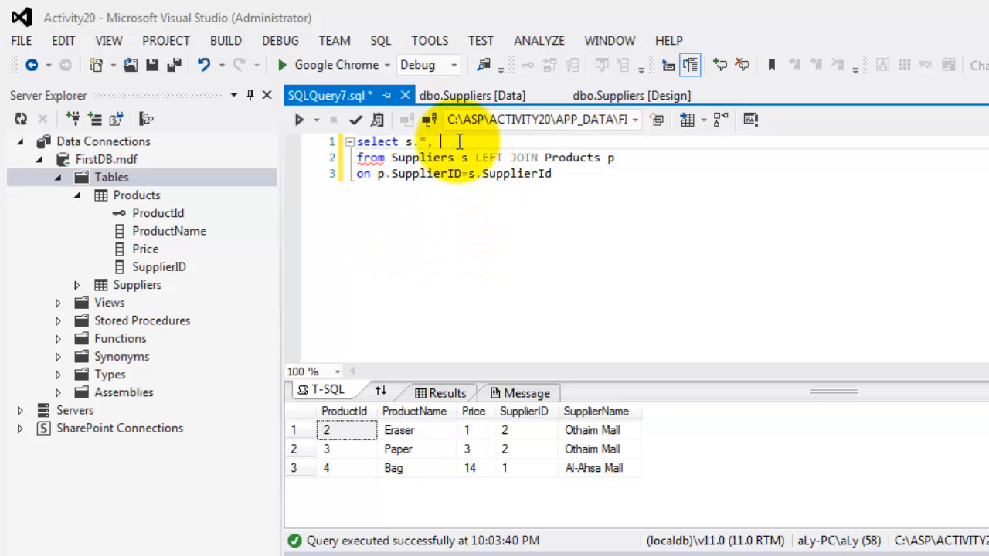
Select s.*, p.ProductId, left(p.ProductName,1) and p.Price*2.
text(p.)
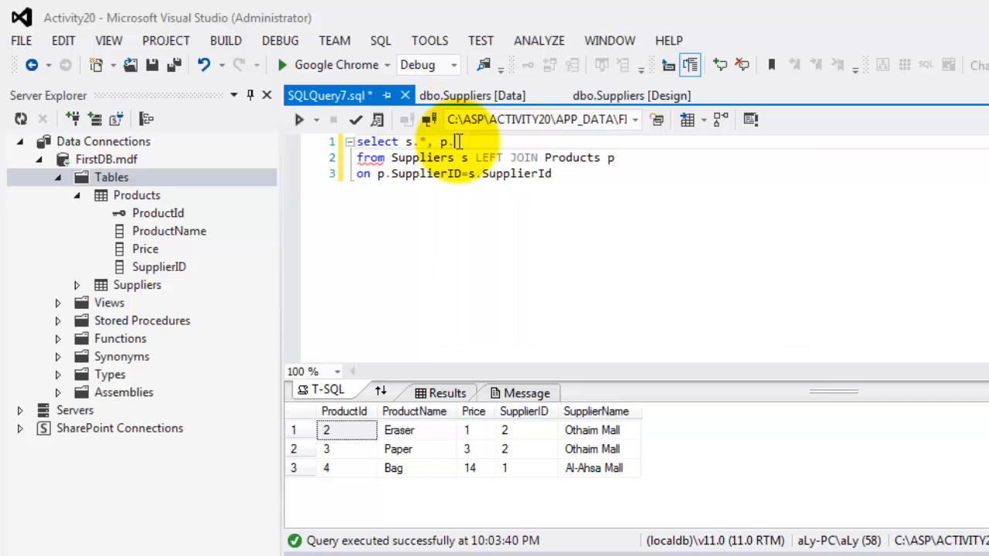
text(.)
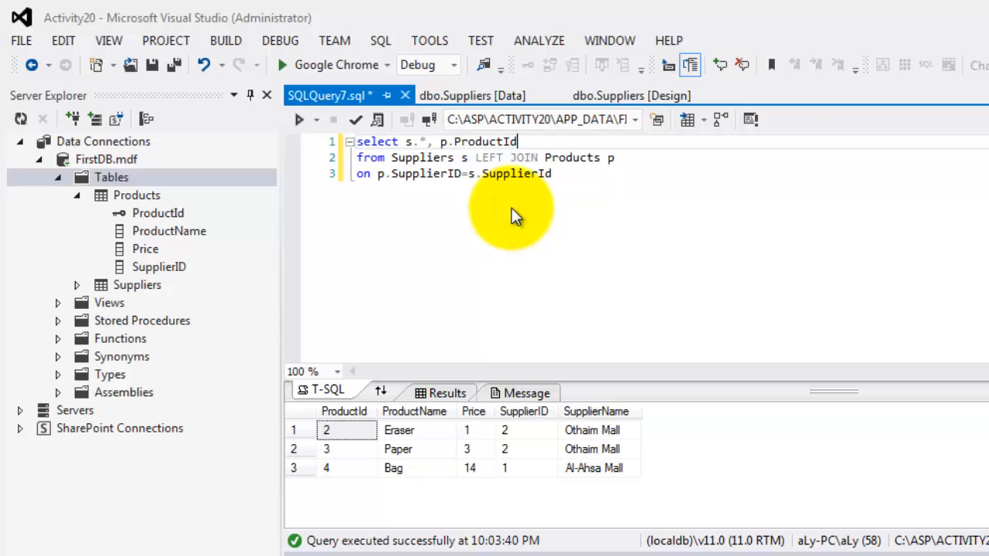
text(,)
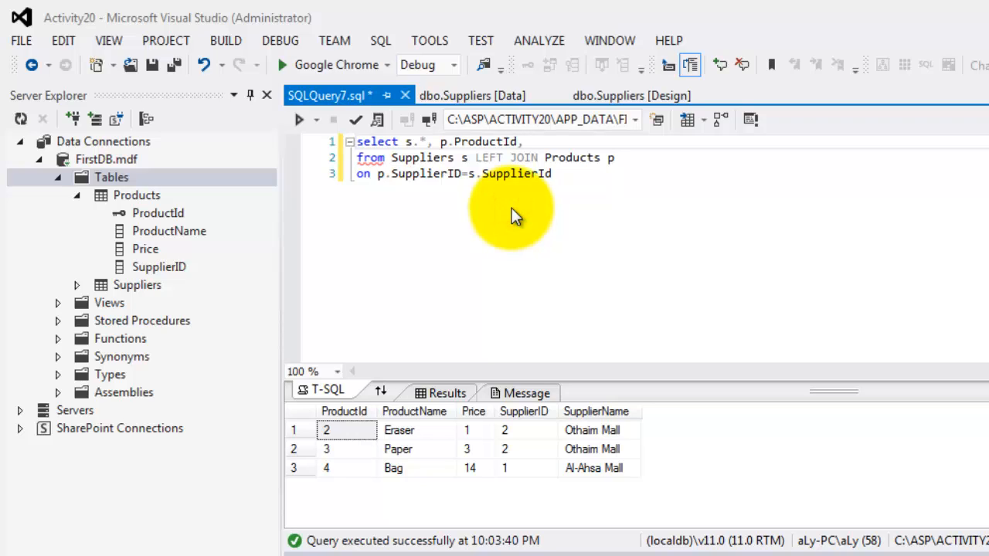
text(,left()
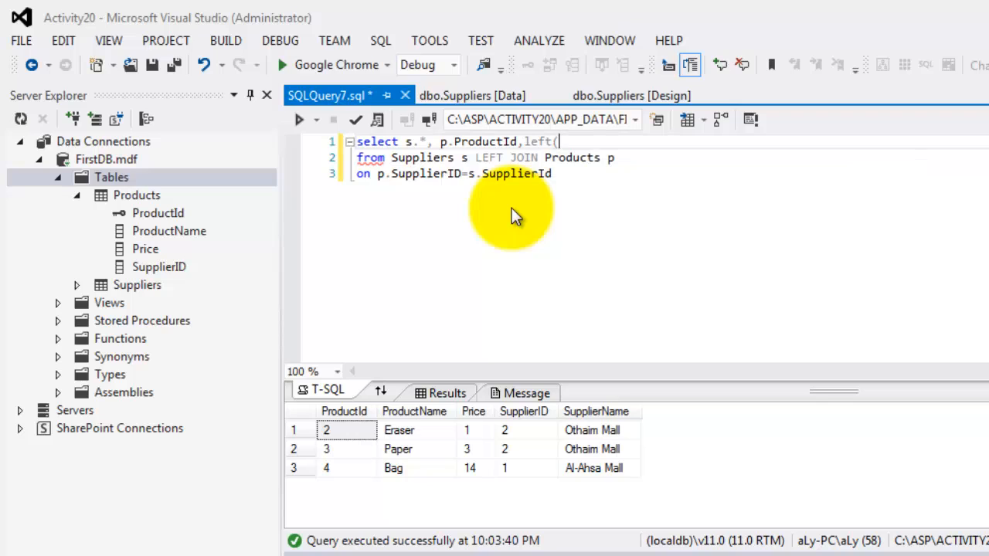
text(p.p)
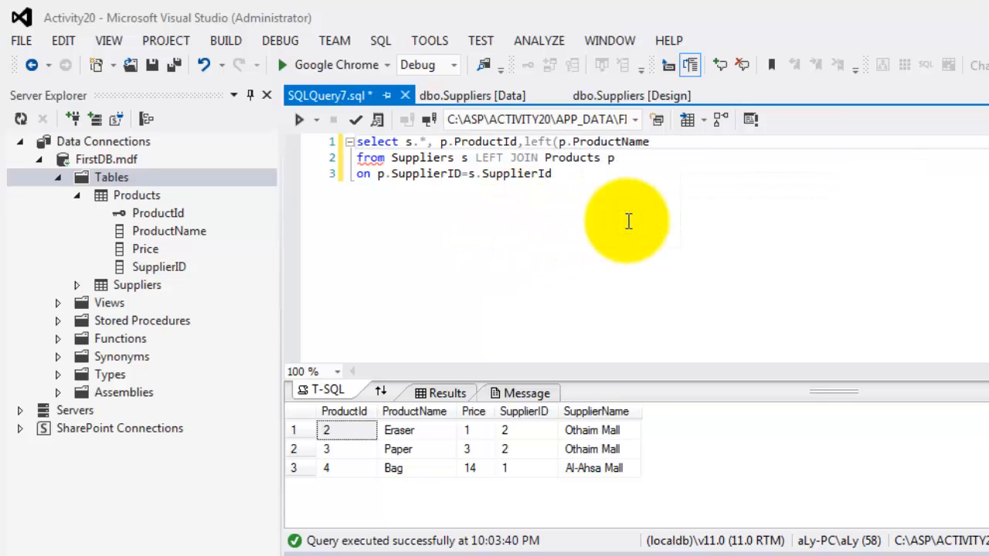
text(1)
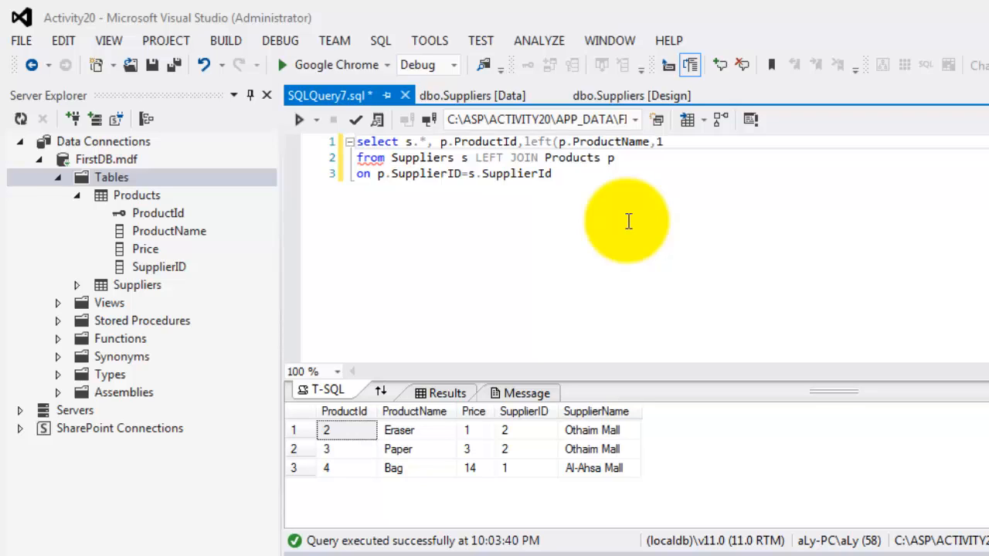
text(),)
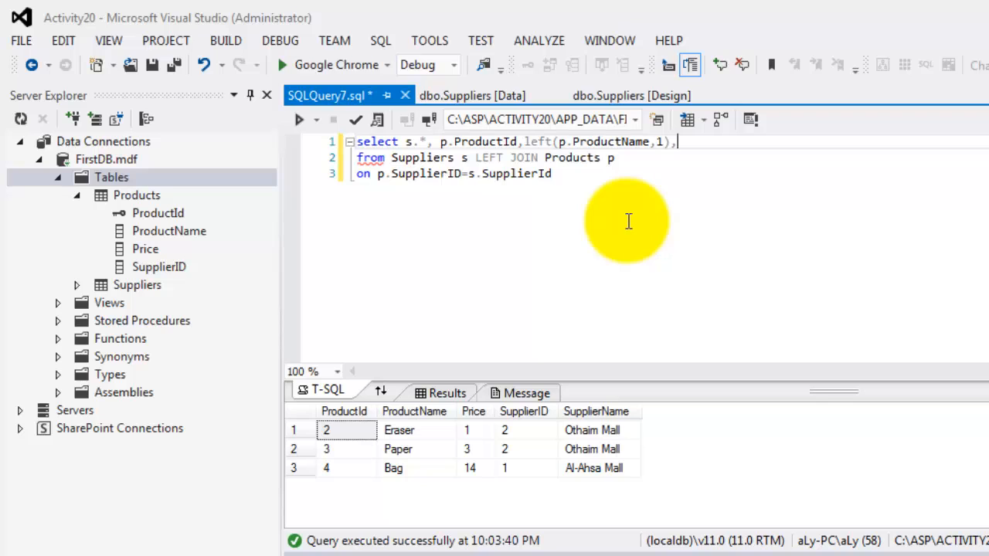
text(,p.Price)
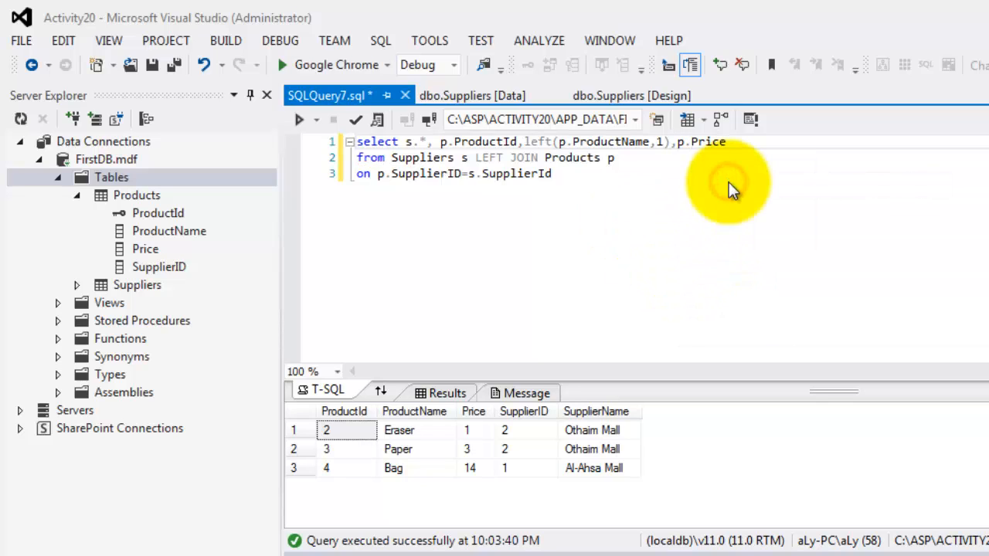
text(*2)
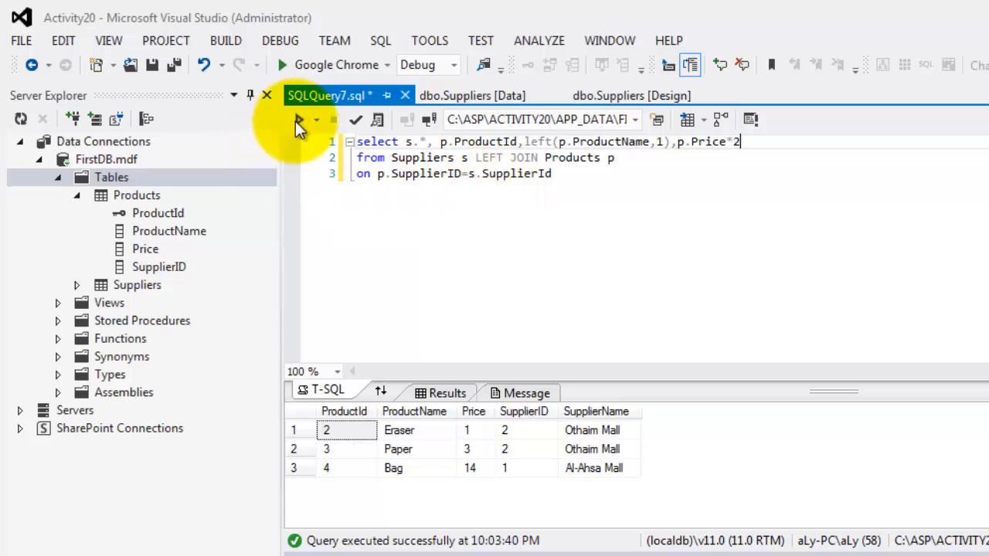
Execute the LEFT JOIN query to show suppliers, ProductId, first letters and doubled prices.
click(300, 119)
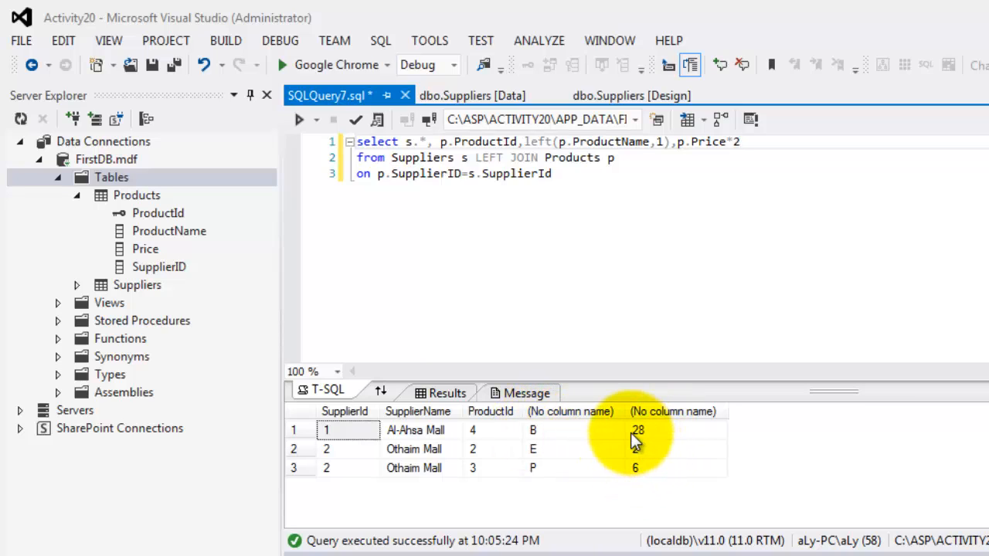
mouse_move(629, 463)
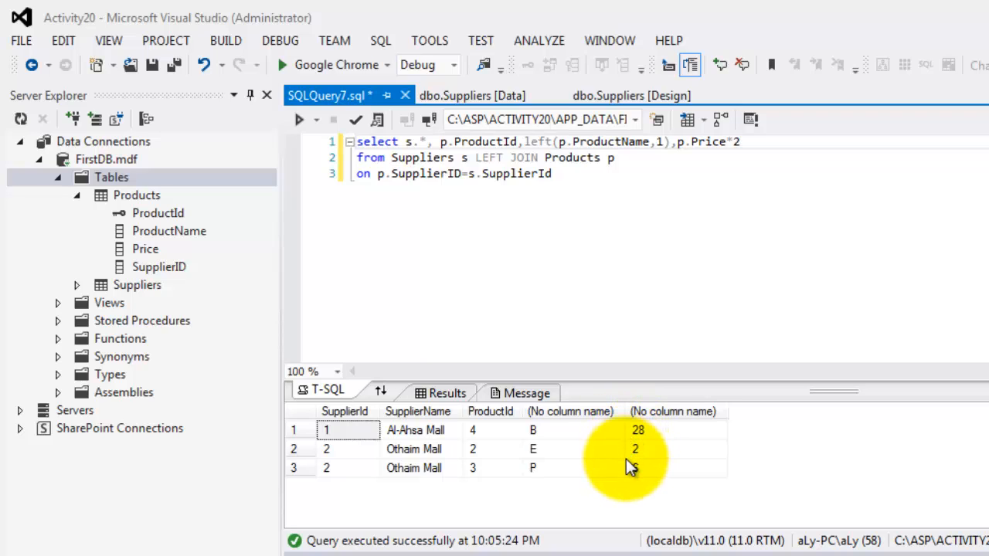
mouse_move(630, 471)
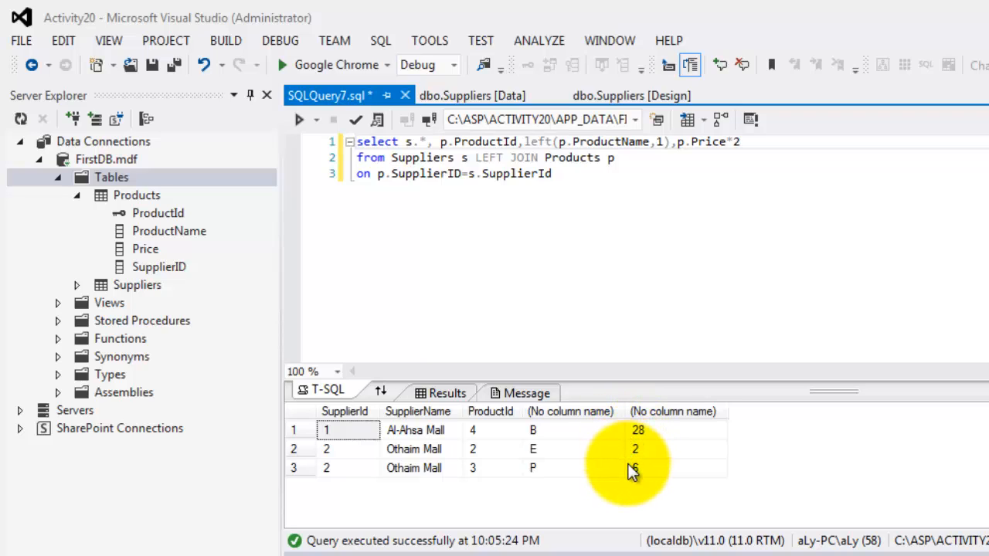